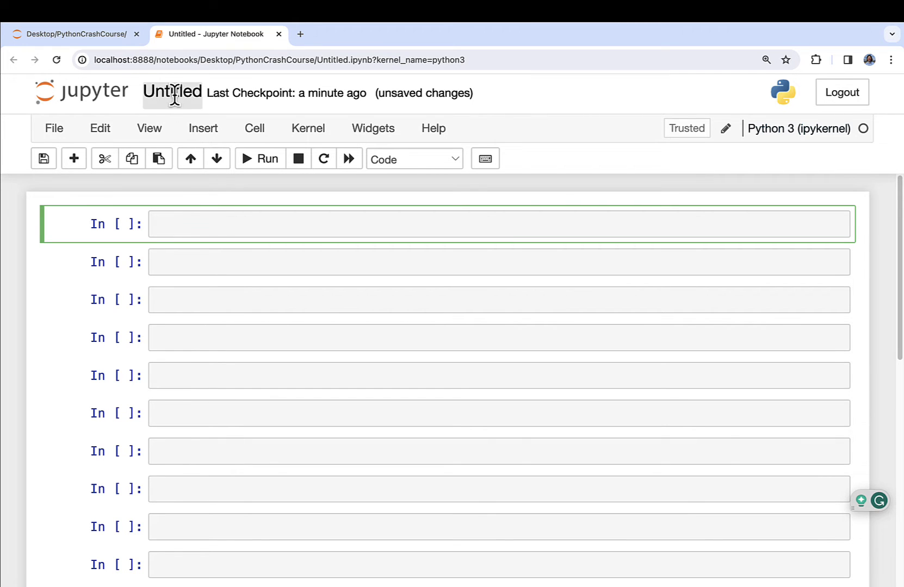
Rename the notebook from 'Untitled' to 'Control Flow'.
{"action": "left_click", "coordinate": [172, 92]}
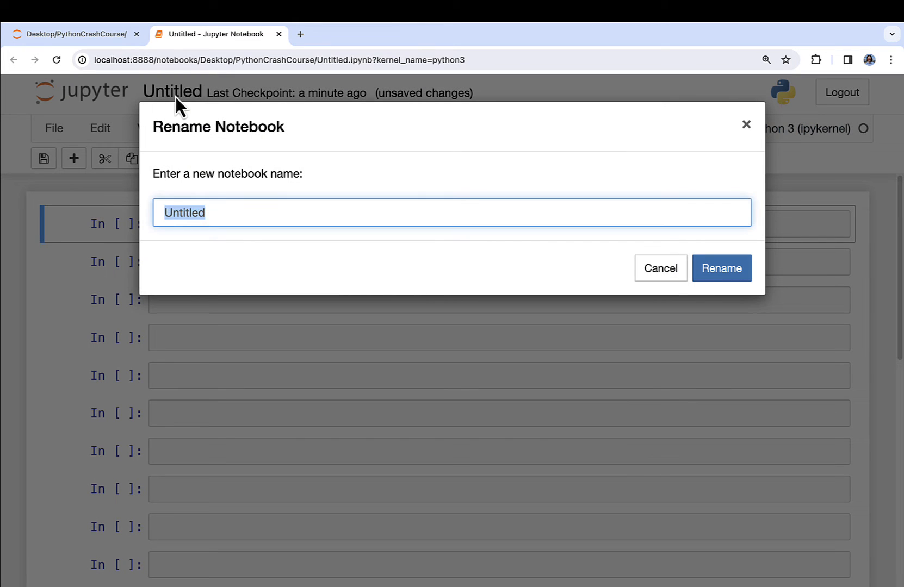
{"action": "type", "text": "Control Flow"}
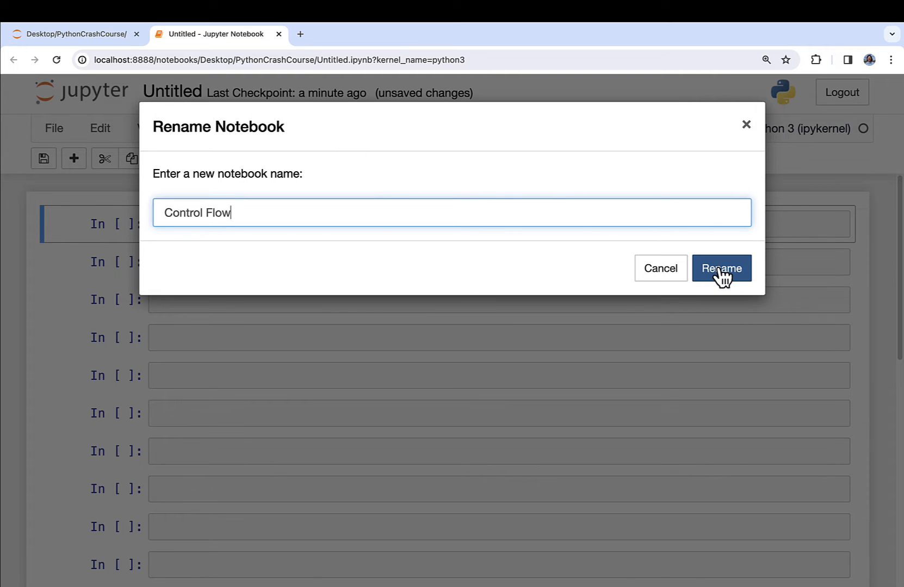
{"action": "left_click", "coordinate": [722, 269]}
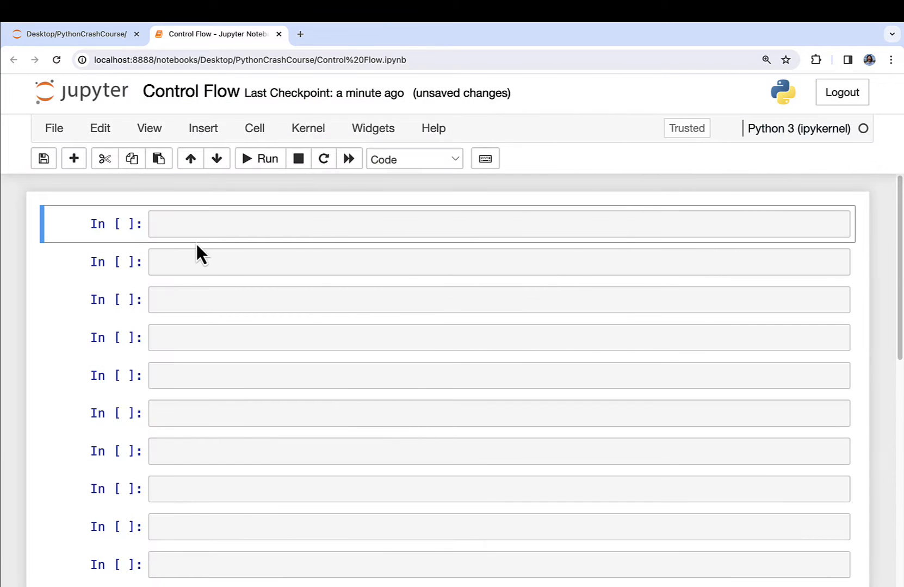
Make the first two cells Markdown headings '# Control Flow' and '## If and Else'.
{"action": "left_click", "coordinate": [413, 160]}
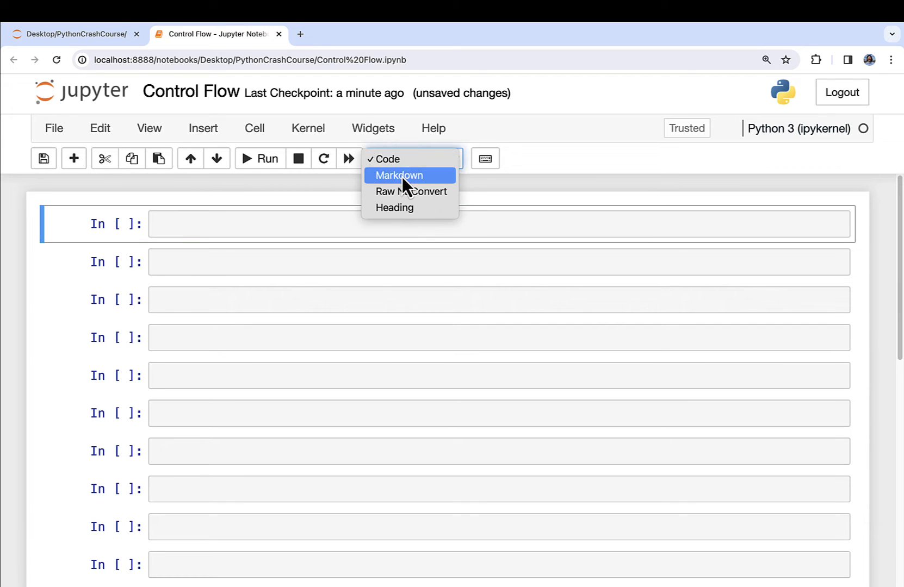
{"action": "left_click", "coordinate": [397, 175]}
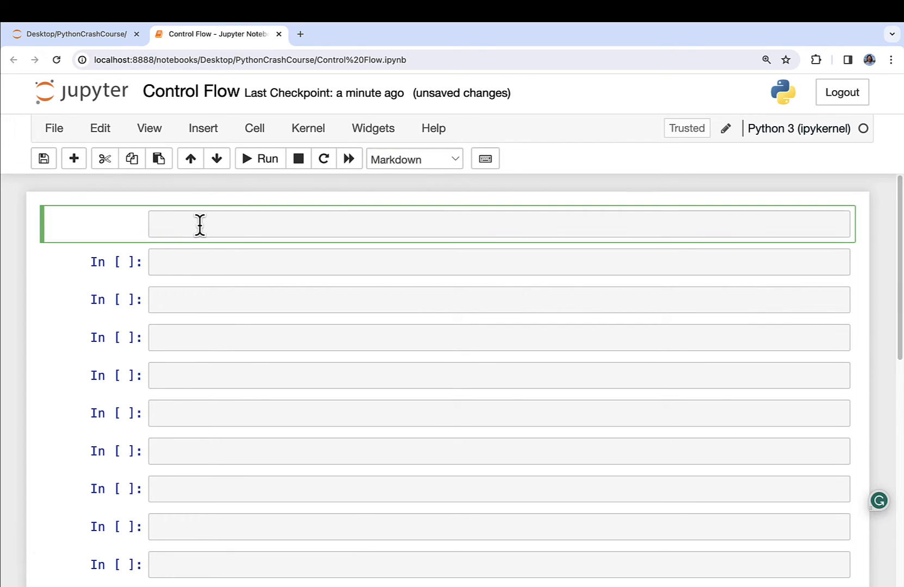
{"action": "type", "text": "# Control Flow"}
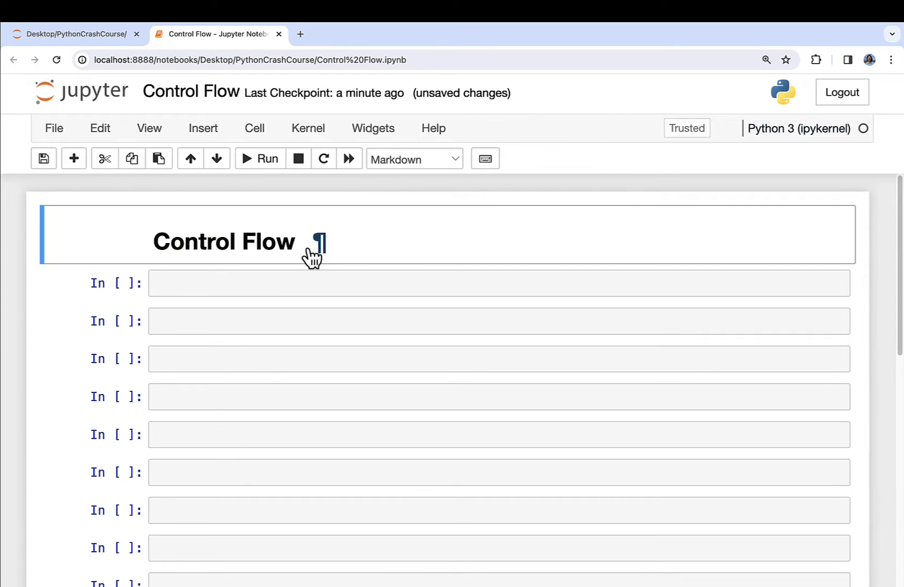
{"action": "left_click", "coordinate": [413, 159]}
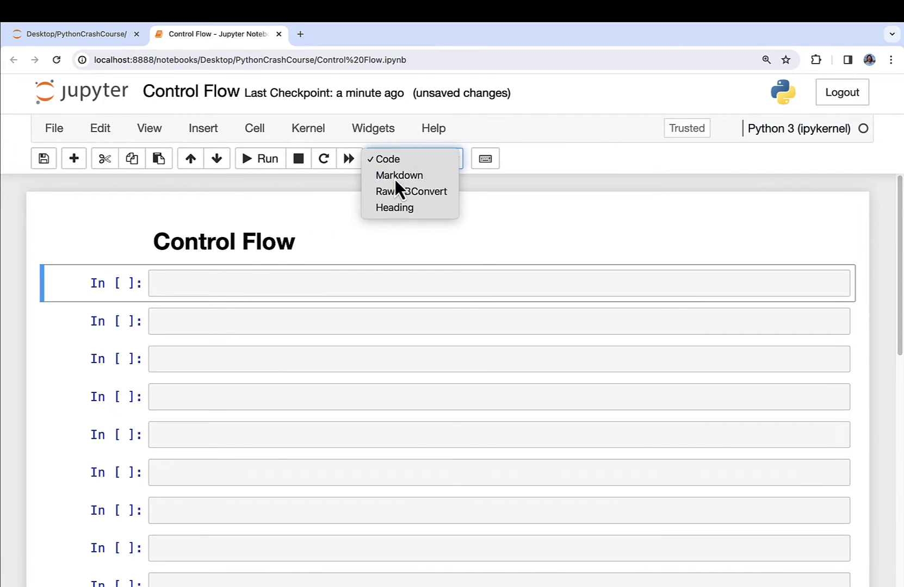
{"action": "left_click", "coordinate": [399, 175]}
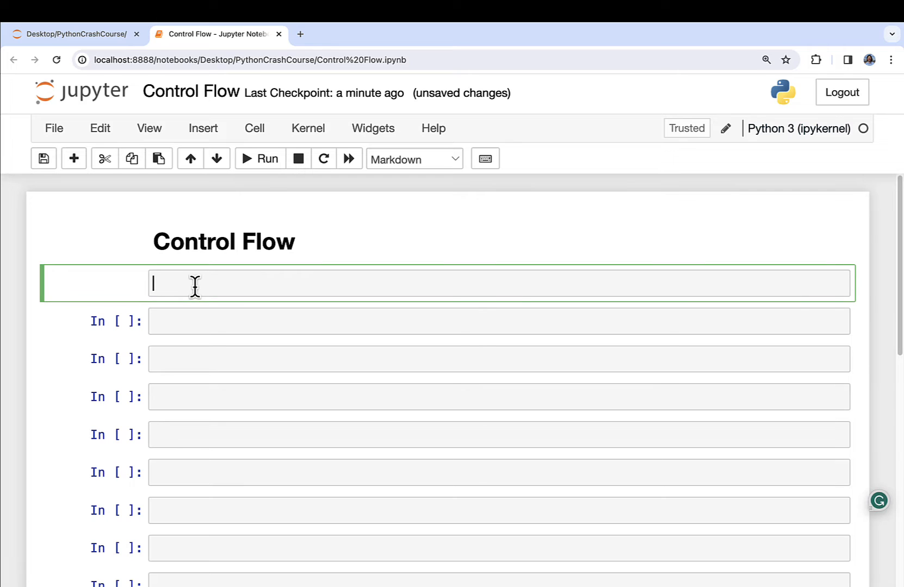
{"action": "type", "text": "## If an"}
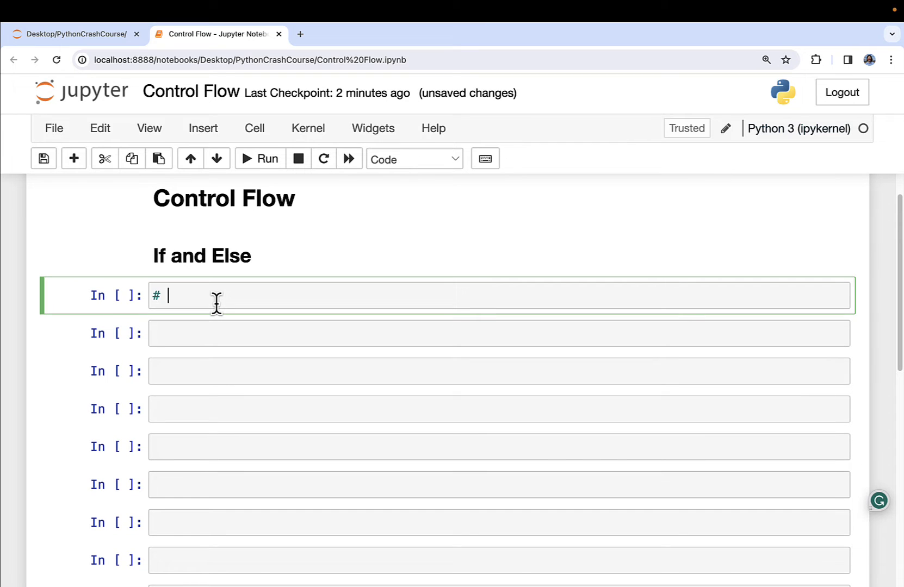
Write a commented cell with a = True and if a: print('a is True'), and run it.
{"action": "type", "text": "Control flow using"}
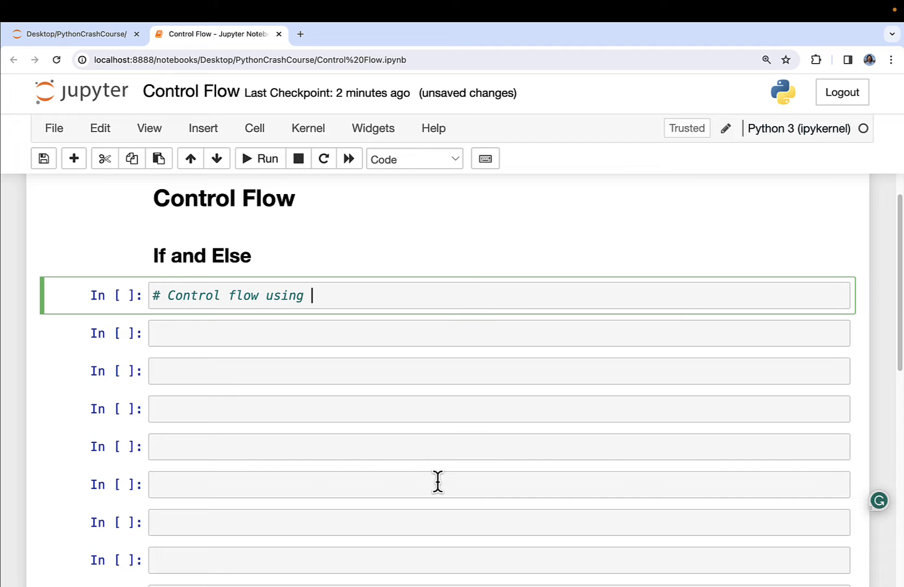
{"action": "type", "text": "if"}
{"action": "type", "text": "a = True"}
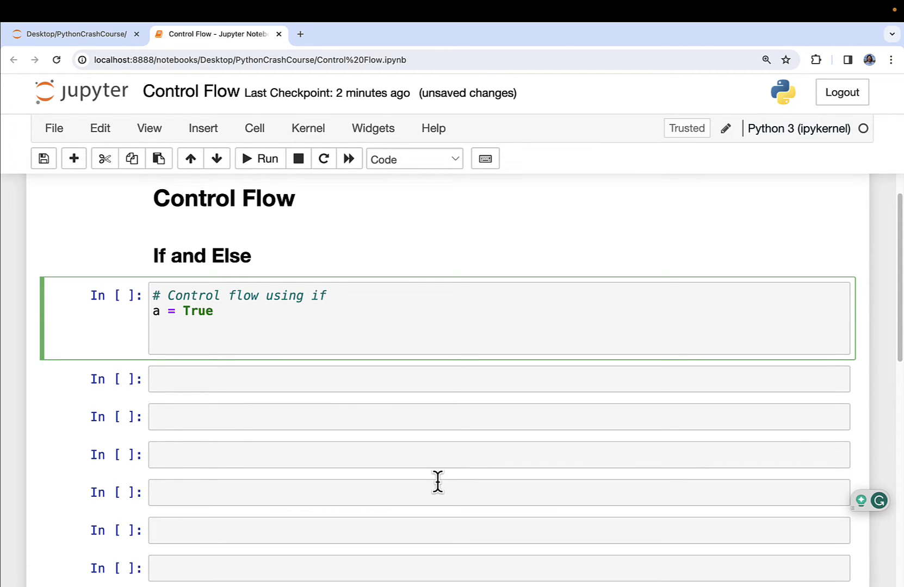
{"action": "type", "text": "if a"}
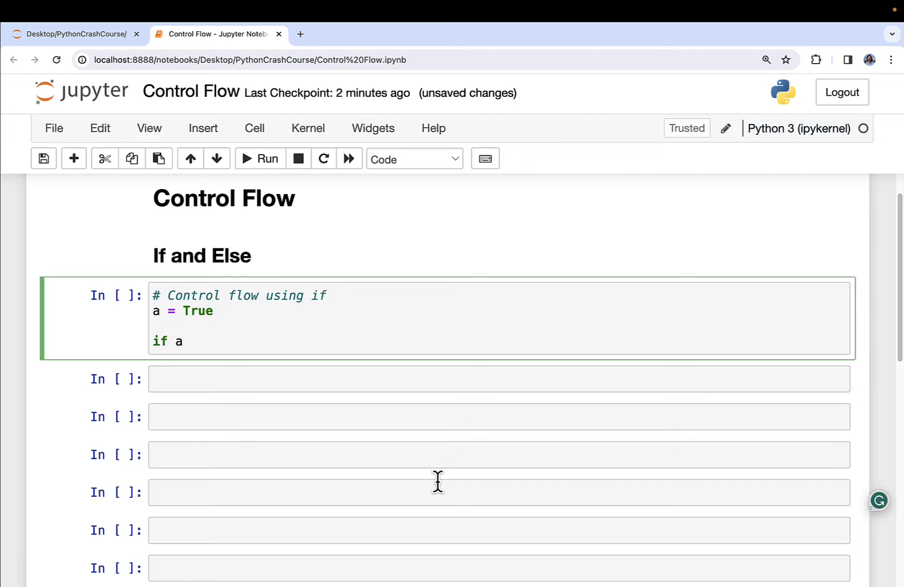
{"action": "type", "text": ":"}
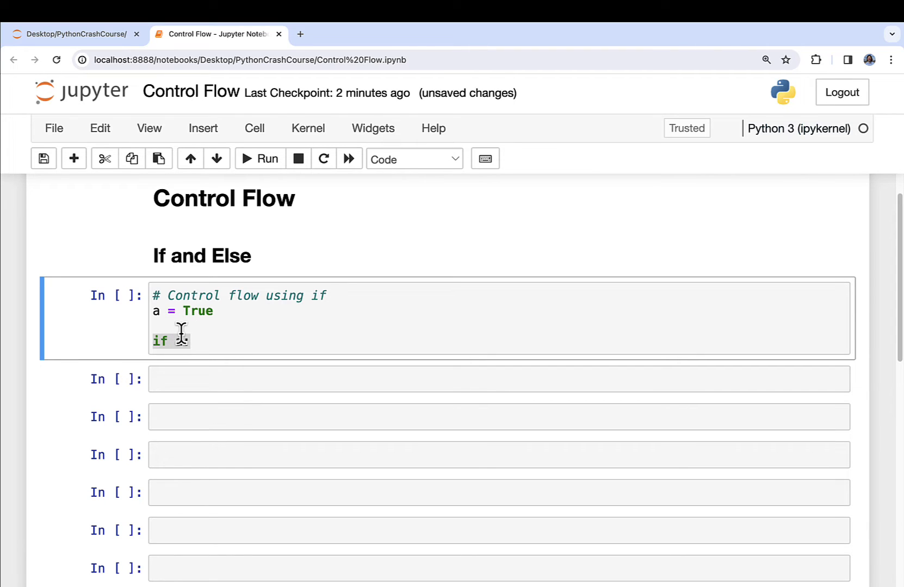
{"action": "type", "text": "a:"}
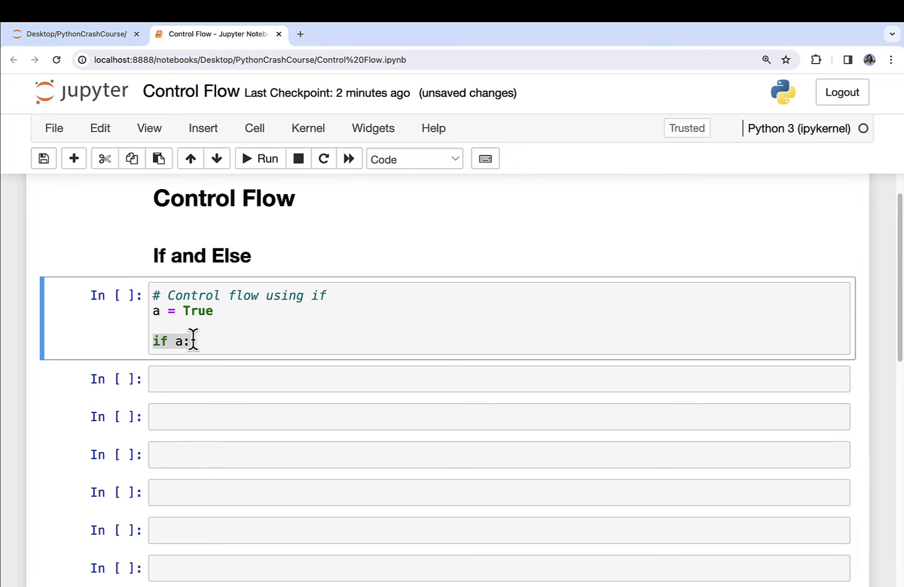
{"action": "mouse_move", "coordinate": [190, 373]}
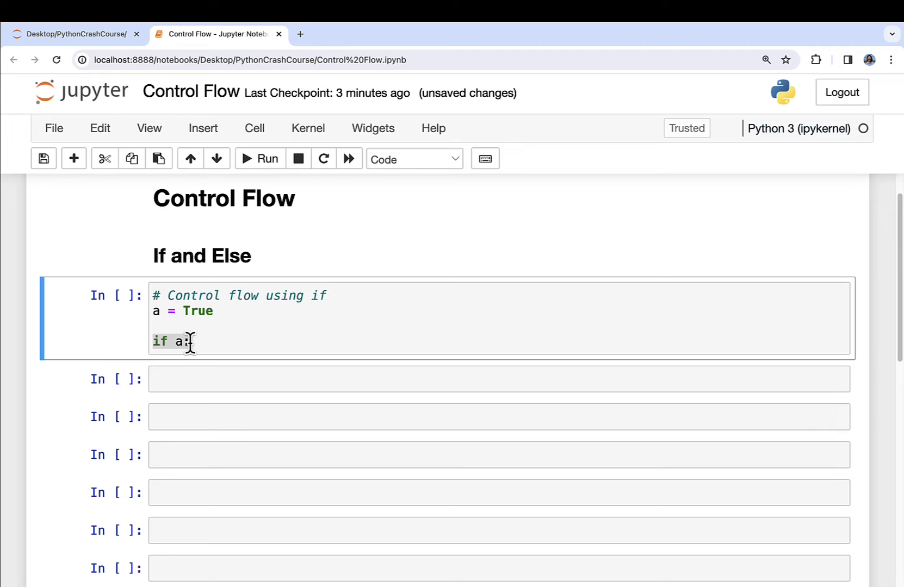
{"action": "left_click", "coordinate": [499, 340]}
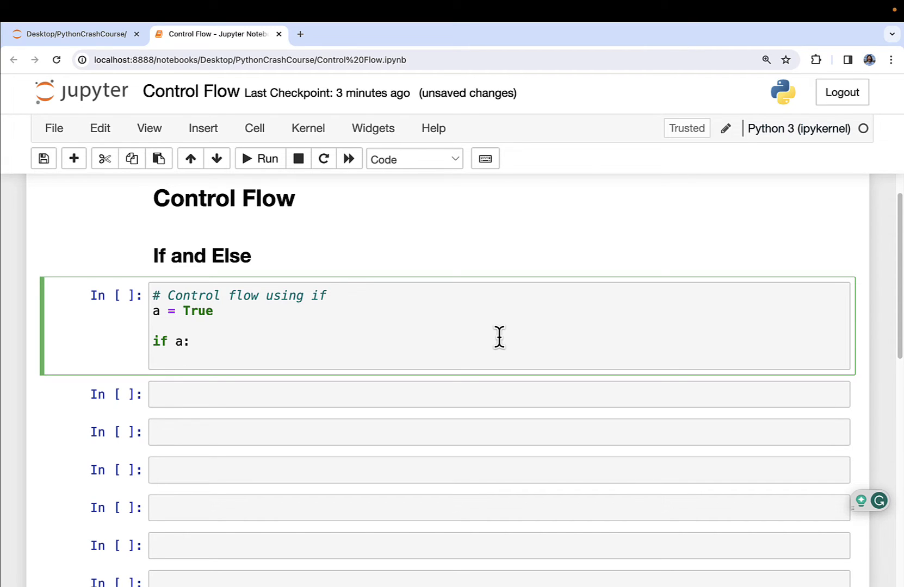
{"action": "type", "text": "print('')"}
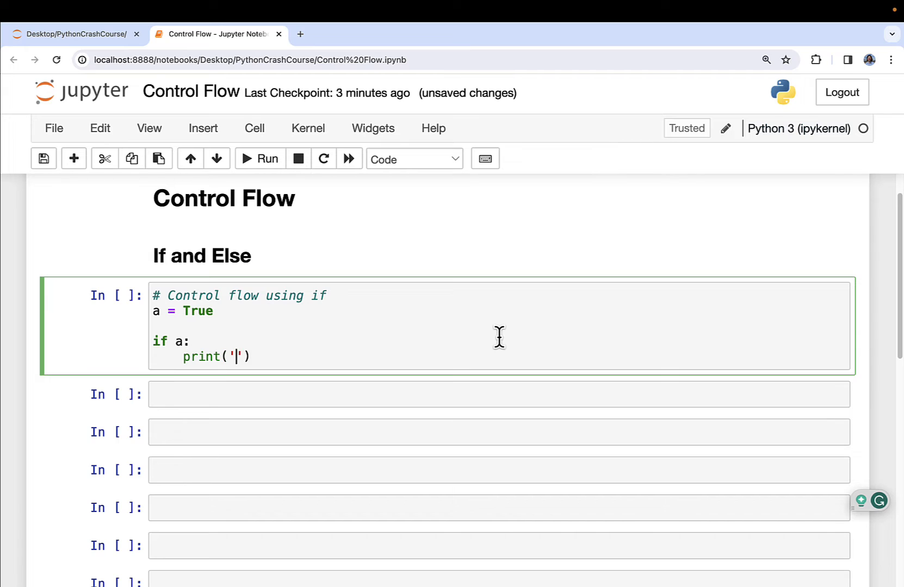
{"action": "type", "text": "a is"}
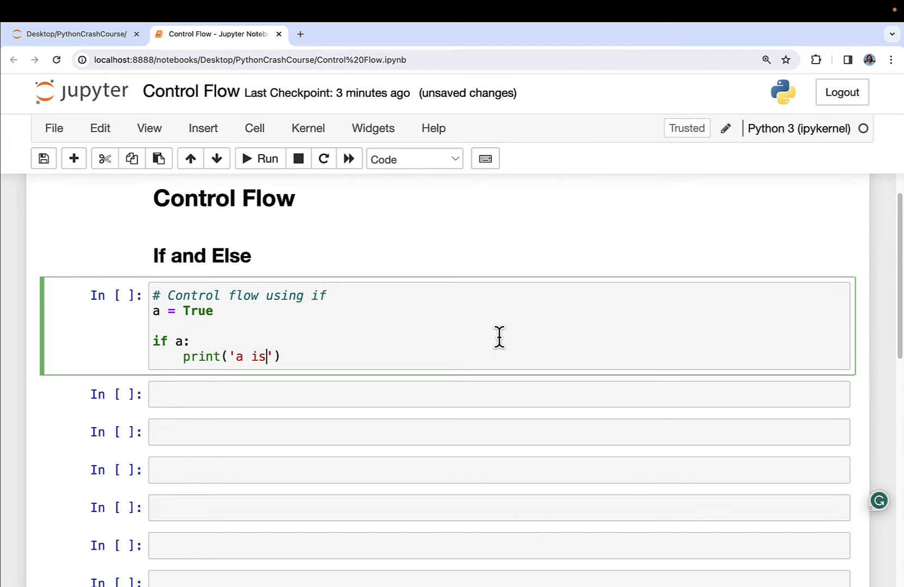
{"action": "type", "text": "True"}
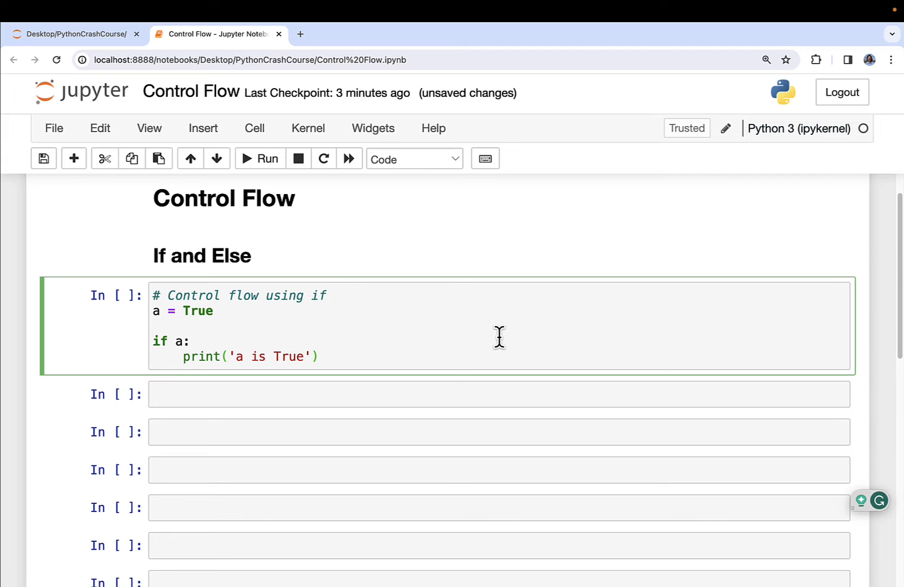
{"action": "left_click", "coordinate": [259, 158]}
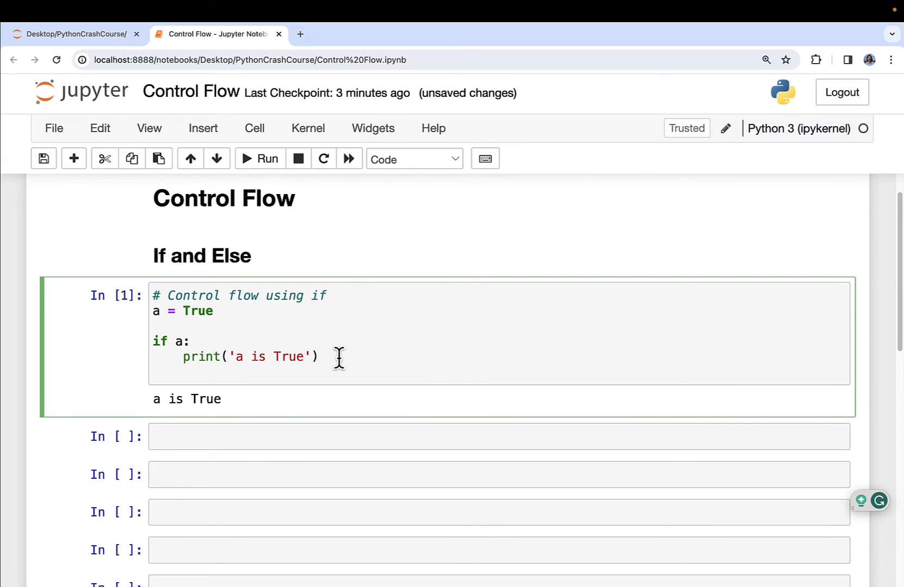
Add print('Foo') inside the if body and run the cell.
{"action": "type", "text": "print('')"}
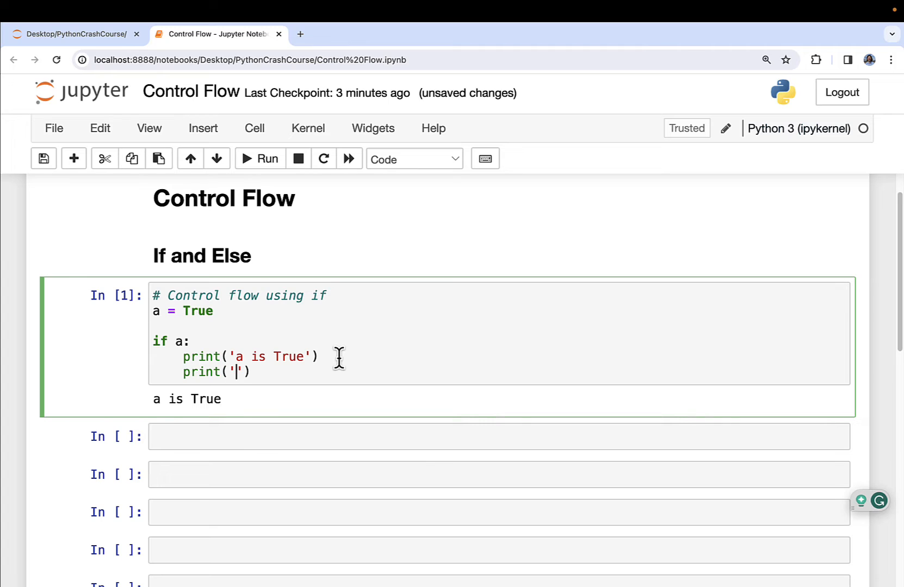
{"action": "type", "text": "Foo"}
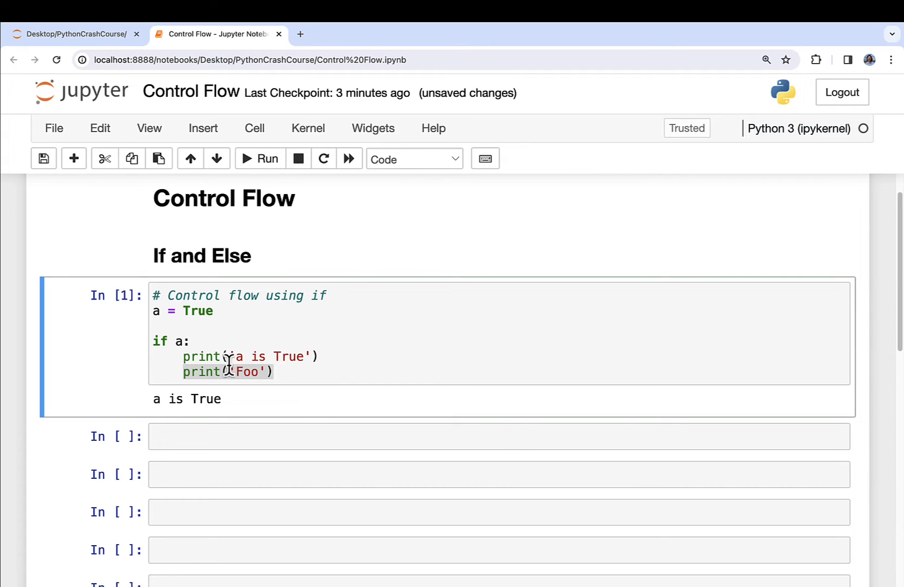
{"action": "left_click_drag", "start_coordinate": [184, 357], "coordinate": [277, 372]}
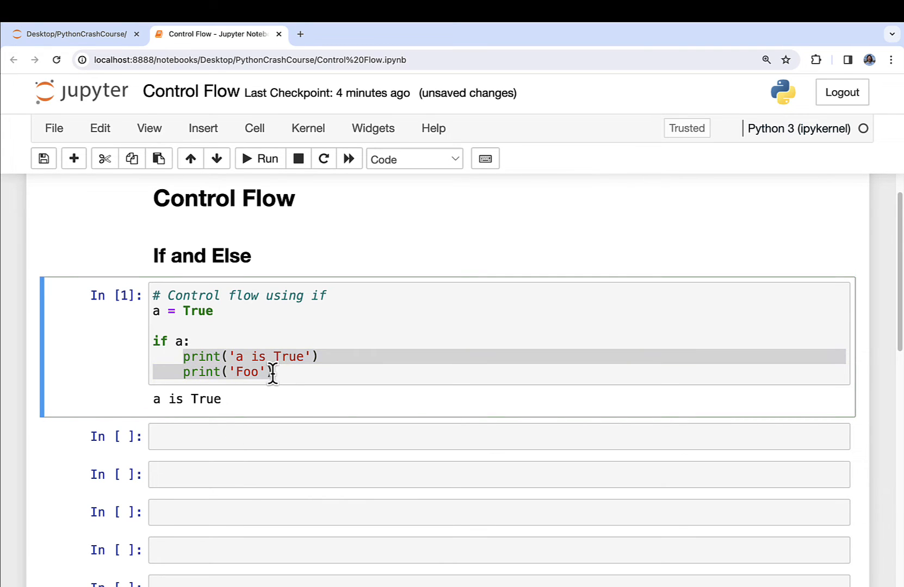
{"action": "left_click", "coordinate": [260, 158]}
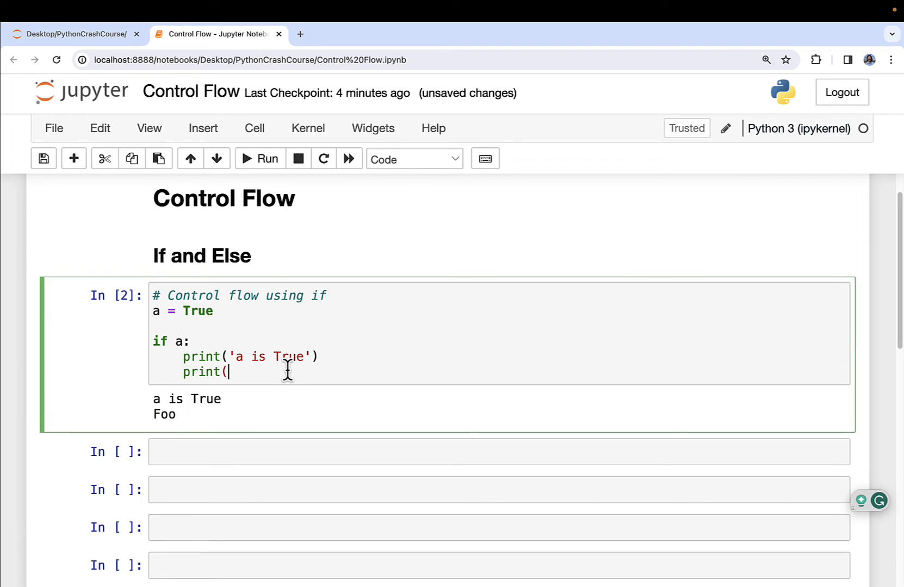
Add an unindented print('End of code cell') after the if block and rerun.
{"action": "key", "text": "Backspace"}
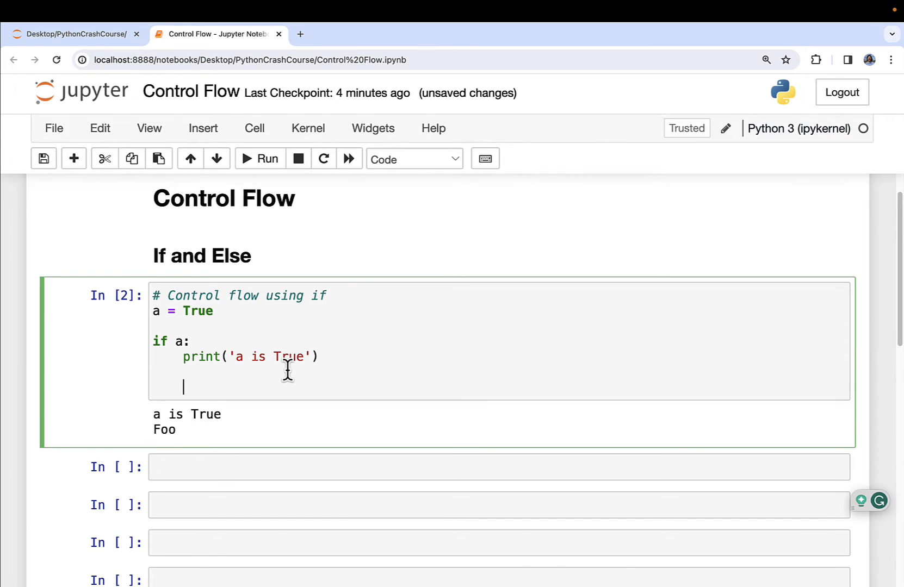
{"action": "type", "text": "print()"}
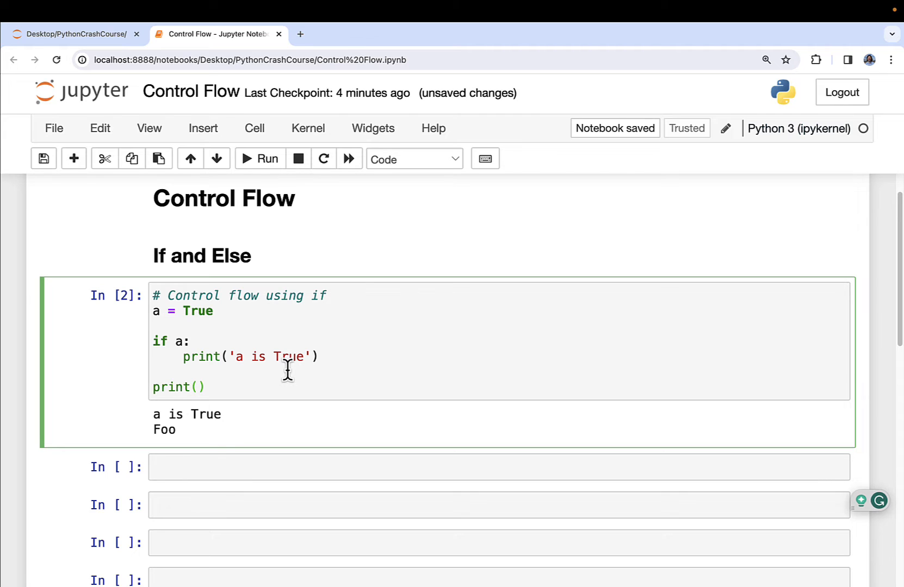
{"action": "type", "text": "'E'"}
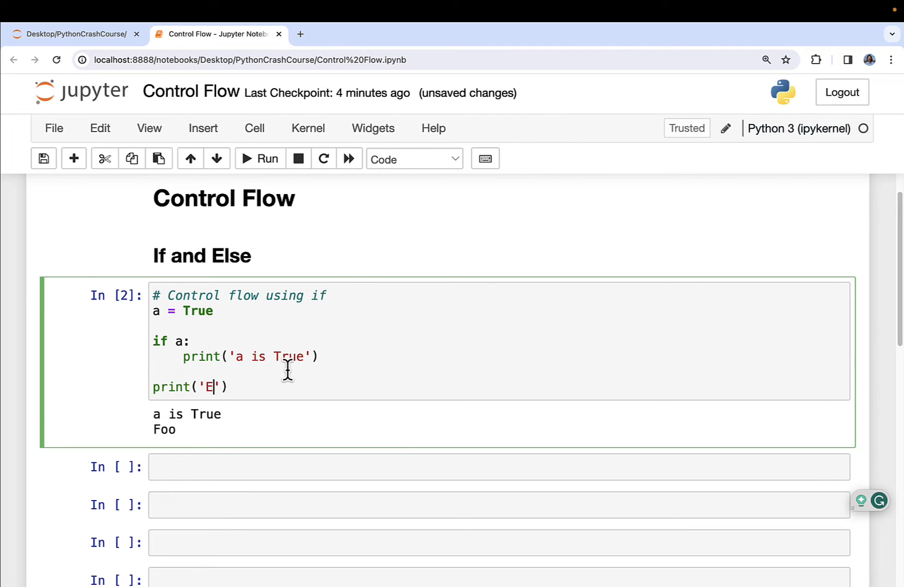
{"action": "type", "text": "nd of code cell"}
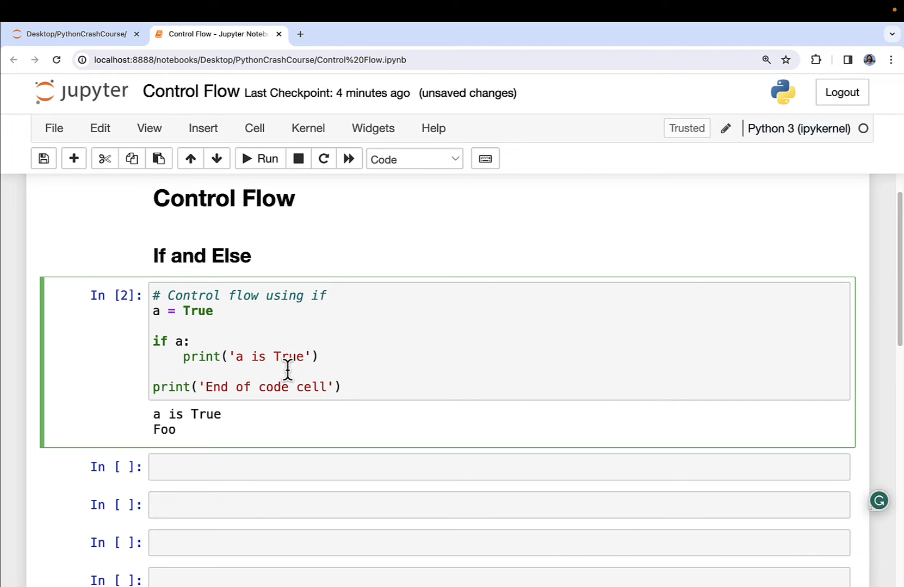
{"action": "left_click", "coordinate": [327, 386]}
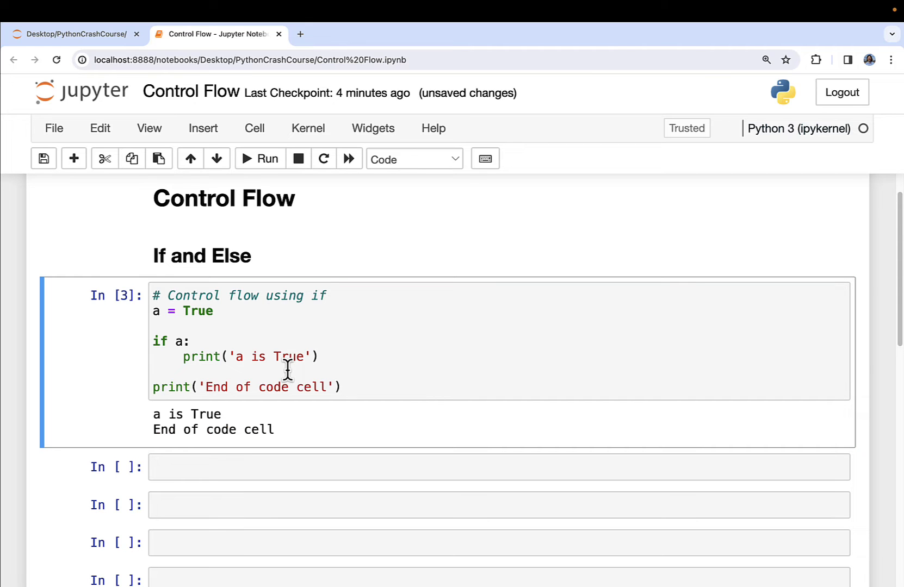
{"action": "scroll", "scroll_direction": "down", "scroll_amount": 3}
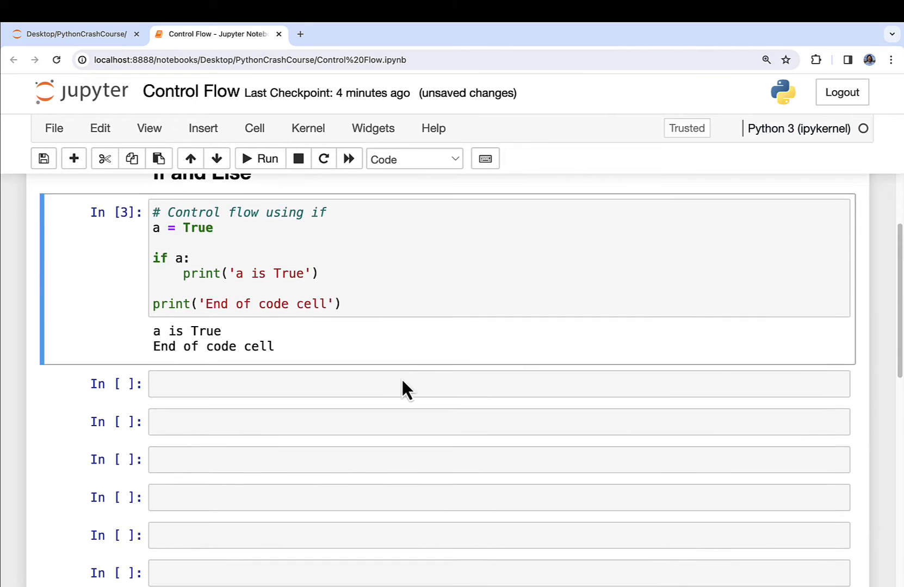
Start the next cell with the comment 'Branching logic using else' and b = False.
{"action": "scroll", "scroll_direction": "down", "scroll_amount": 3}
{"action": "type", "text": "#"}
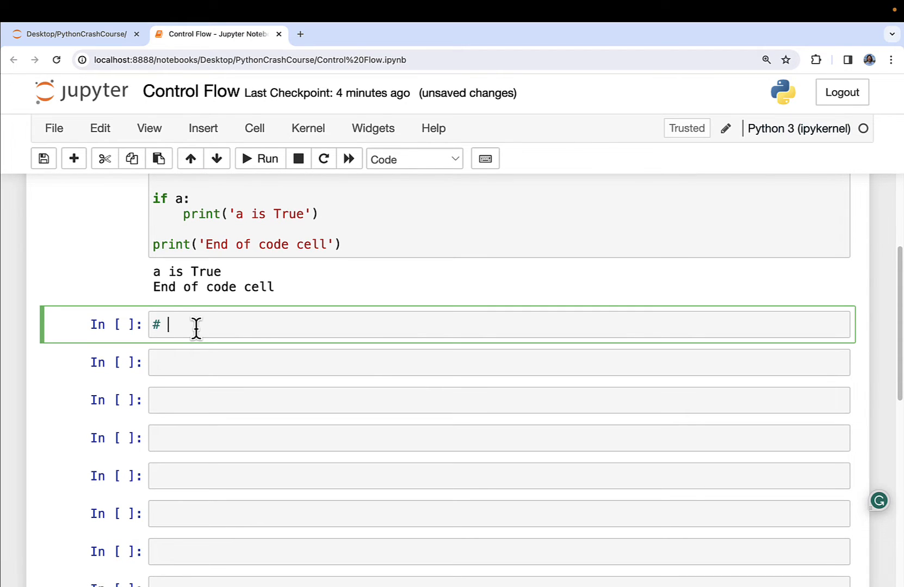
{"action": "type", "text": "Branc"}
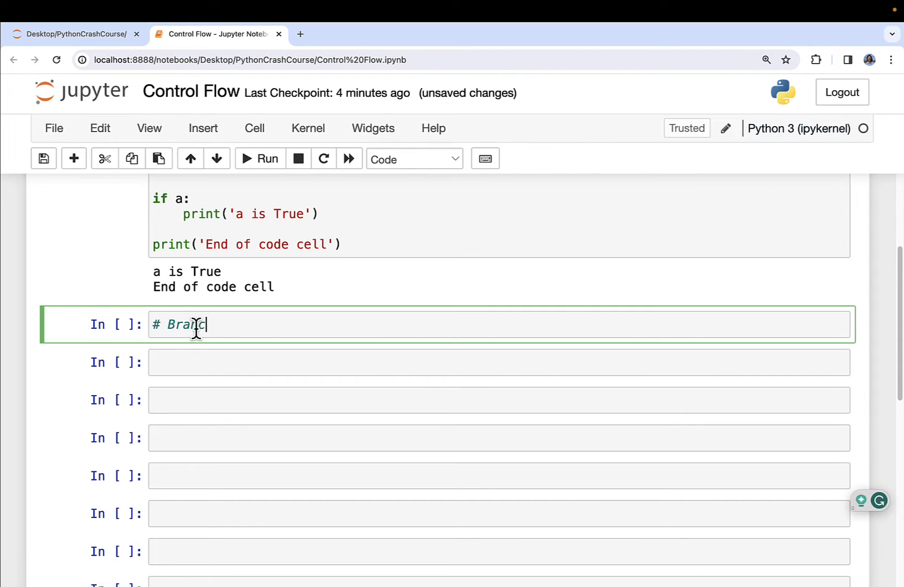
{"action": "type", "text": "ching logic using else"}
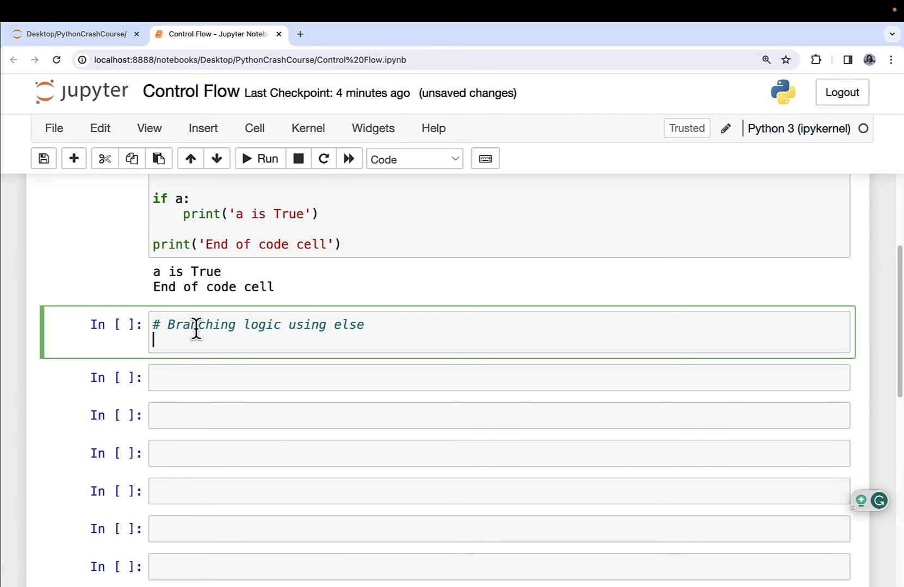
{"action": "type", "text": "b = Fa"}
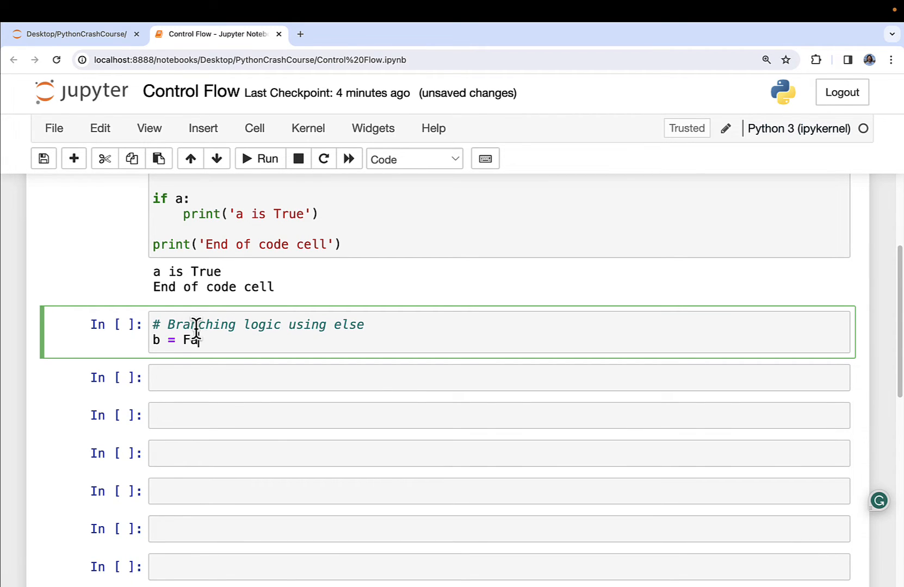
{"action": "type", "text": "alse"}
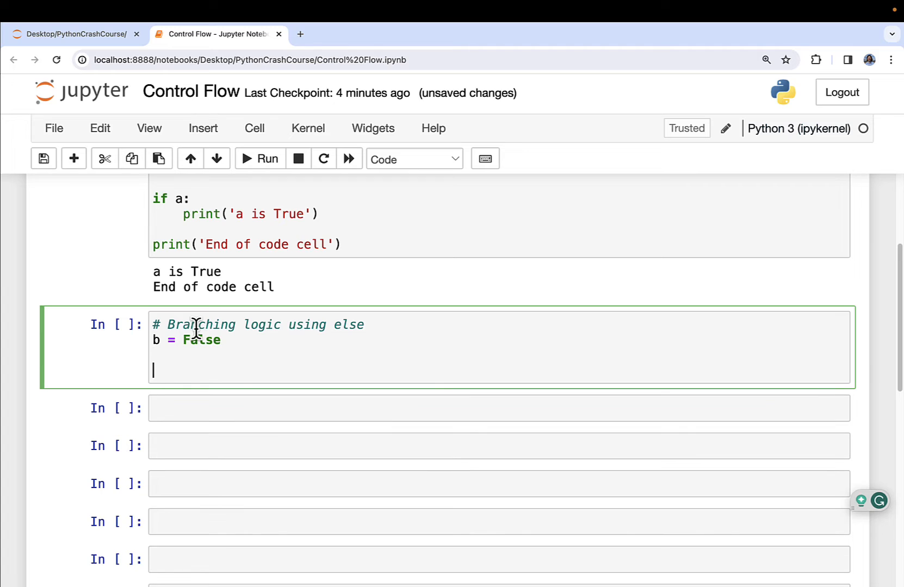
Add if b: print('b is True') else: print('b is False'), and run the cell.
{"action": "type", "text": "if b:"}
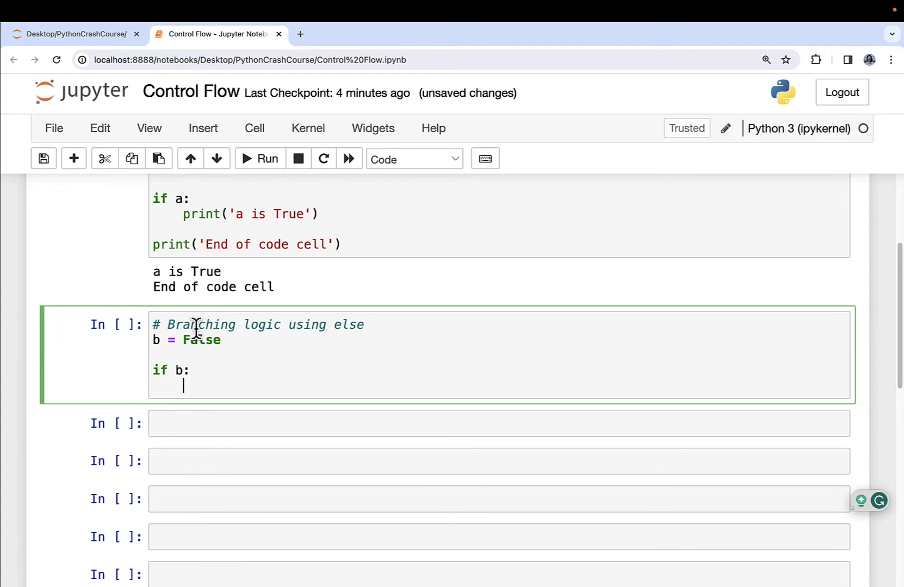
{"action": "type", "text": "print(B"}
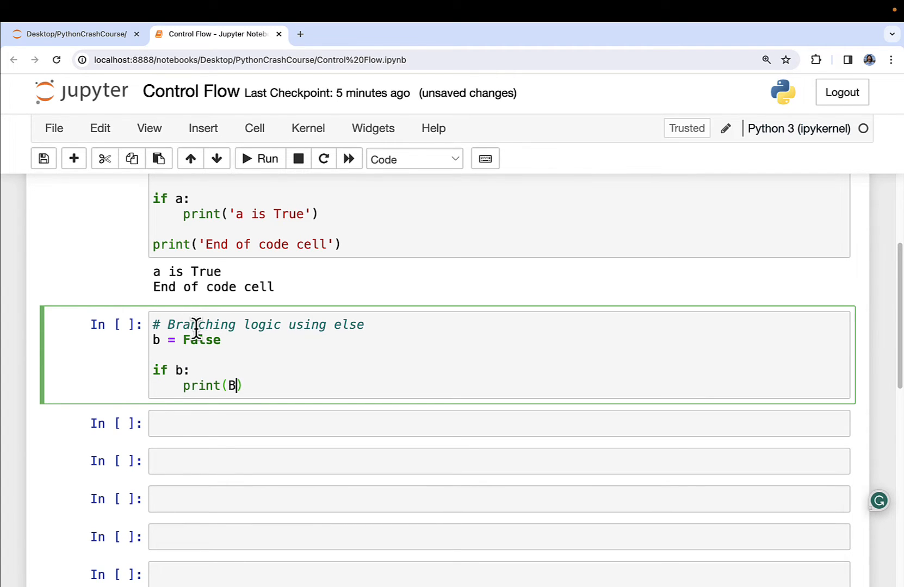
{"action": "type", "text": "'b is True')"}
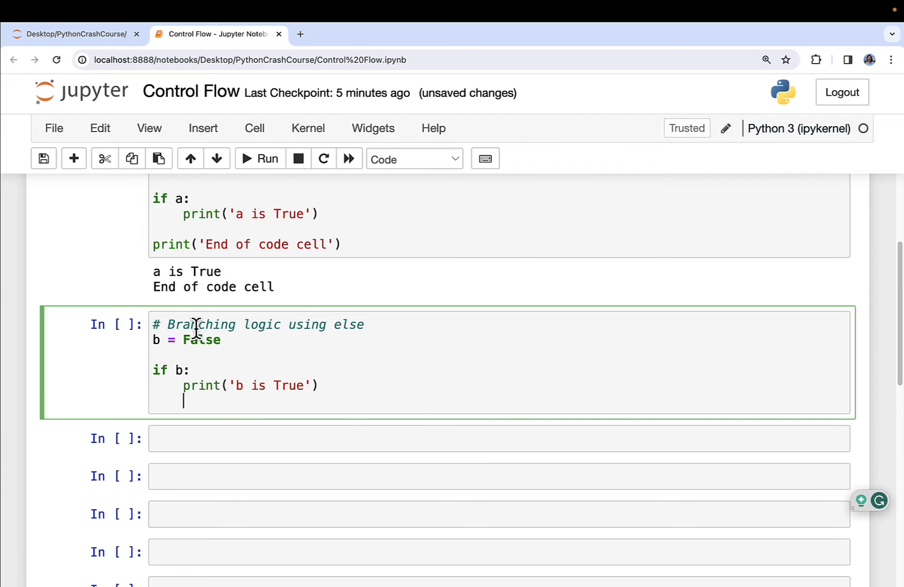
{"action": "type", "text": "else:"}
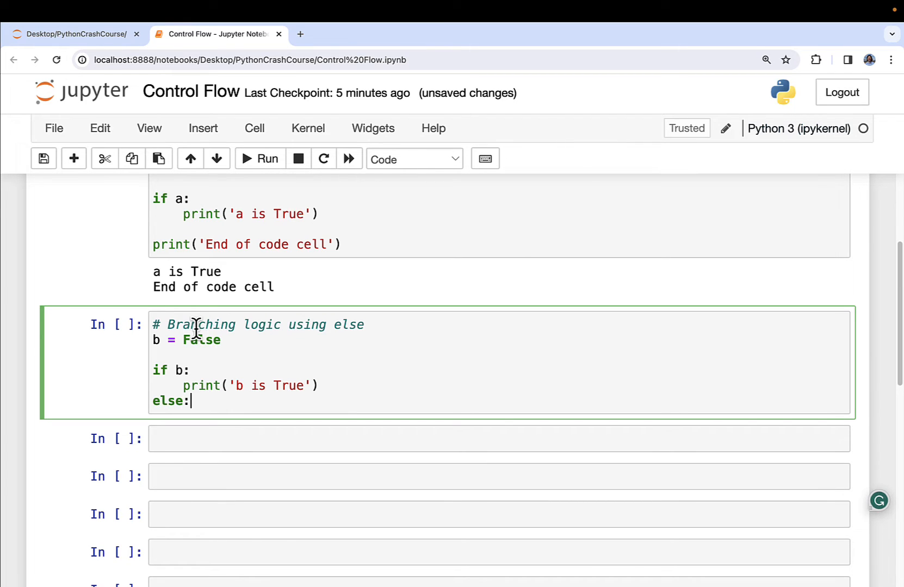
{"action": "type", "text": "pring"}
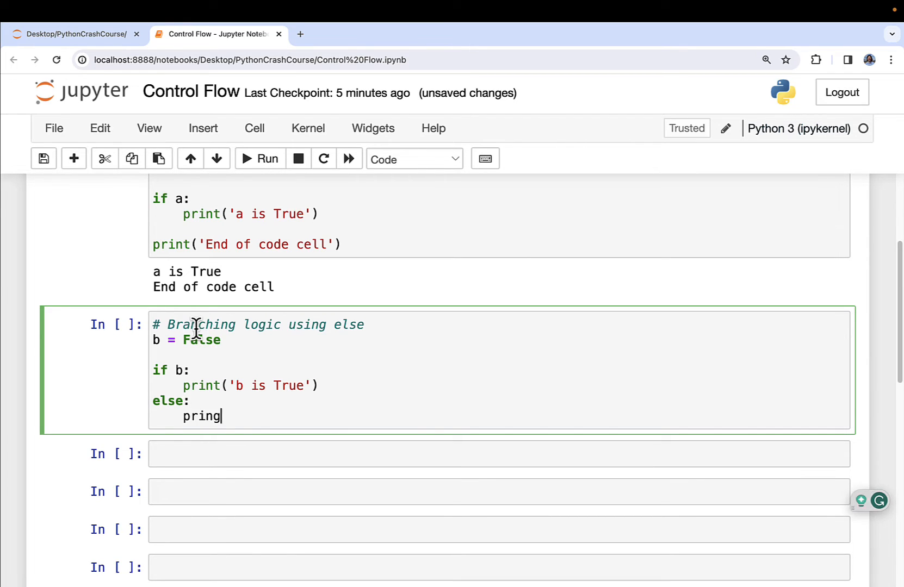
{"action": "type", "text": "*"}
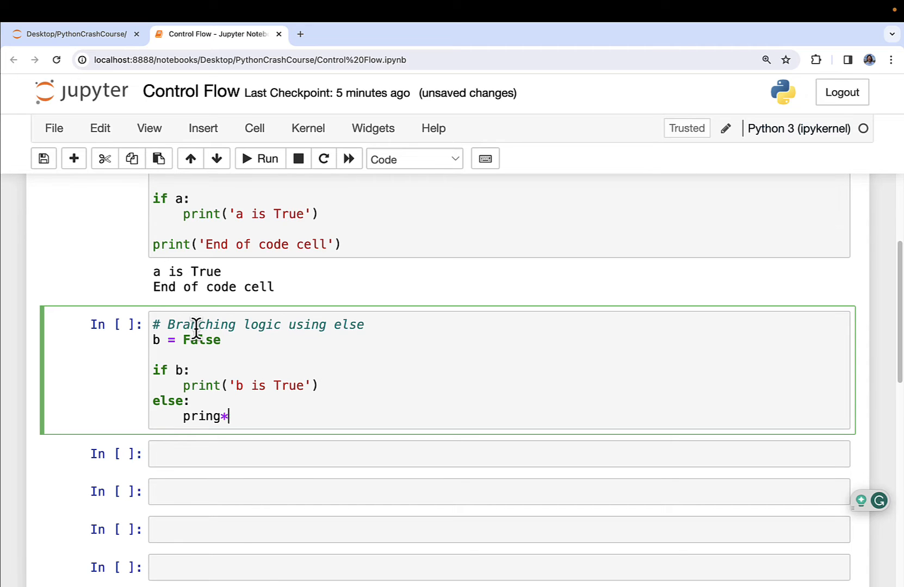
{"action": "type", "text": "('b is'"}
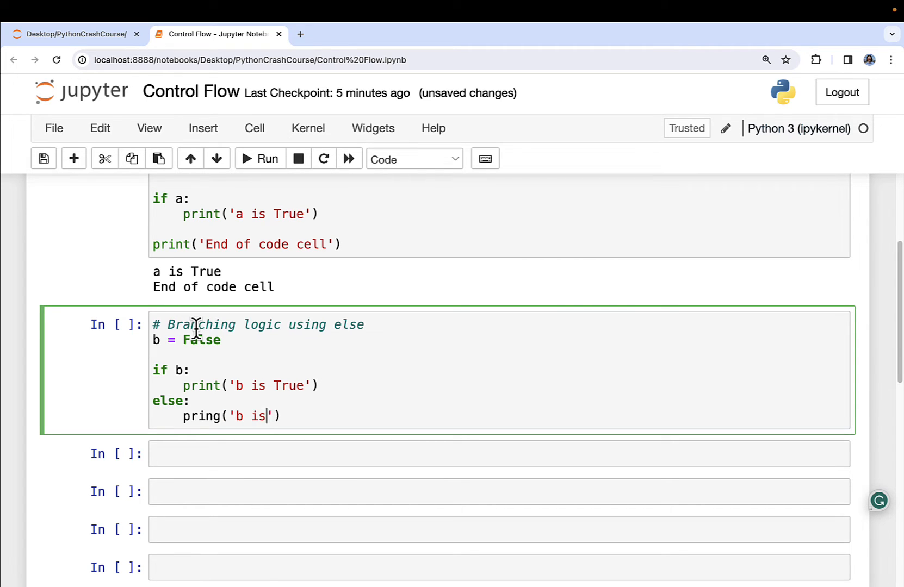
{"action": "type", "text": "False"}
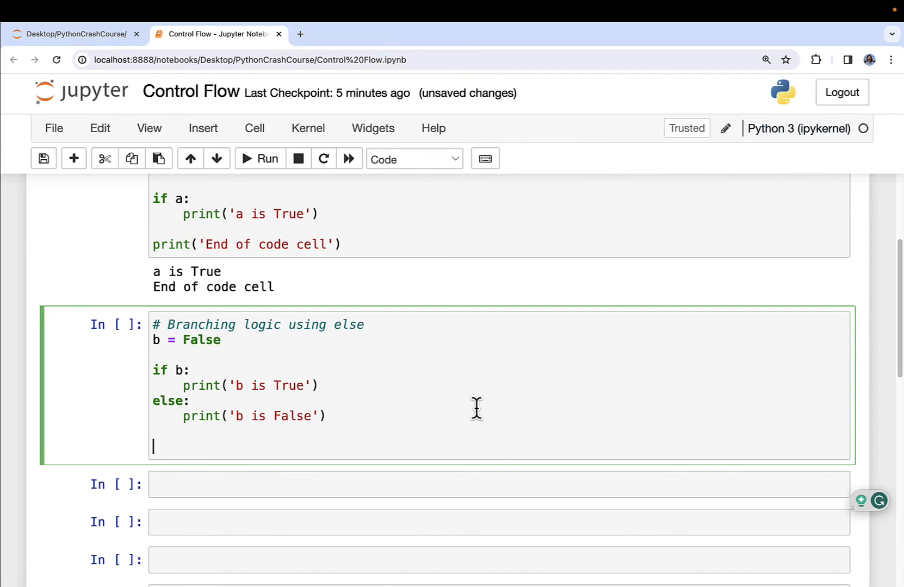
{"action": "left_click", "coordinate": [260, 158]}
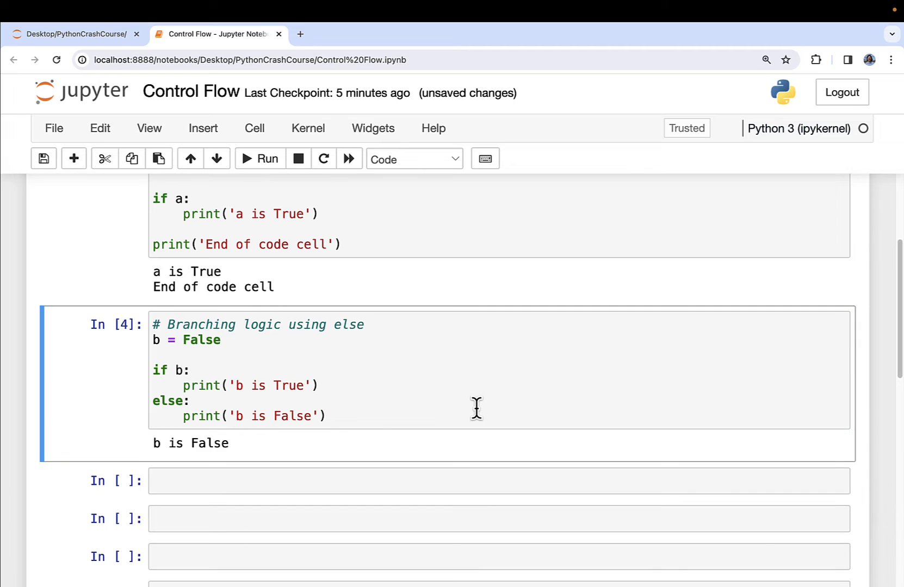
{"action": "mouse_move", "coordinate": [329, 383]}
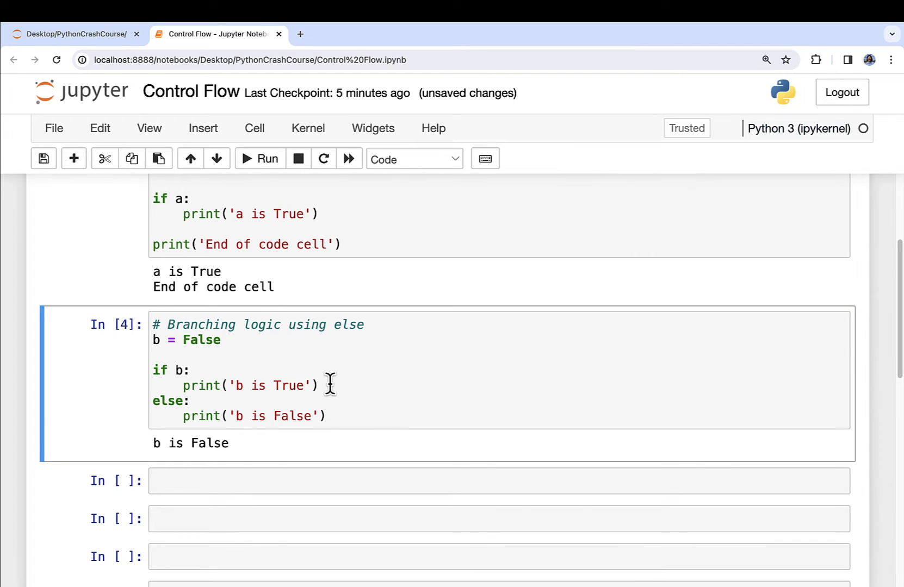
Add print('Foo'), print('Goo') and print('End of code cell') to the else example, then rerun.
{"action": "type", "text": "print()"}
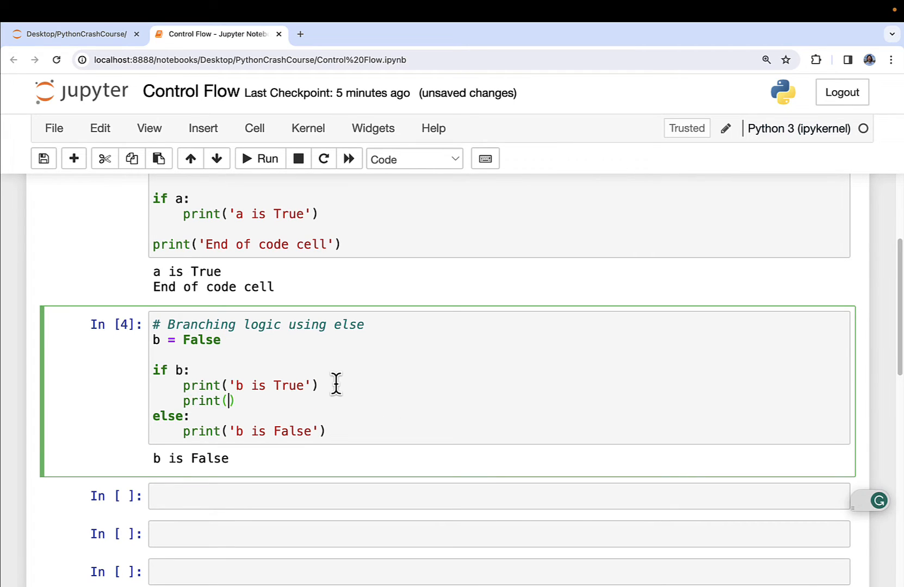
{"action": "type", "text": "'Foo'"}
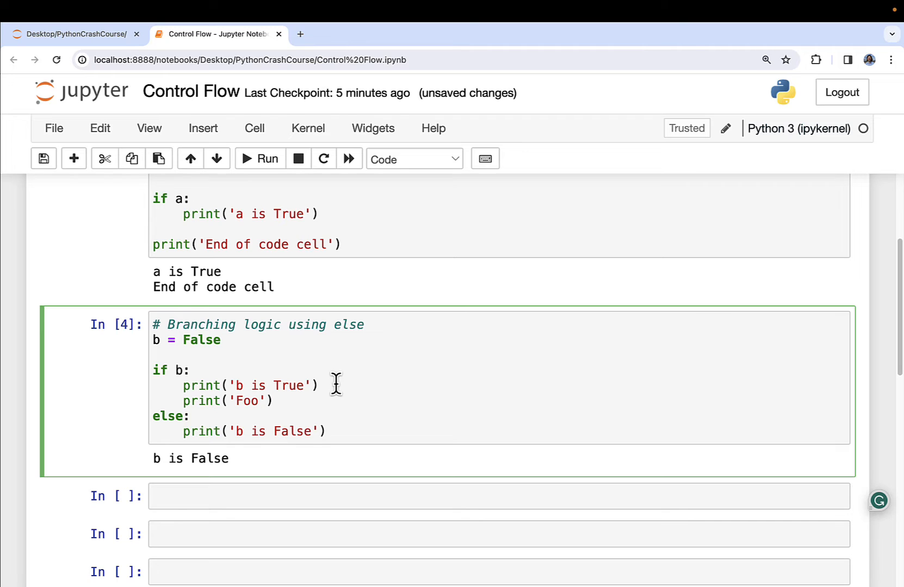
{"action": "mouse_move", "coordinate": [354, 435]}
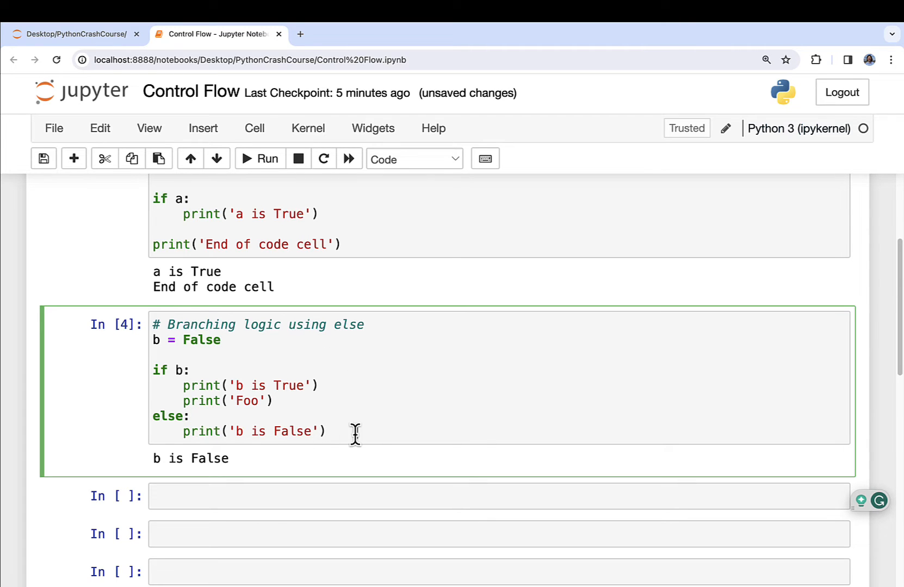
{"action": "type", "text": "print('')"}
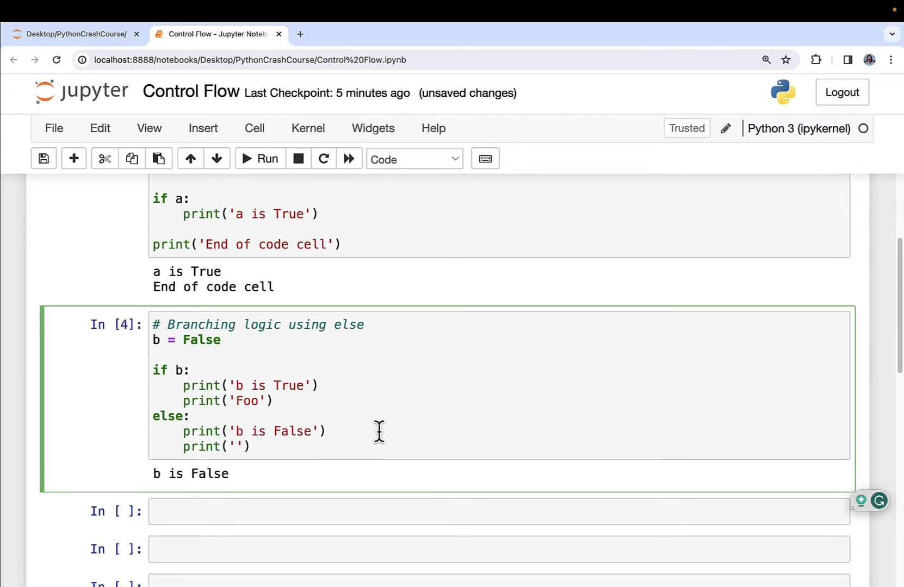
{"action": "type", "text": "Goo"}
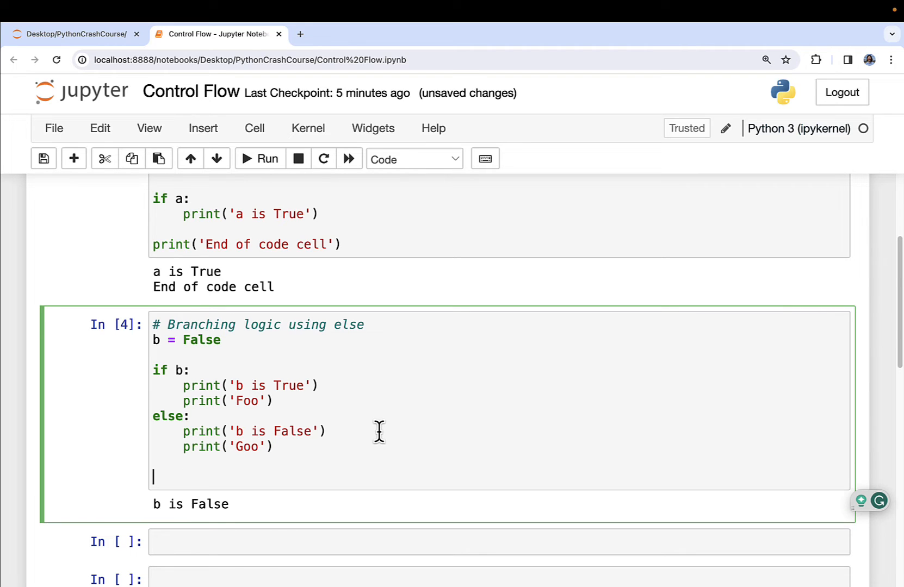
{"action": "type", "text": "print('')"}
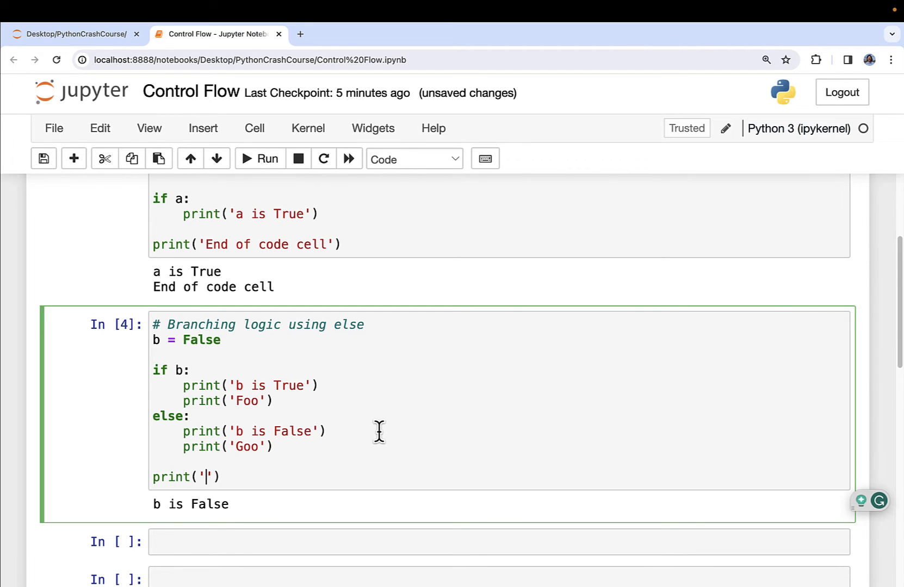
{"action": "type", "text": "End of code ce"}
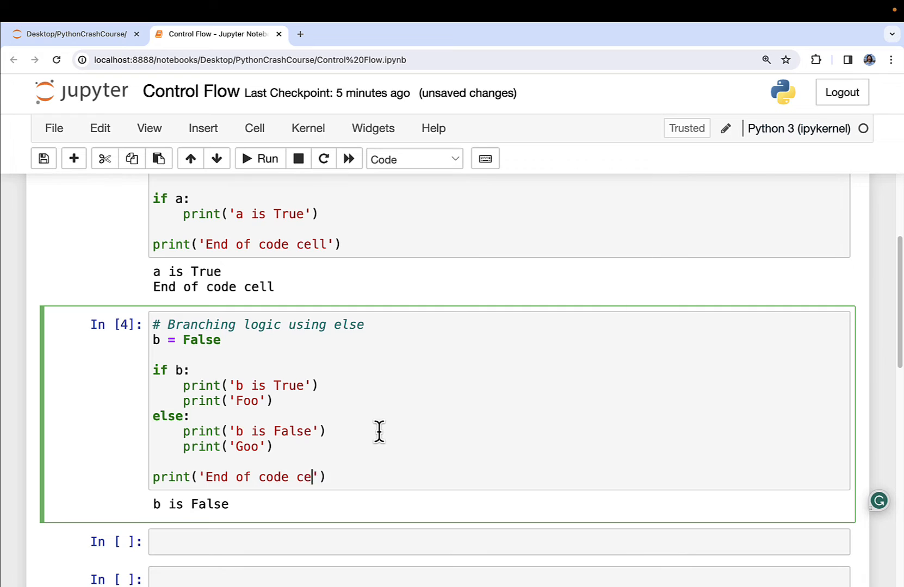
{"action": "type", "text": "ll"}
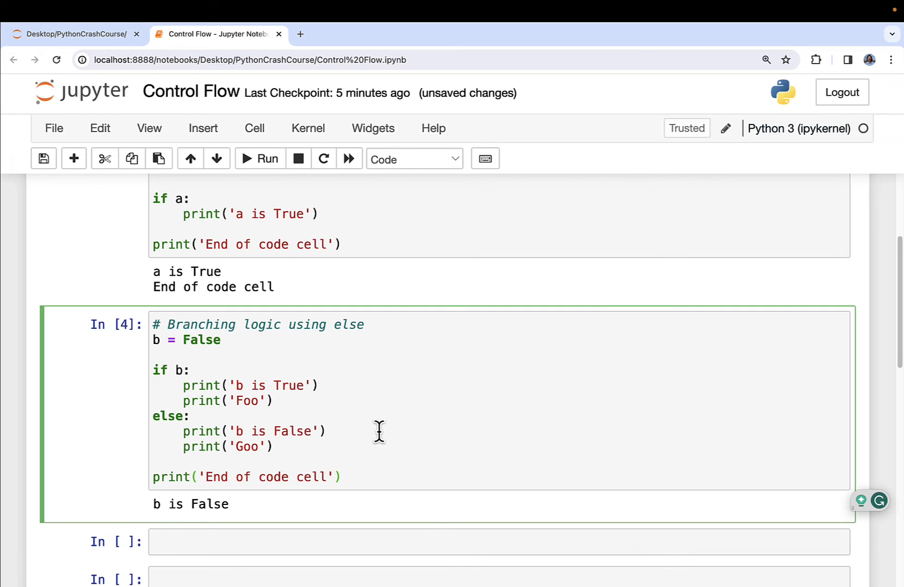
{"action": "left_click", "coordinate": [260, 160]}
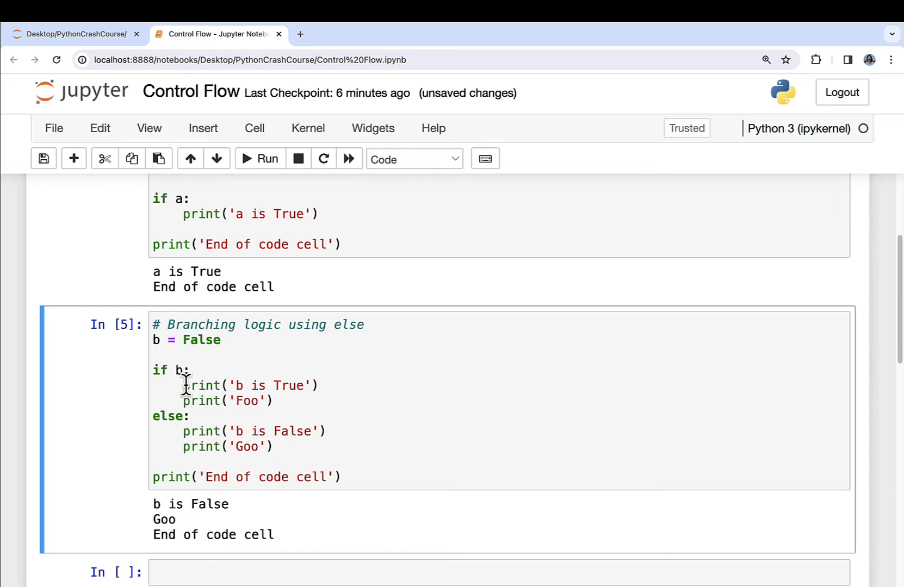
Remove the blank line inside the else block and rerun the cell.
{"action": "left_click_drag", "start_coordinate": [183, 386], "coordinate": [275, 401]}
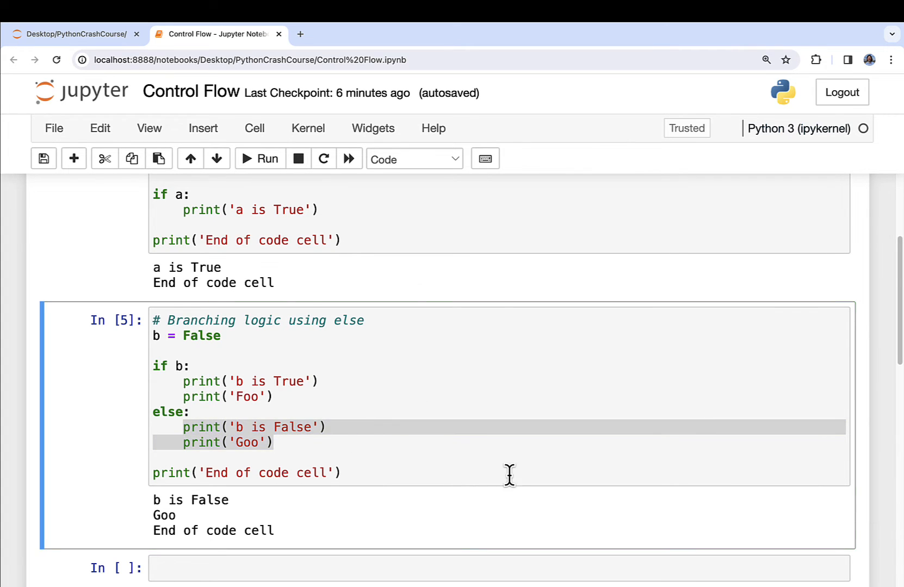
{"action": "mouse_move", "coordinate": [515, 473]}
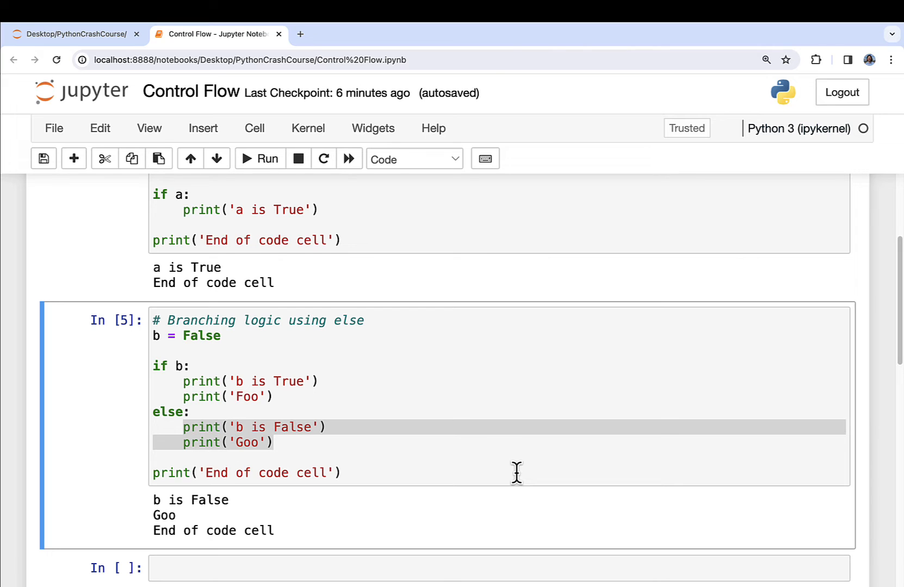
{"action": "mouse_move", "coordinate": [277, 432]}
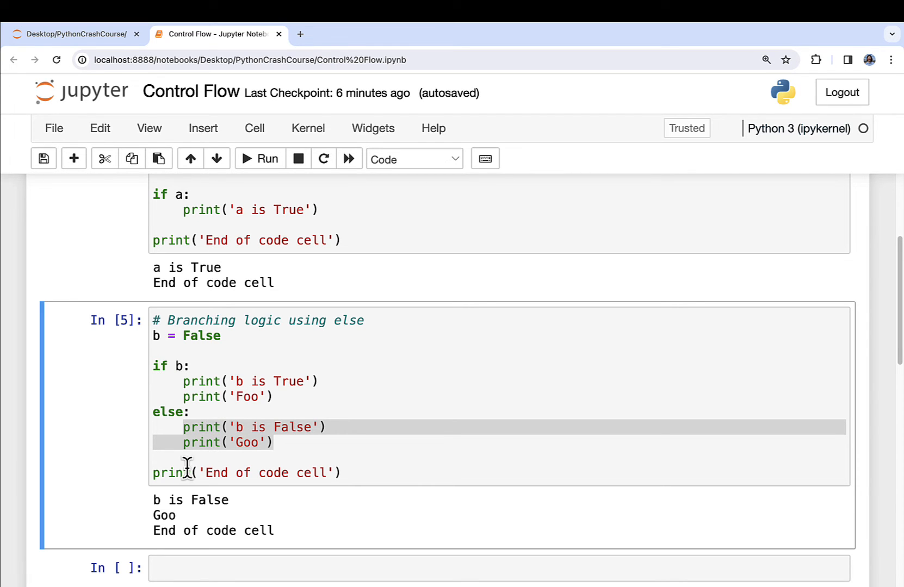
{"action": "mouse_move", "coordinate": [153, 473]}
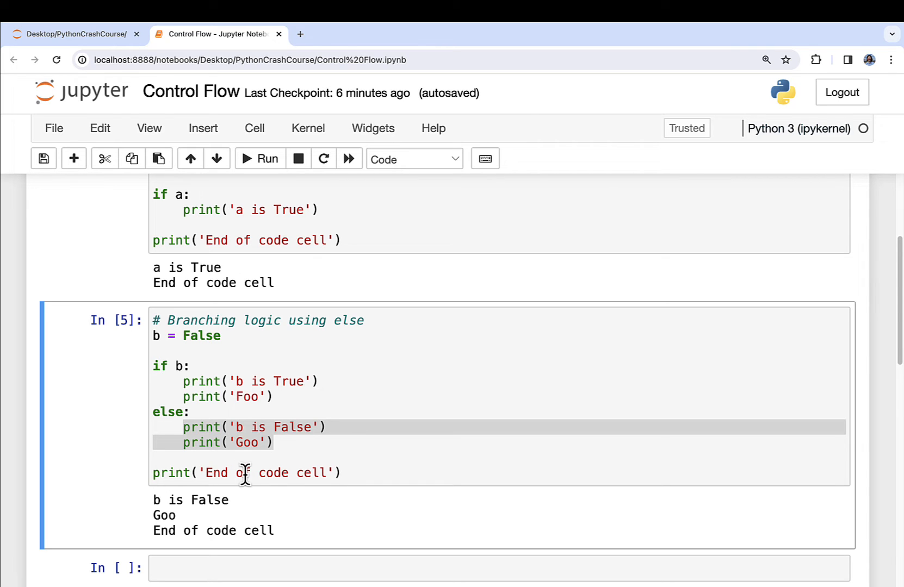
{"action": "mouse_move", "coordinate": [271, 472]}
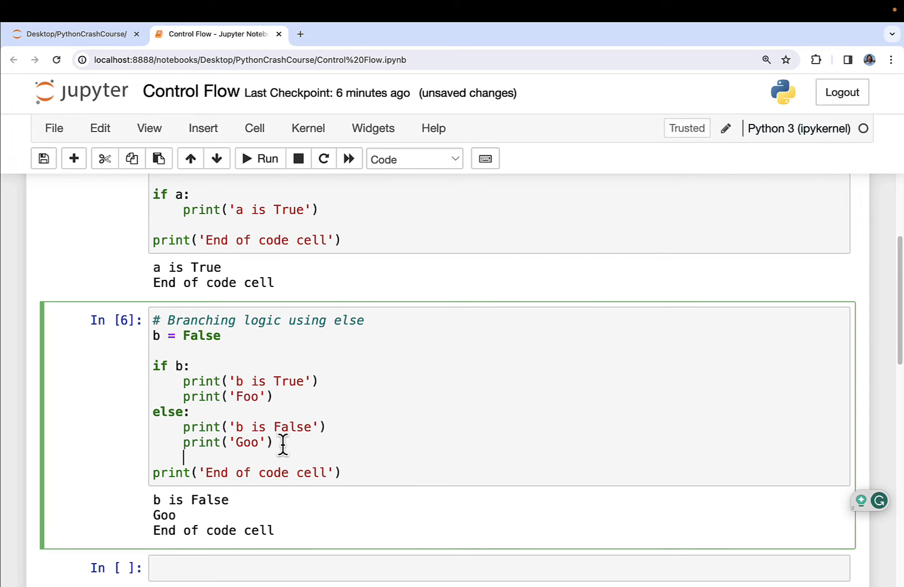
{"action": "key", "text": "Backspace"}
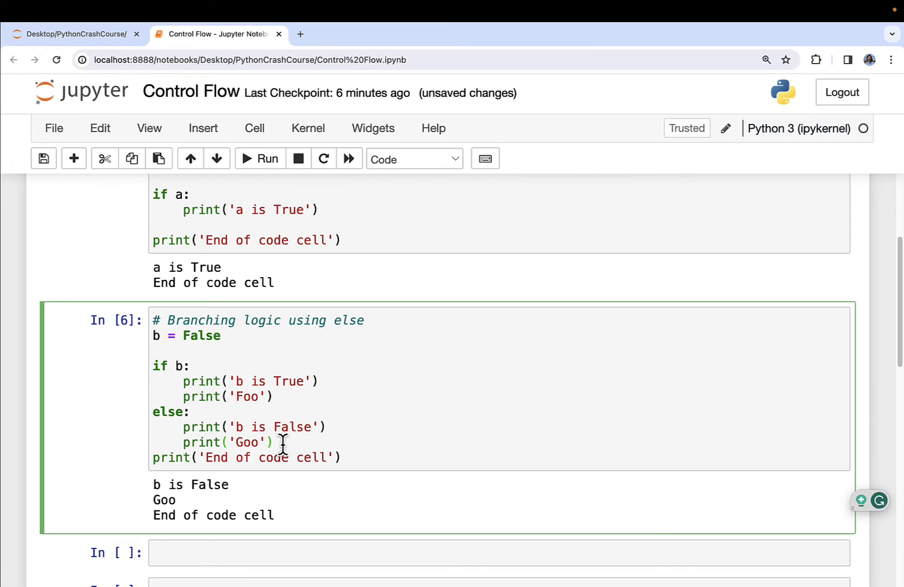
{"action": "left_click", "coordinate": [275, 443]}
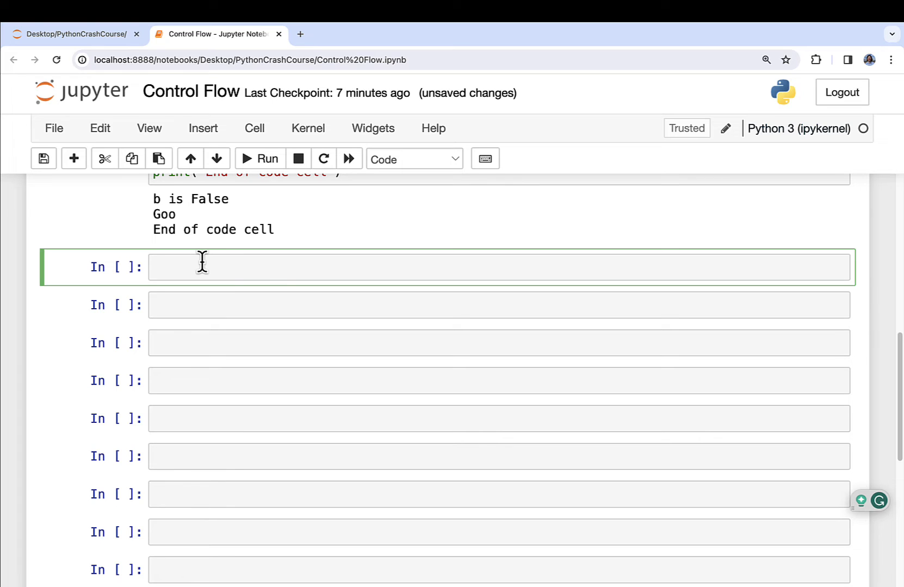
Start a new cell with the comment 'You can nest code with if-else'.
{"action": "type", "text": "#"}
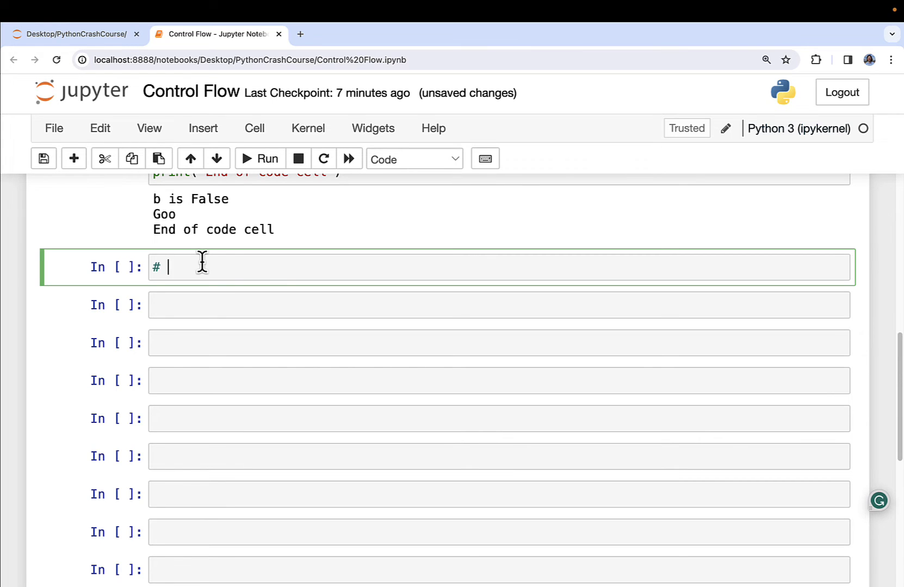
{"action": "type", "text": "You"}
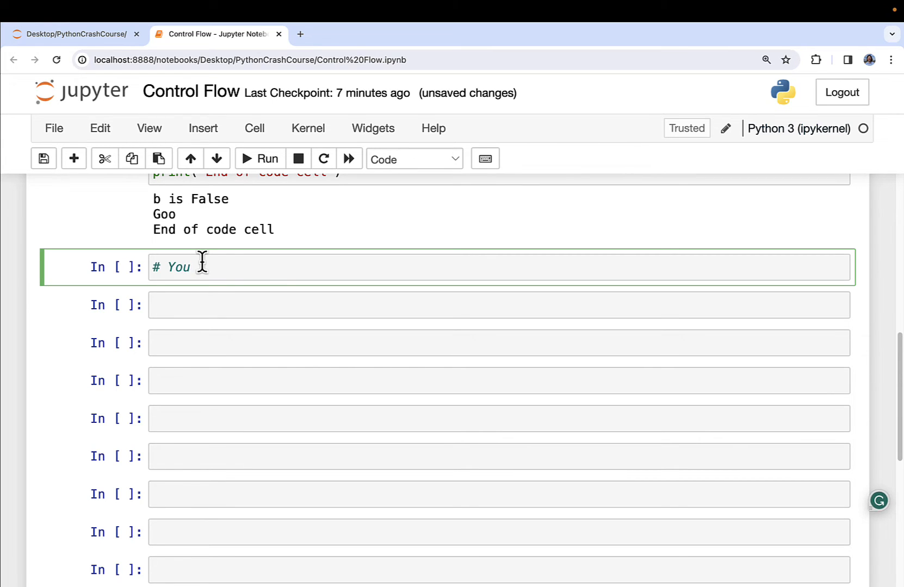
{"action": "type", "text": "ca"}
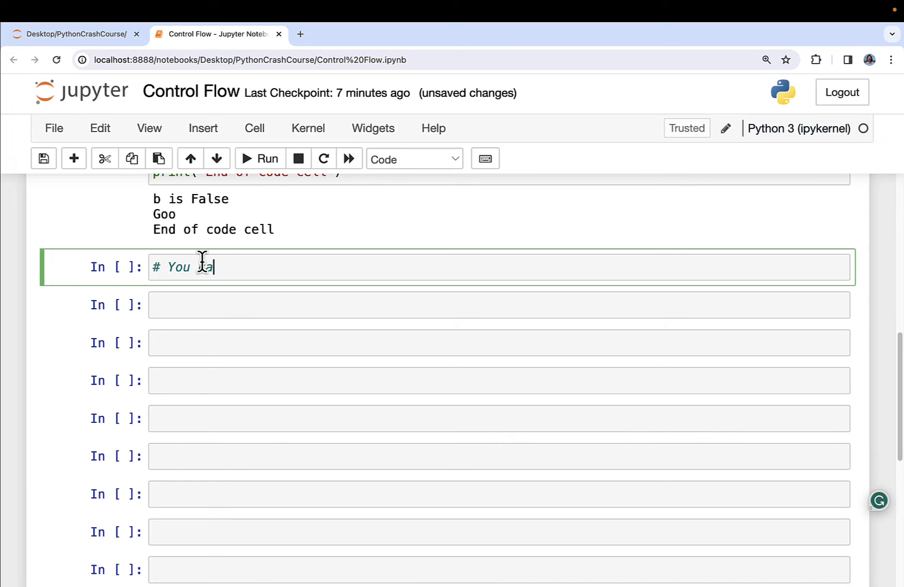
{"action": "type", "text": "can use blocks of"}
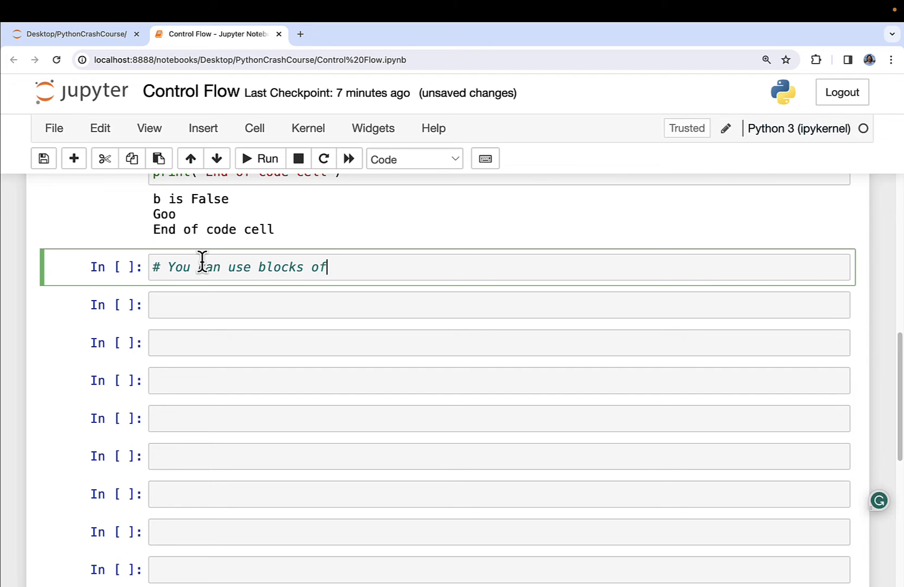
{"action": "type", "text": "code with"}
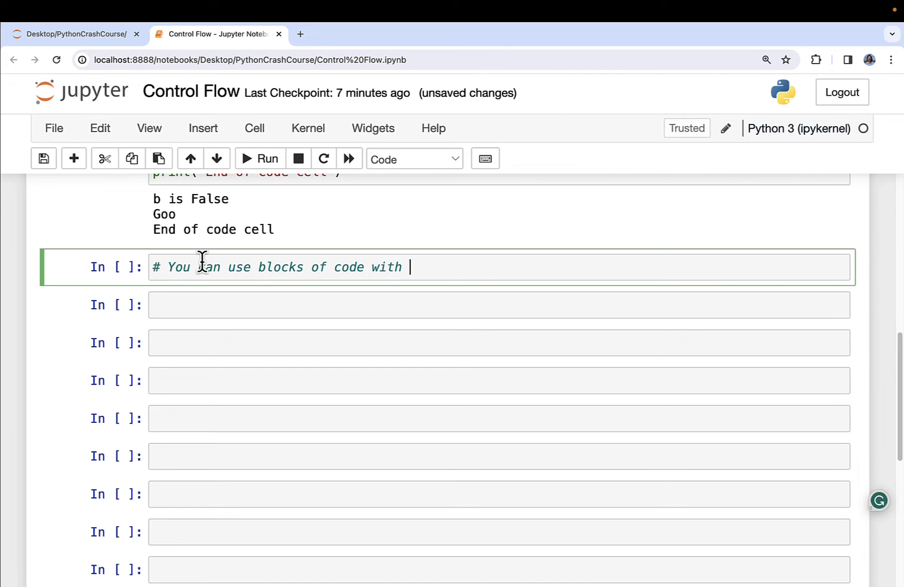
{"action": "type", "text": "if-else"}
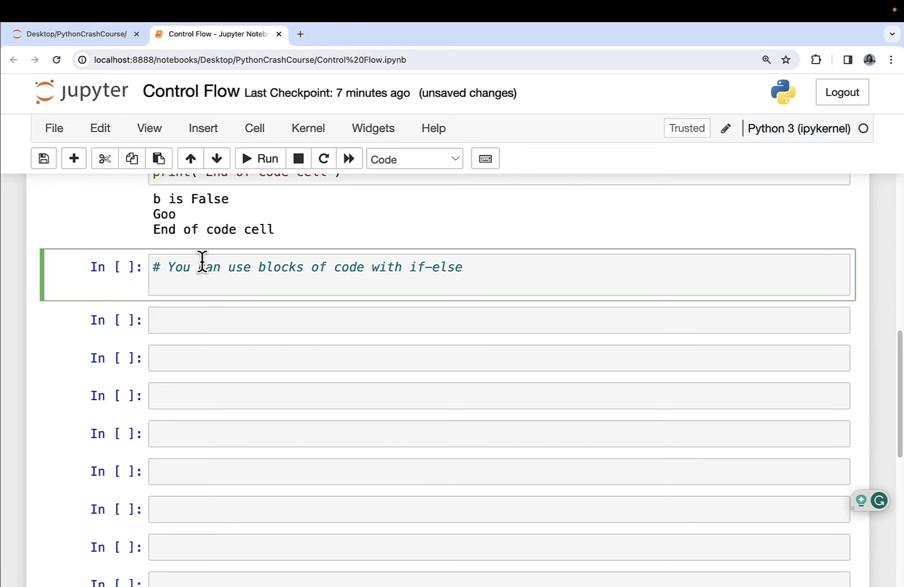
Add c = True with if a: print('a is True') and a nested if c: print('c is True').
{"action": "type", "text": "c = True"}
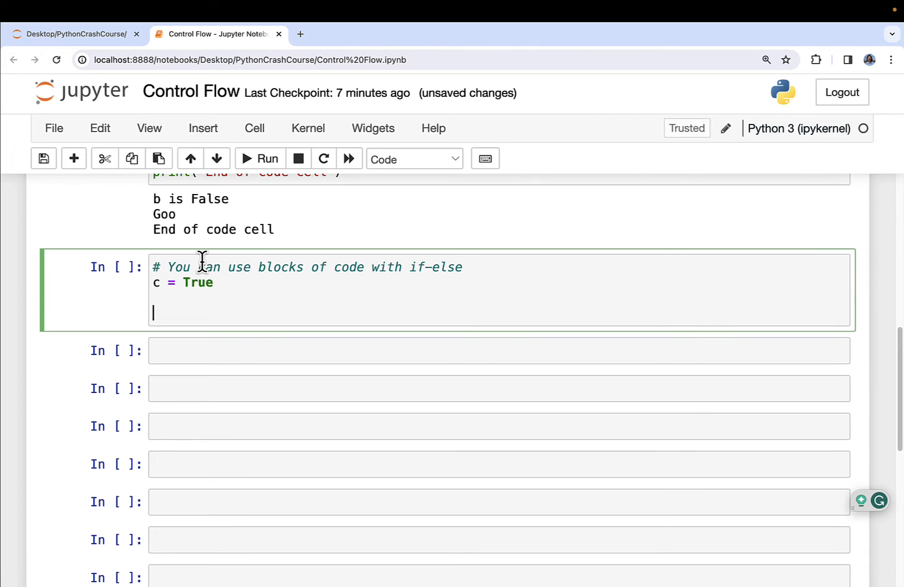
{"action": "type", "text": "if a:"}
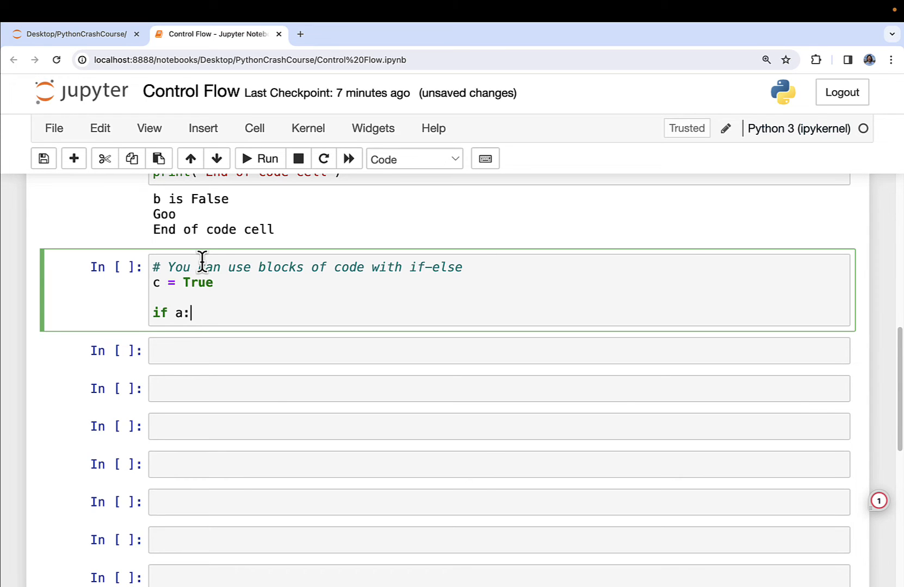
{"action": "key", "text": "enter"}
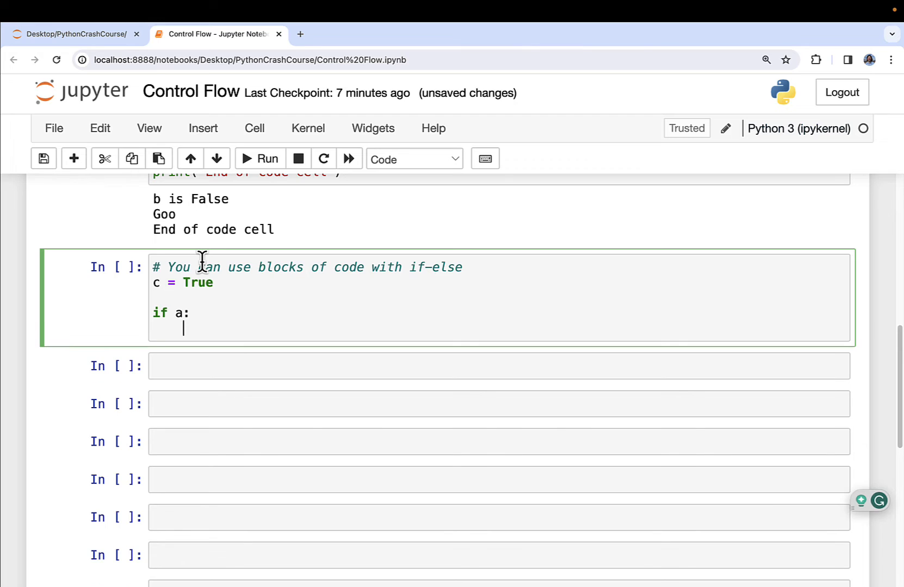
{"action": "type", "text": "print('a is"}
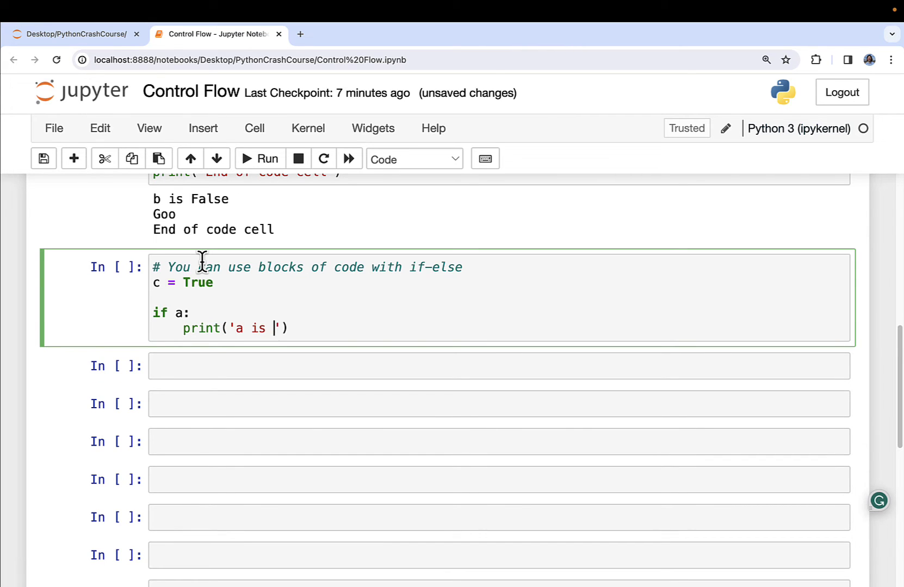
{"action": "type", "text": "True"}
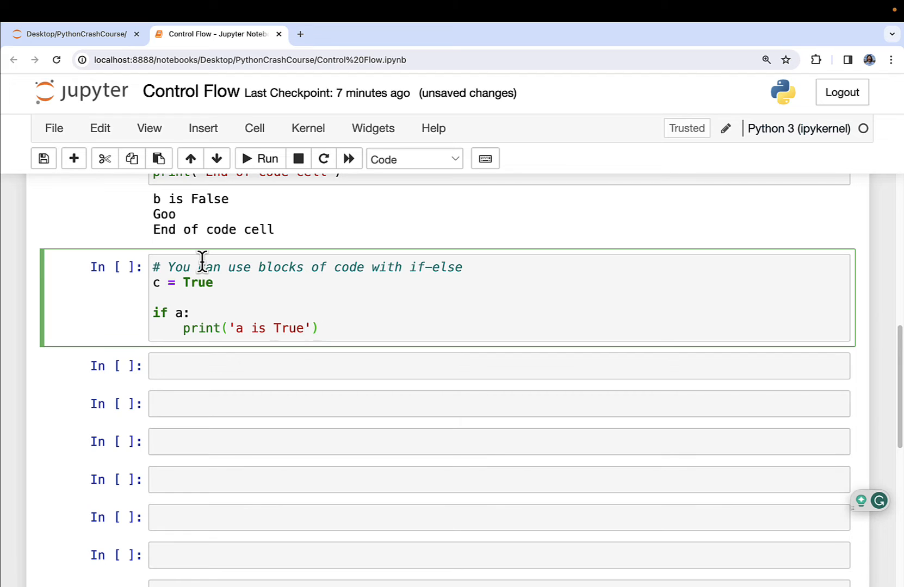
{"action": "type", "text": "i"}
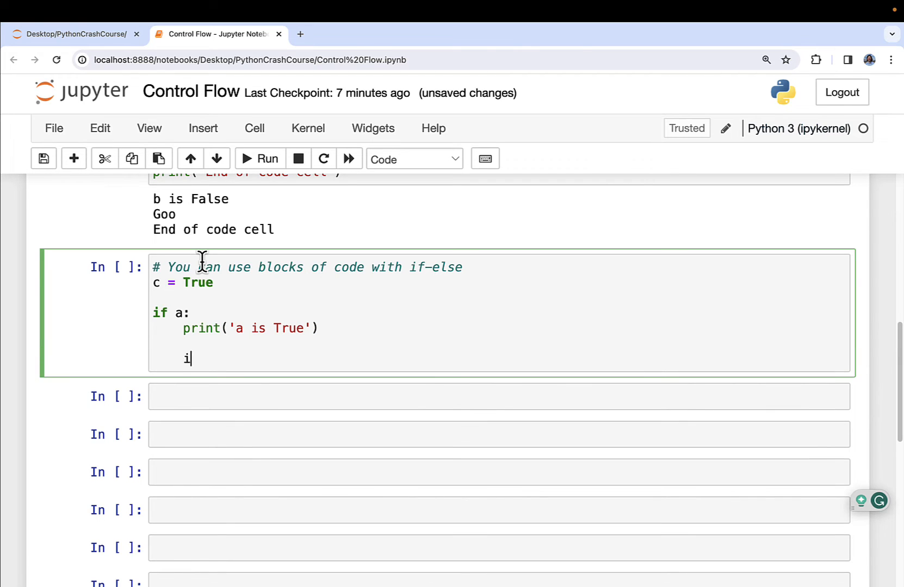
{"action": "type", "text": "f"}
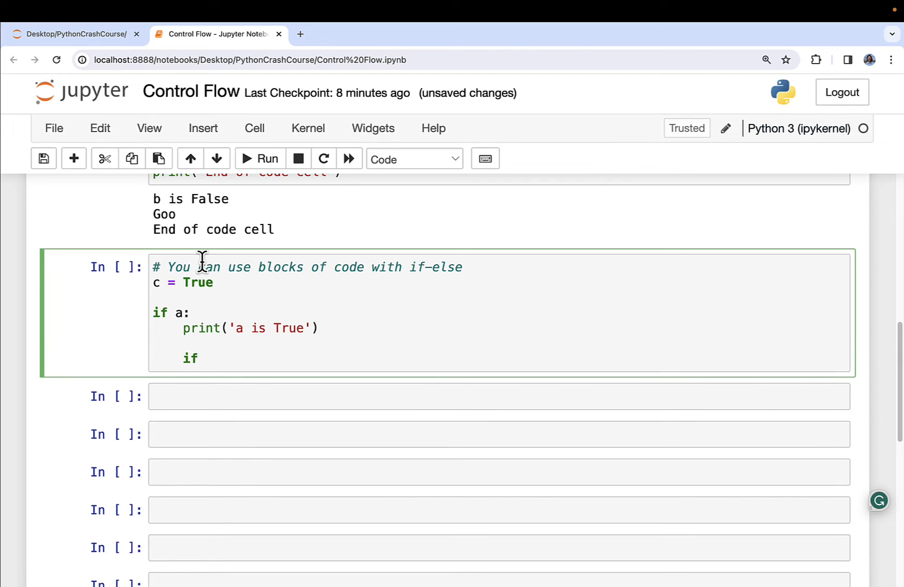
{"action": "type", "text": ": c"}
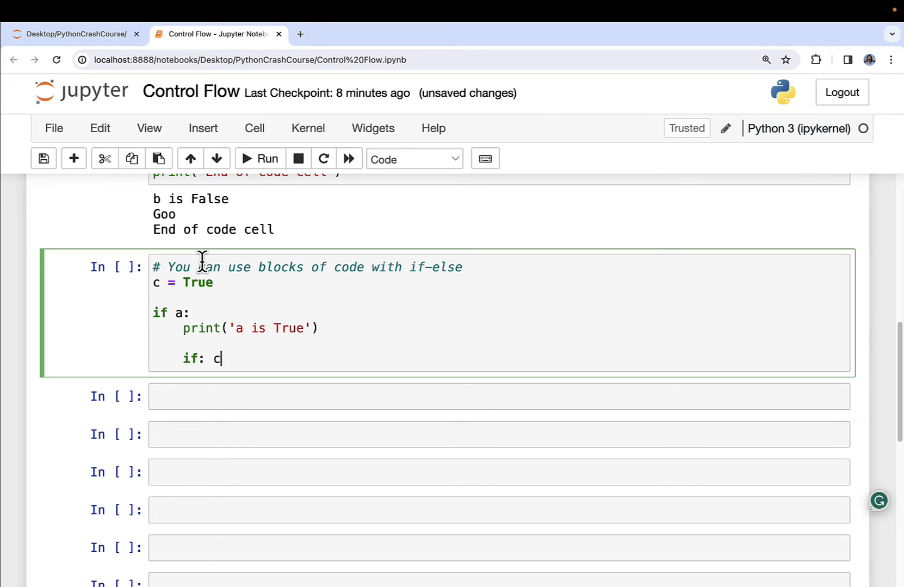
{"action": "type", "text": ":"}
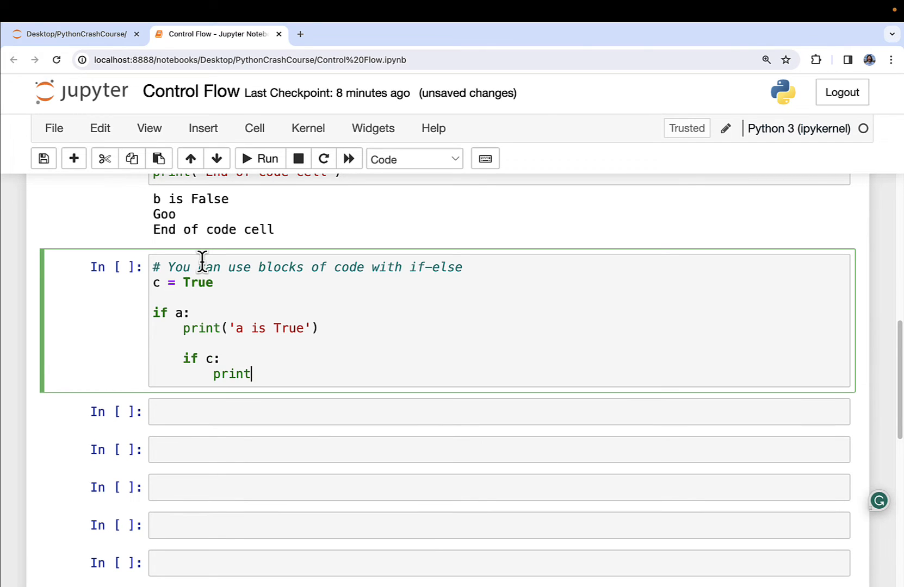
{"action": "type", "text": "('c is T')"}
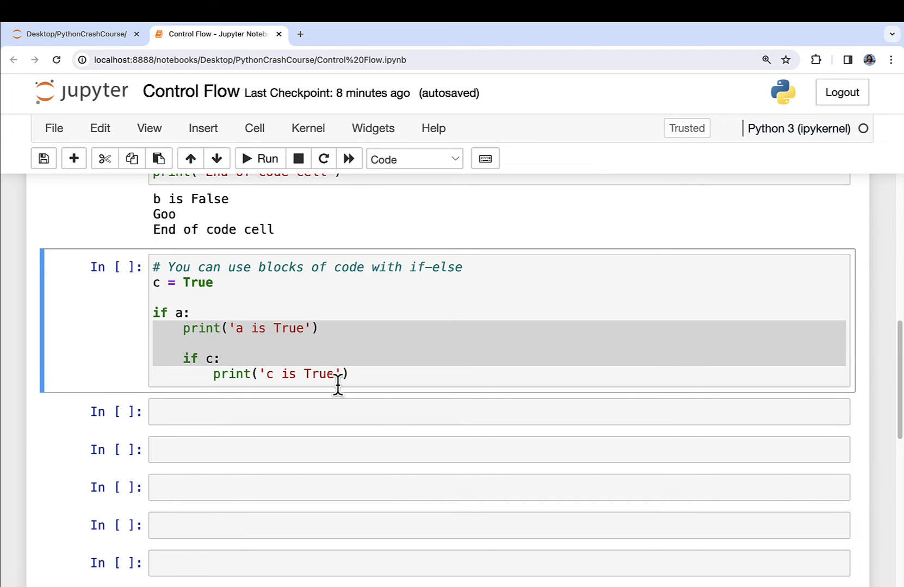
{"action": "mouse_move", "coordinate": [210, 358]}
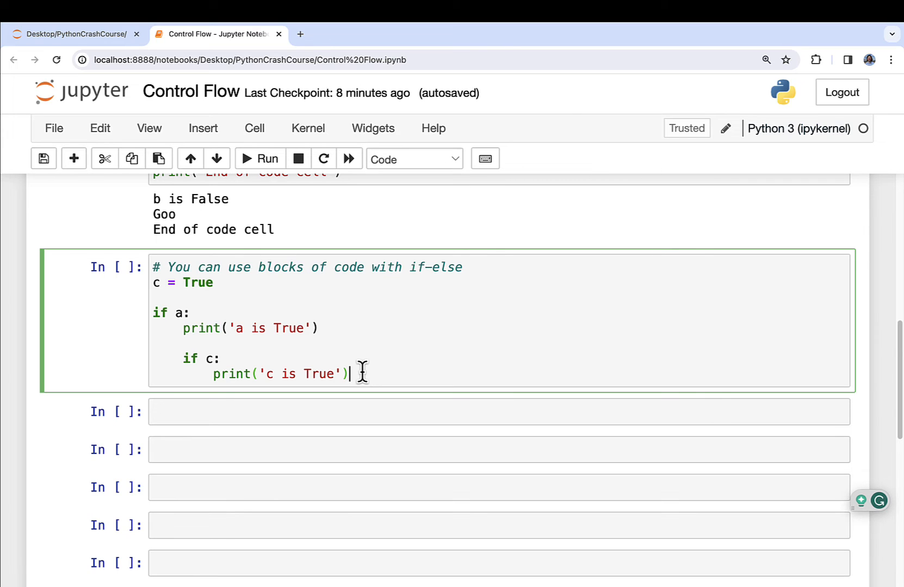
Add an else branch printing 'a is False' and a closing print('End of code cell').
{"action": "key", "text": "enter"}
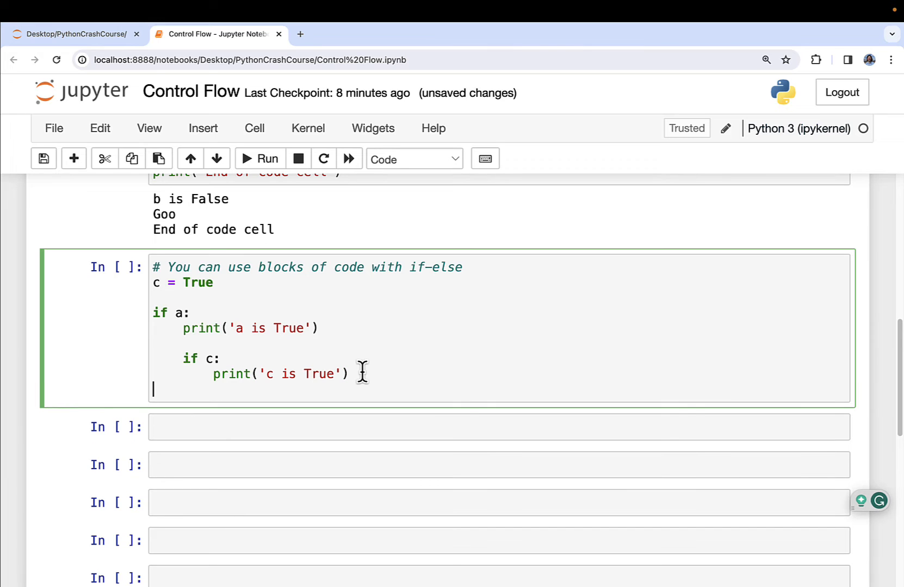
{"action": "type", "text": "else:"}
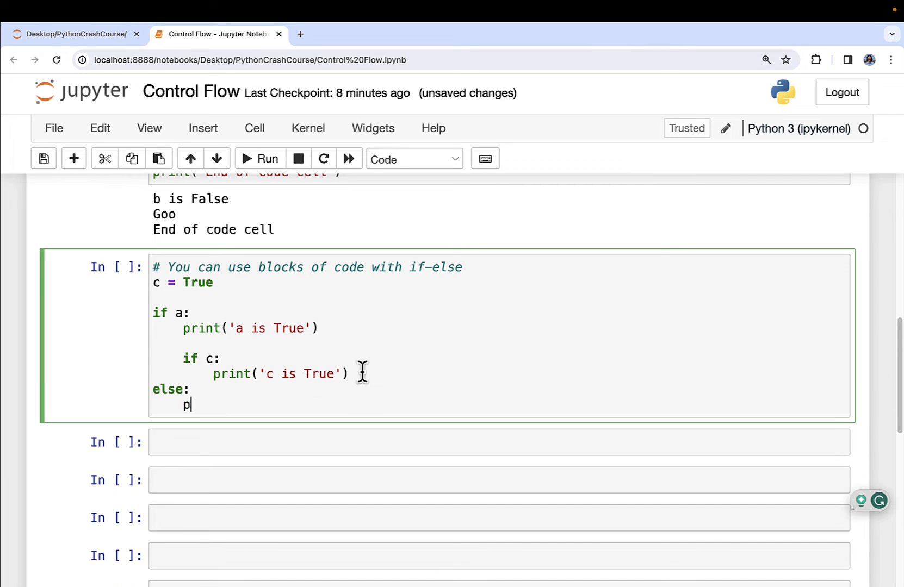
{"action": "type", "text": "rint('')"}
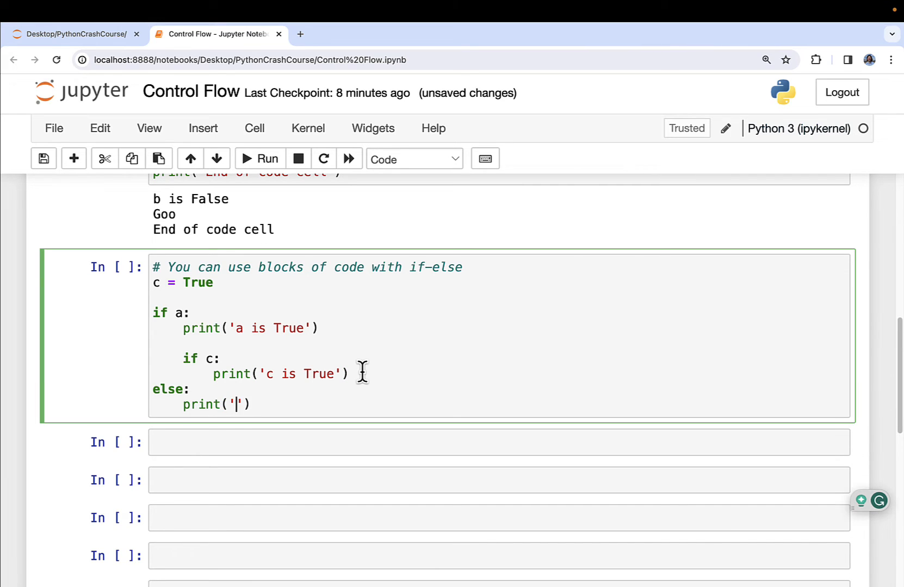
{"action": "type", "text": "a is False"}
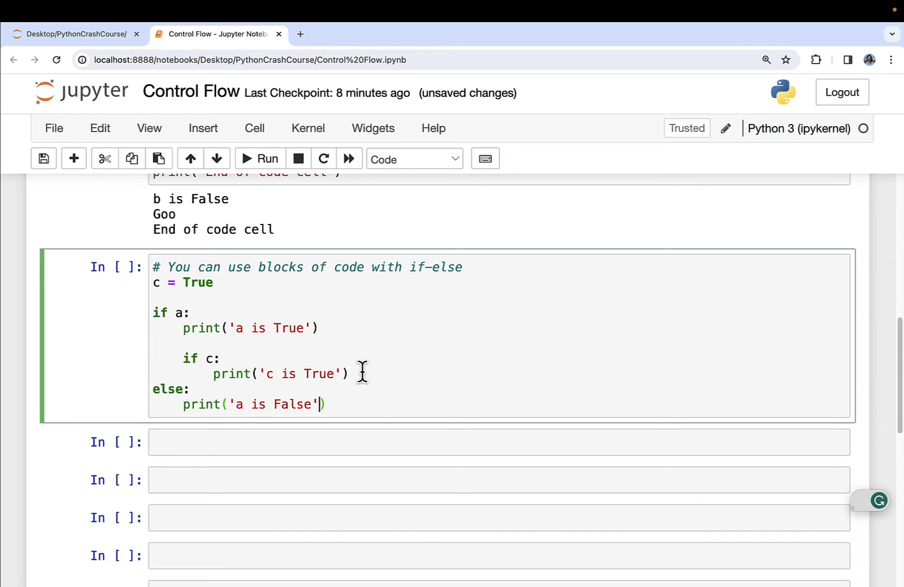
{"action": "type", "text": "pri"}
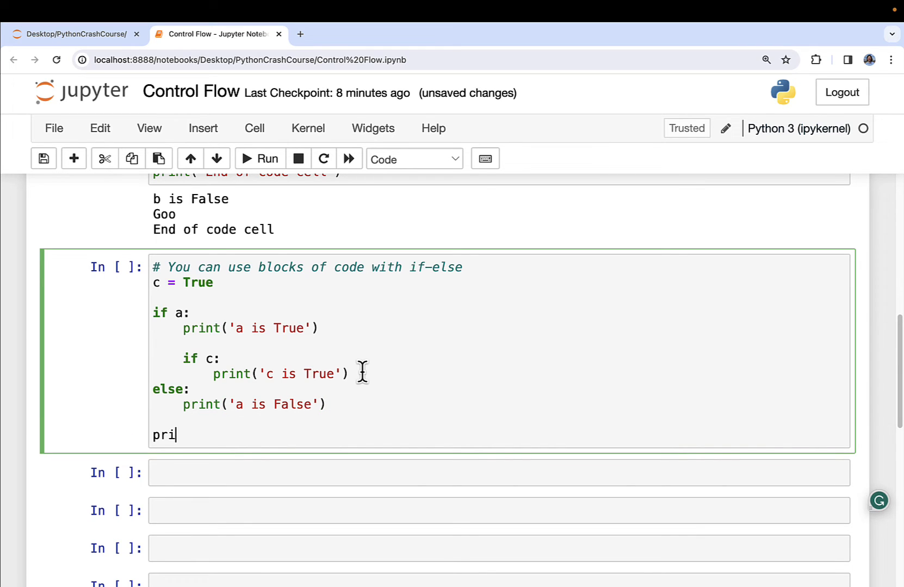
{"action": "type", "text": "nt('')"}
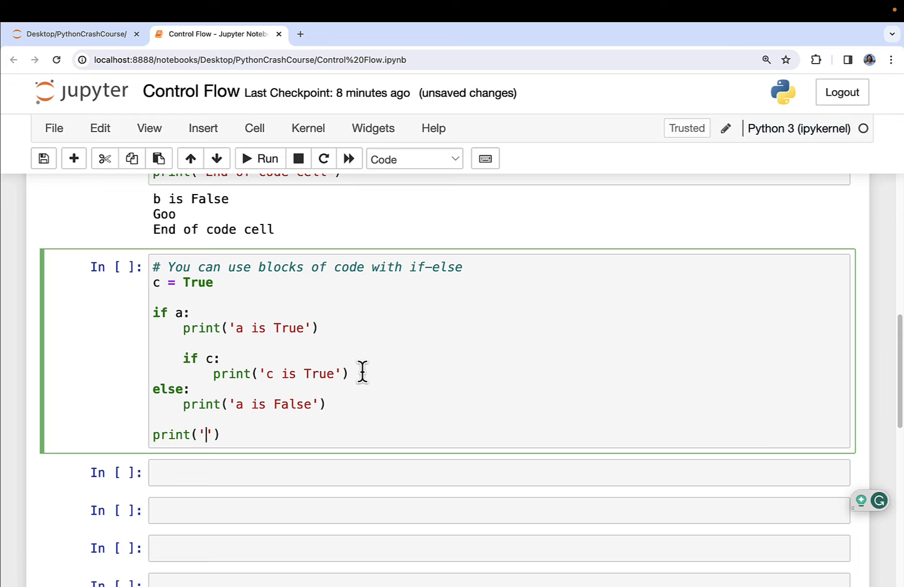
{"action": "type", "text": "End of code cell"}
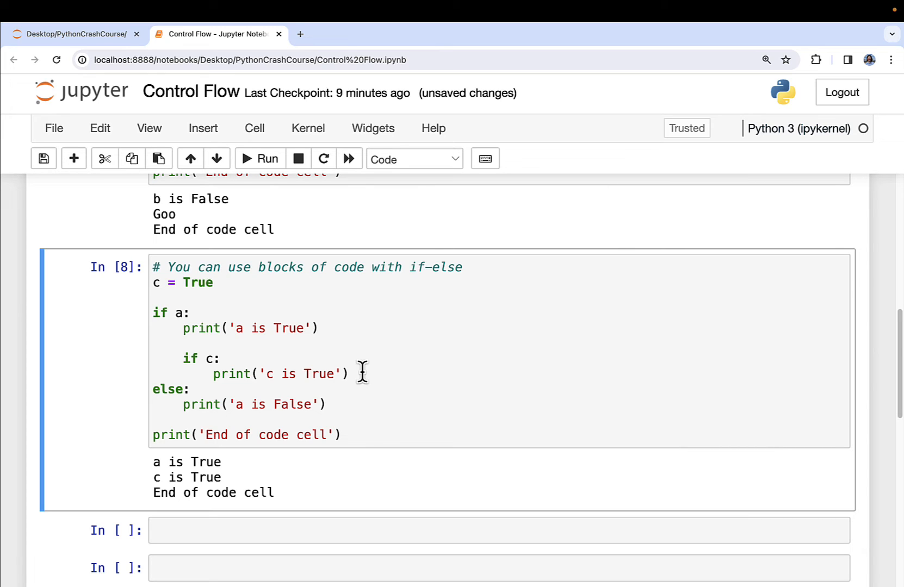
{"action": "mouse_move", "coordinate": [483, 293]}
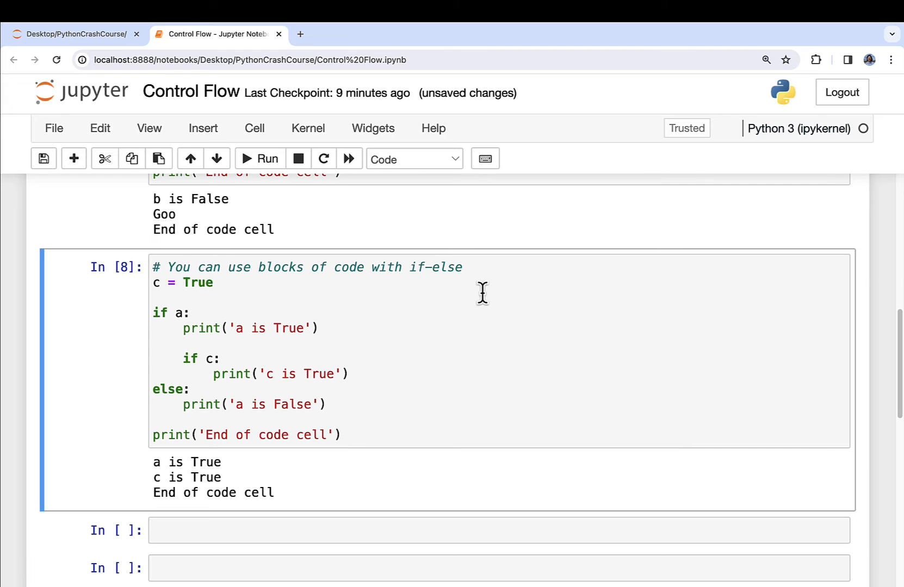
In a new cell, add a comment, a = False and if a: print('a is True').
{"action": "scroll", "scroll_direction": "down", "scroll_amount": 3}
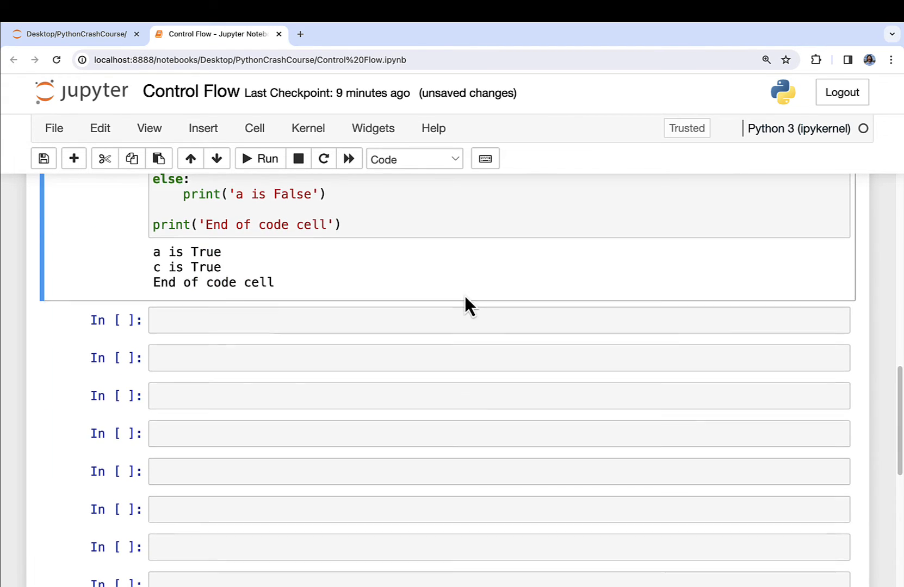
{"action": "type", "text": "# S"}
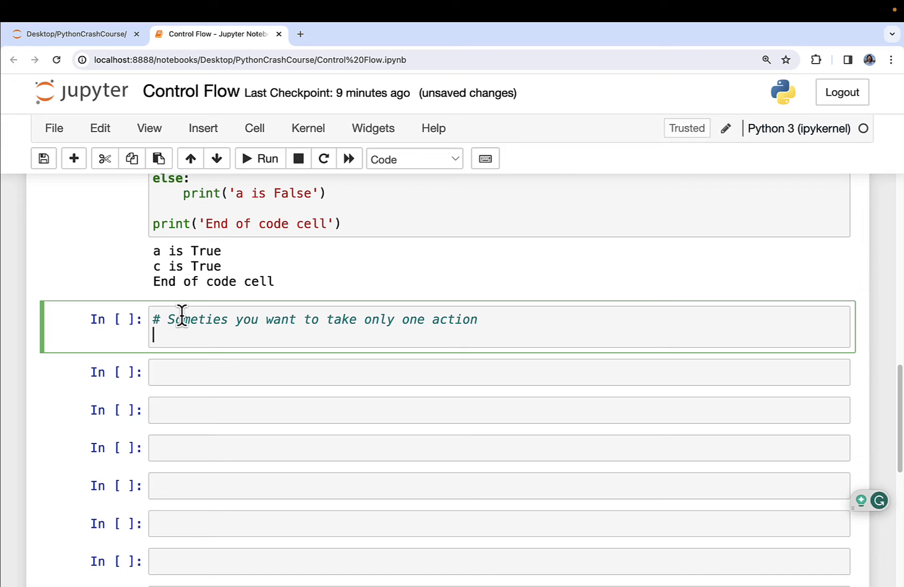
{"action": "type", "text": "a ="}
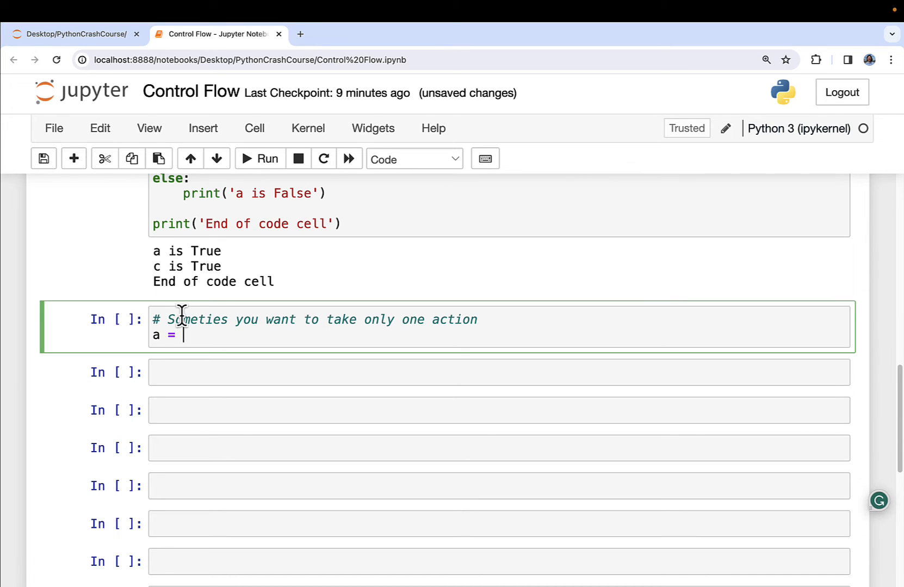
{"action": "type", "text": "False"}
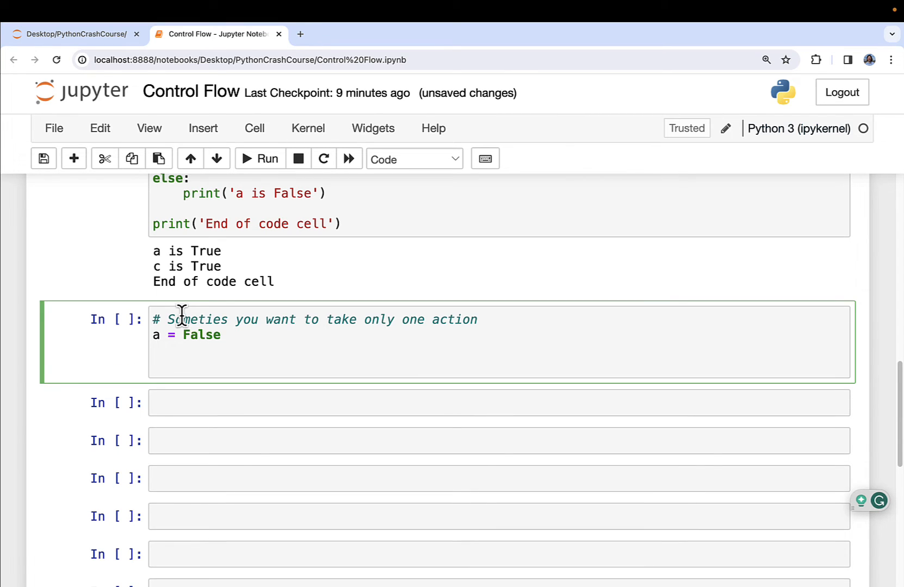
{"action": "type", "text": "if a:"}
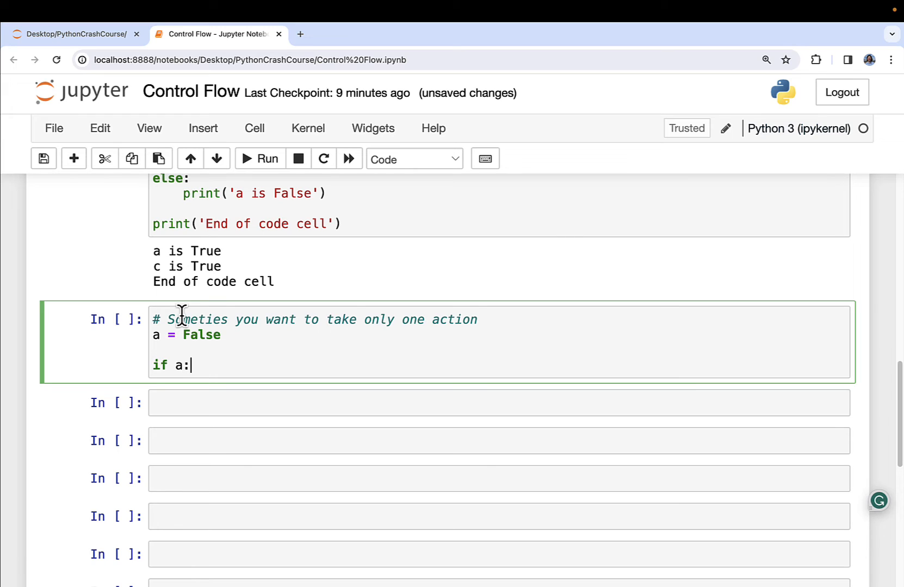
{"action": "type", "text": "print("}
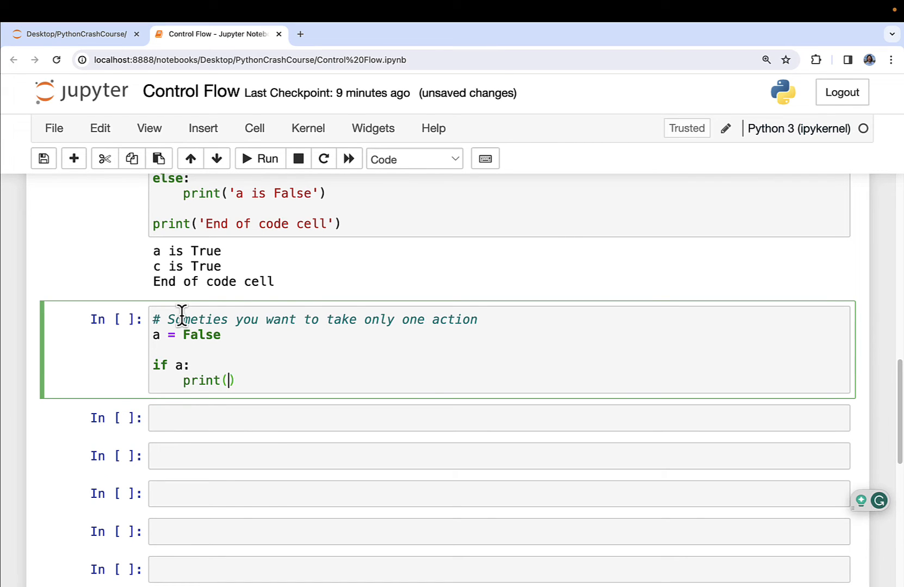
{"action": "type", "text": "'a is True'"}
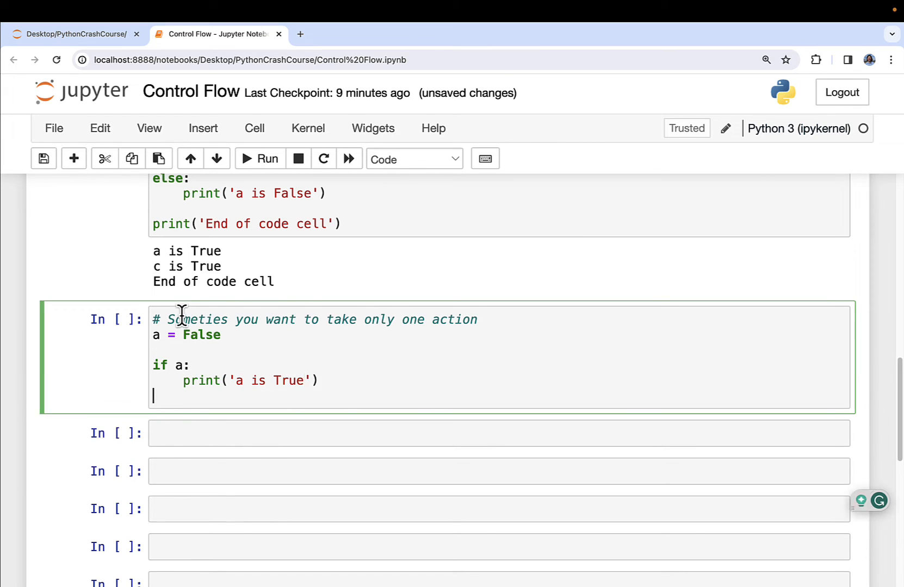
Add elif b: print('b is True') and elif c: print('c is True') branches.
{"action": "type", "text": "elif b"}
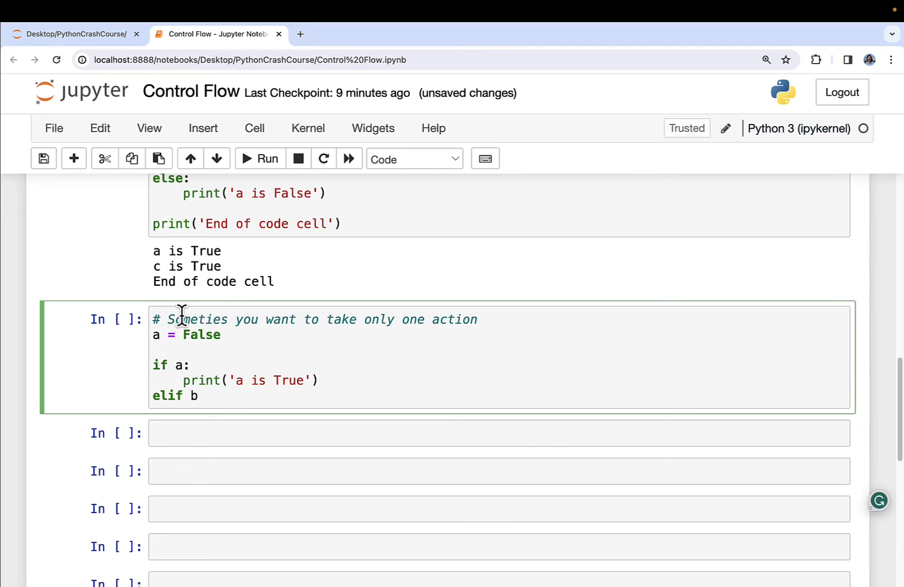
{"action": "type", "text": ":"}
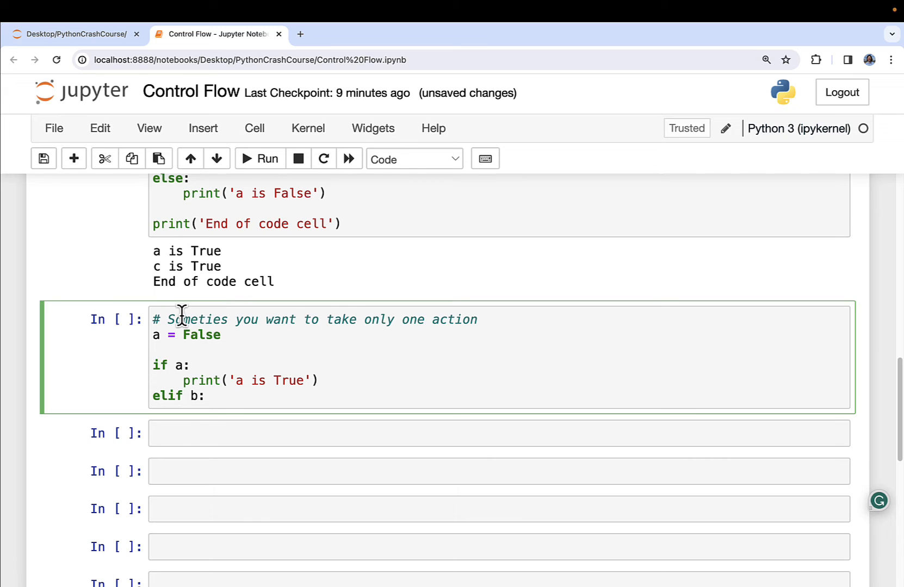
{"action": "type", "text": "print('b i"}
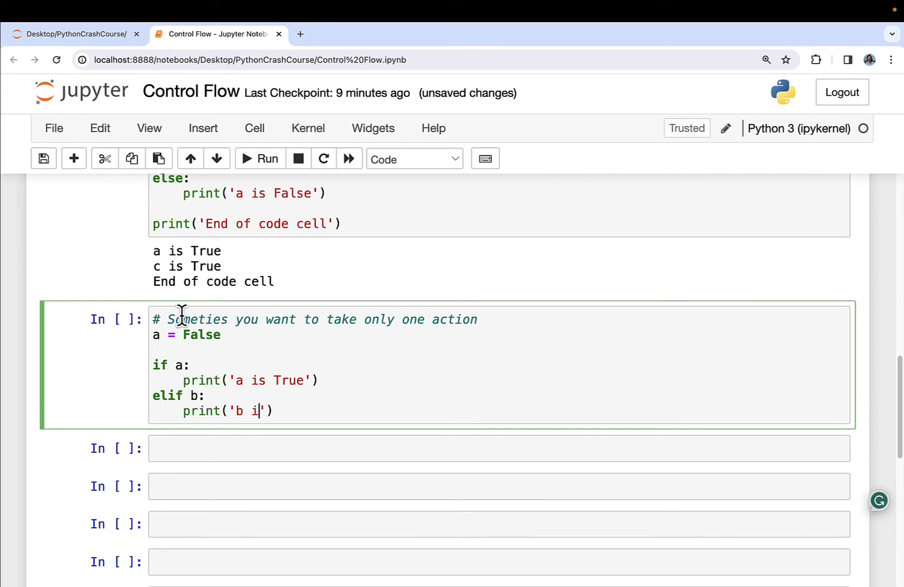
{"action": "type", "text": "s True')"}
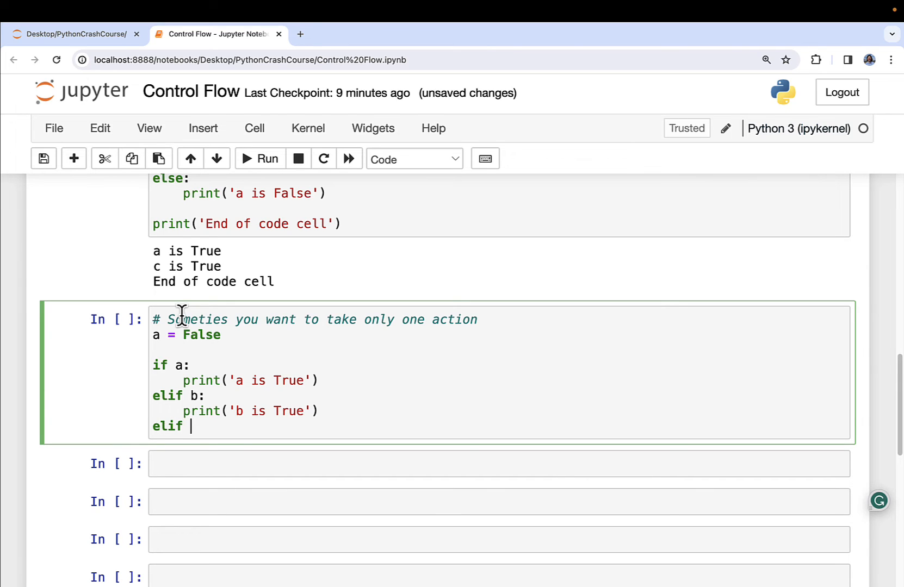
{"action": "type", "text": "c:"}
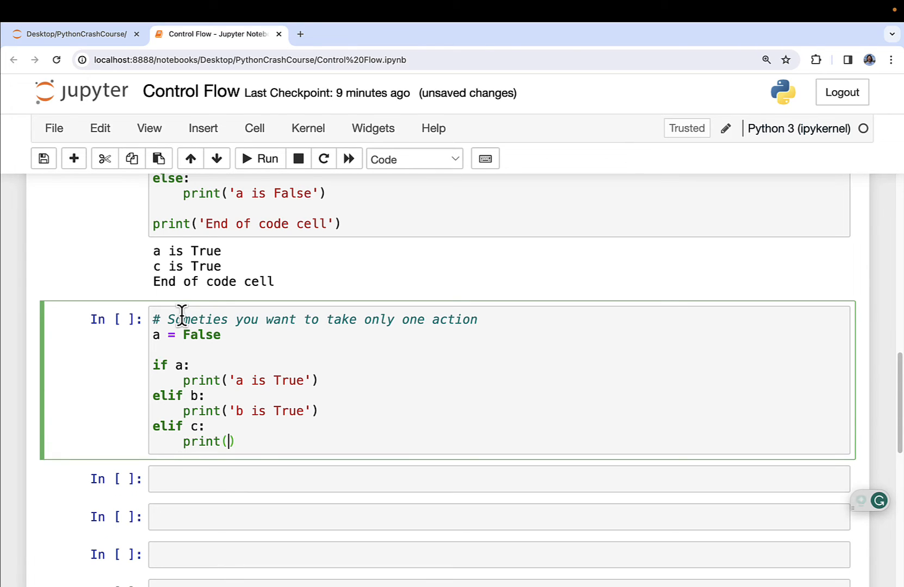
{"action": "type", "text": "'c is'"}
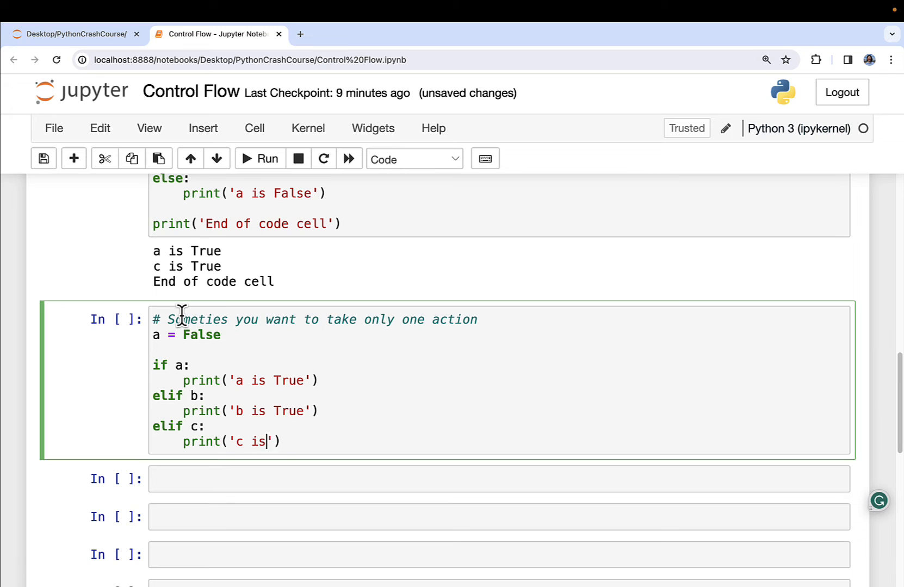
{"action": "type", "text": "Tru"}
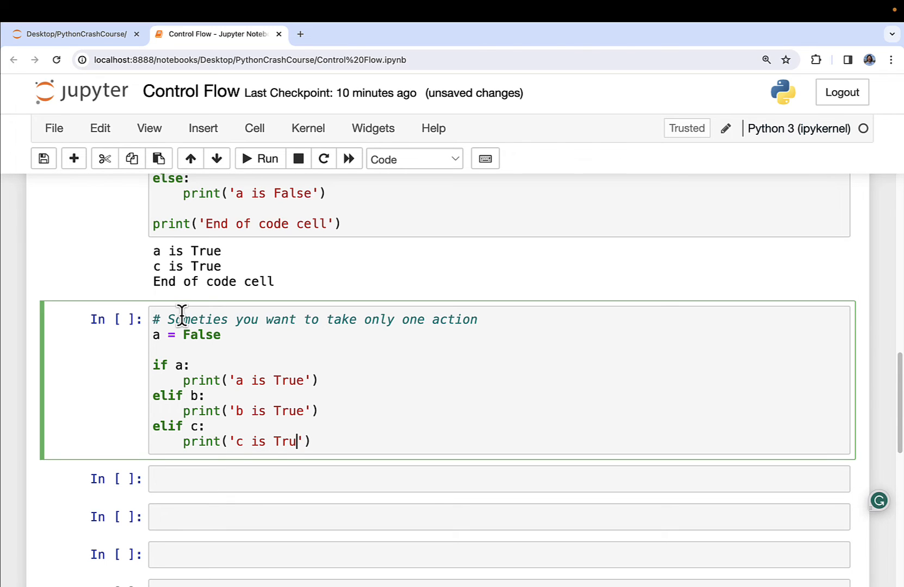
{"action": "type", "text": "e"}
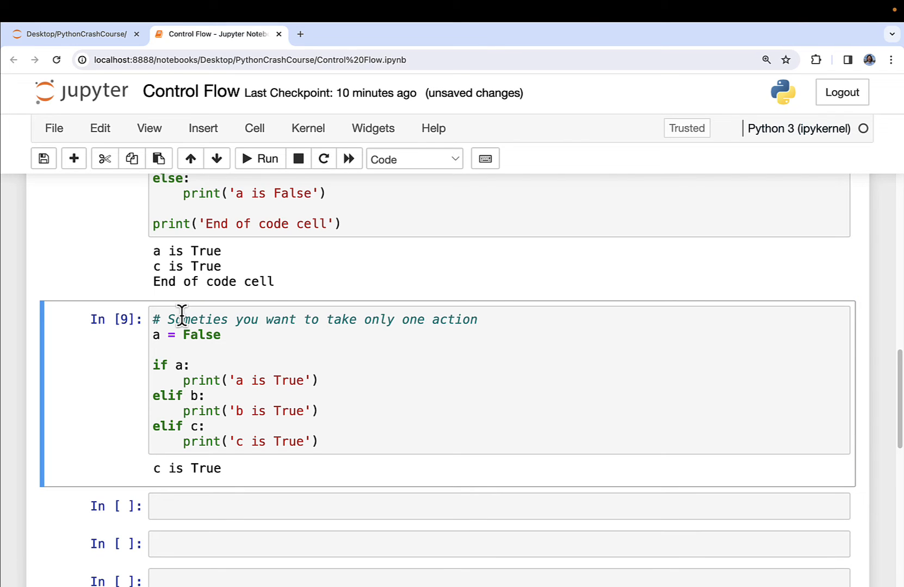
Change a to True and run the cell to print 'a is True', then edit a again.
{"action": "type", "text": "True"}
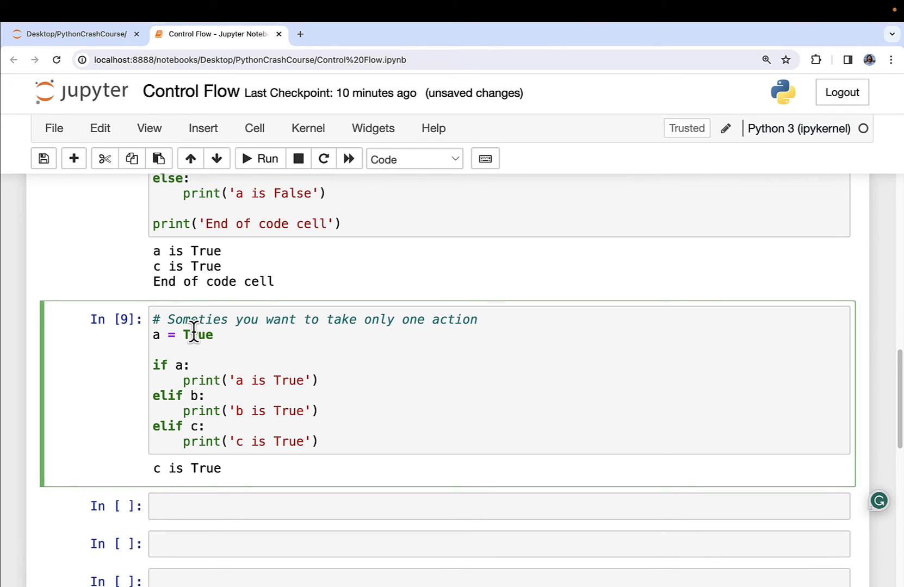
{"action": "left_click", "coordinate": [259, 159]}
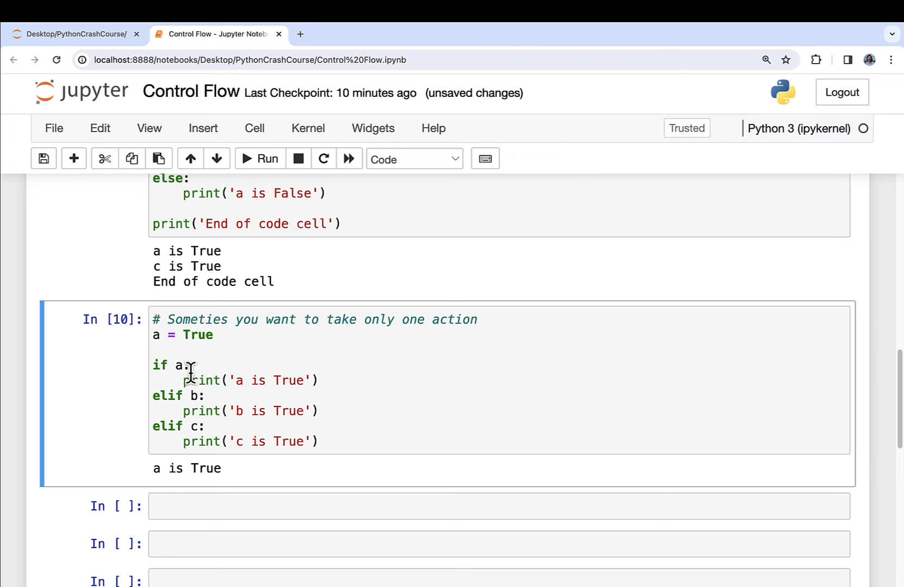
{"action": "left_click", "coordinate": [187, 335]}
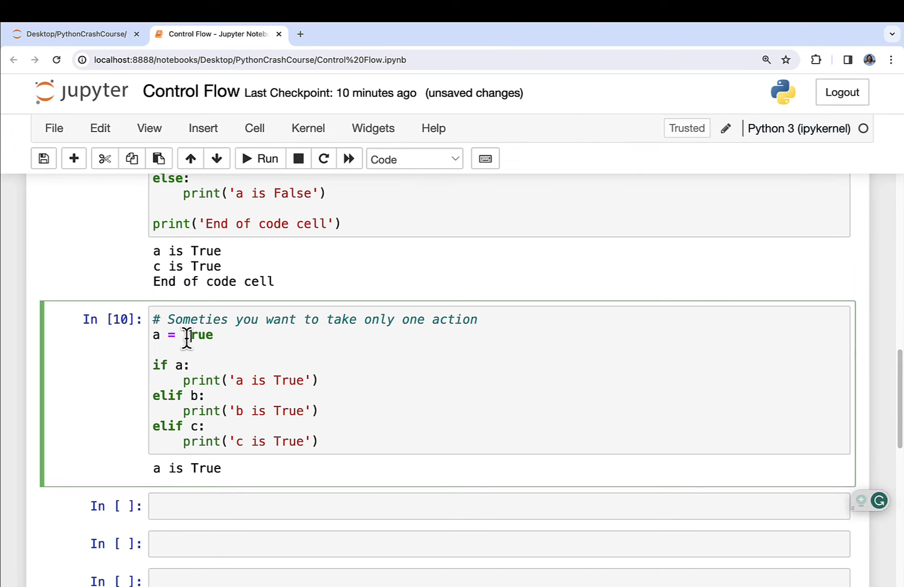
{"action": "scroll", "scroll_direction": "down", "scroll_amount": 3}
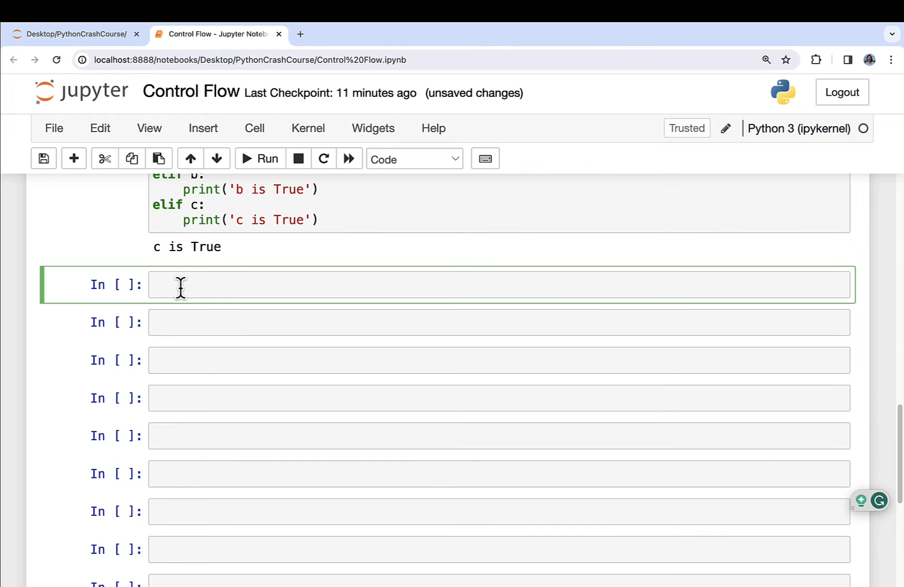
Turn the empty cell into a Markdown heading '## If, Else, & Logical Operators' and render it.
{"action": "left_click", "coordinate": [180, 285]}
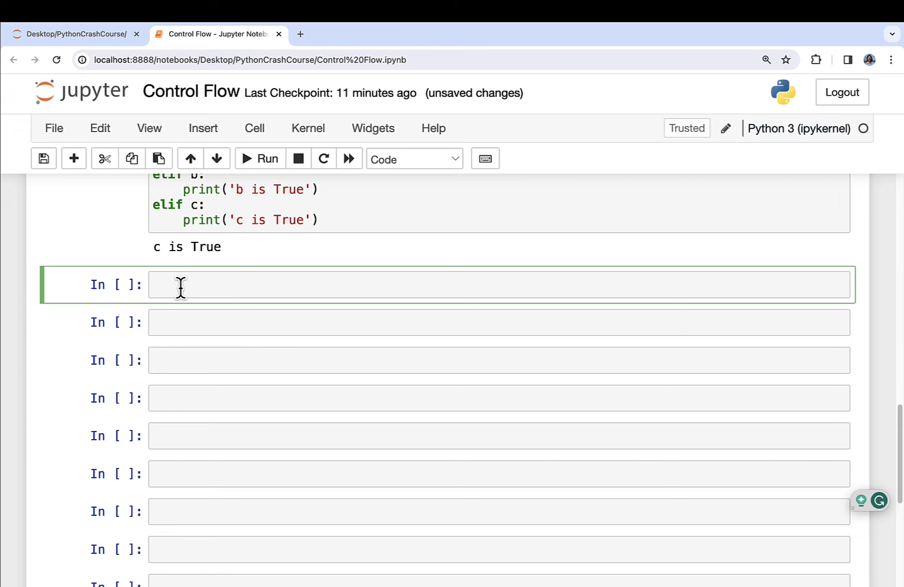
{"action": "mouse_move", "coordinate": [362, 190]}
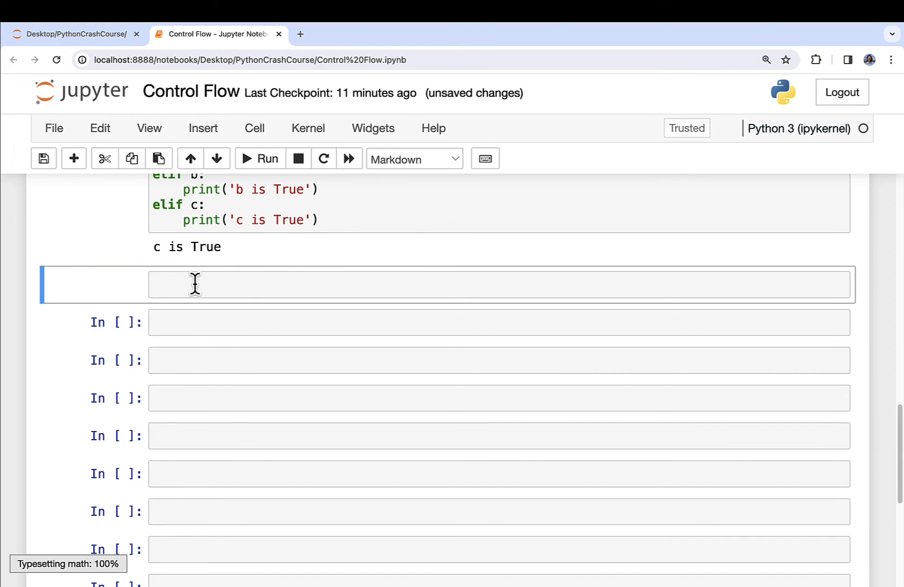
{"action": "type", "text": "##"}
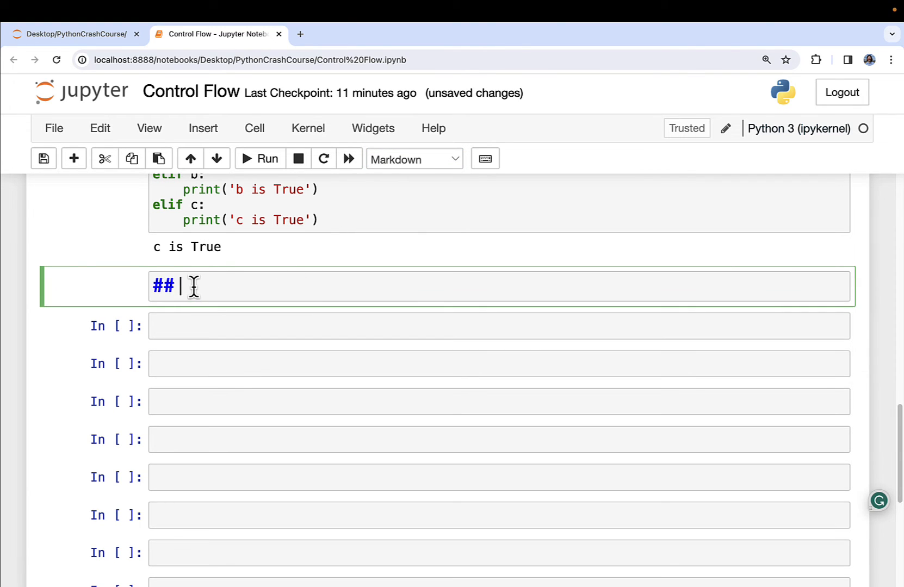
{"action": "type", "text": "If, Else"}
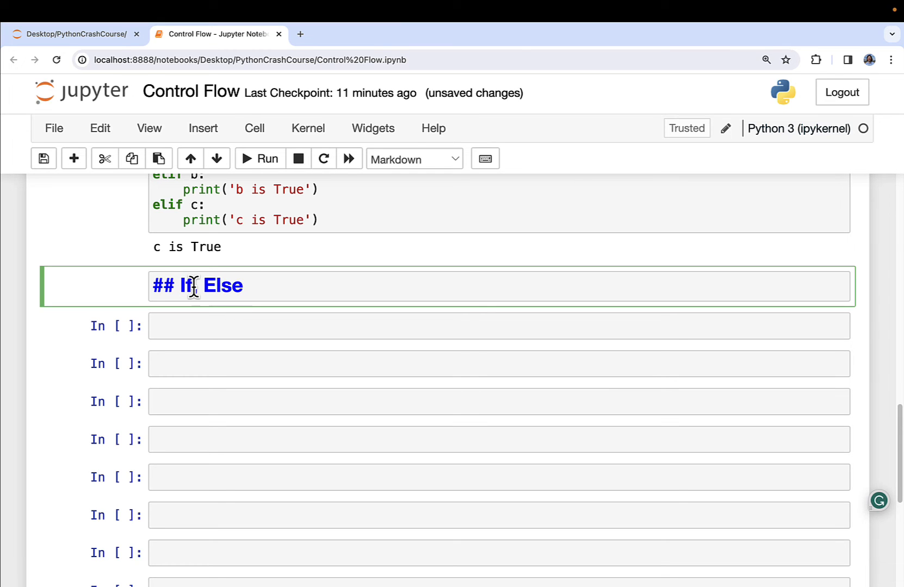
{"action": "type", "text": ", & Logit"}
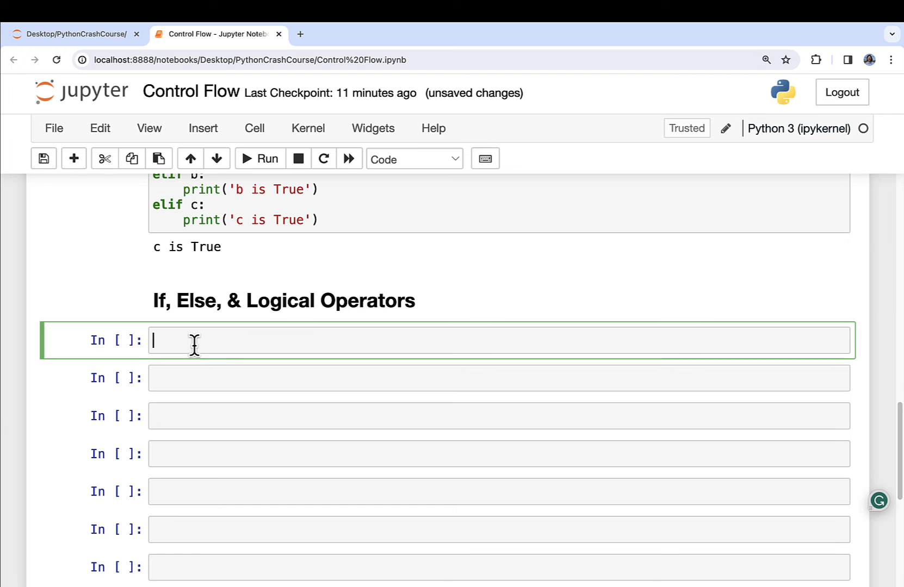
Comment that if-else is most powerful with logical operators and assign the variables, including c = True.
{"action": "type", "text": "# If-"}
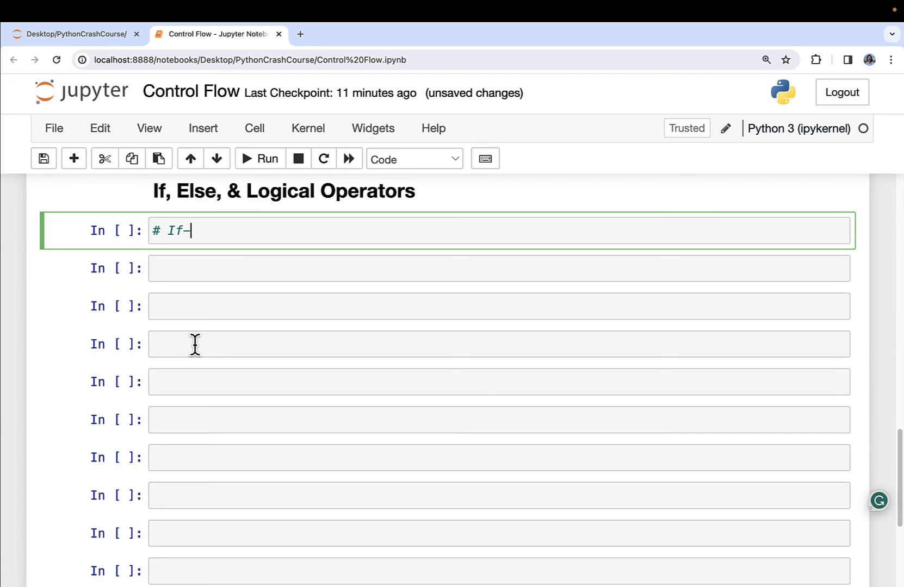
{"action": "type", "text": "Else is most powerful with"}
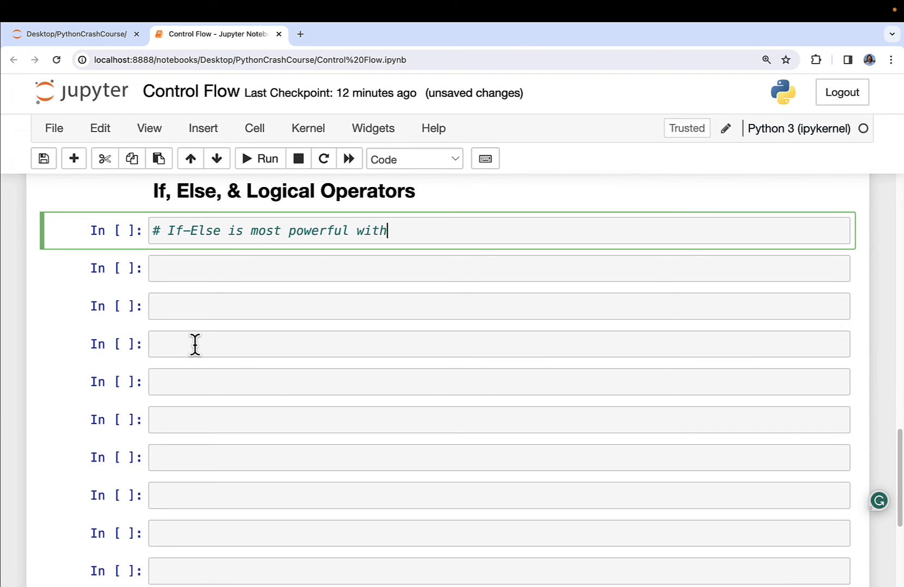
{"action": "type", "text": "logical operators"}
{"action": "type", "text": "b"}
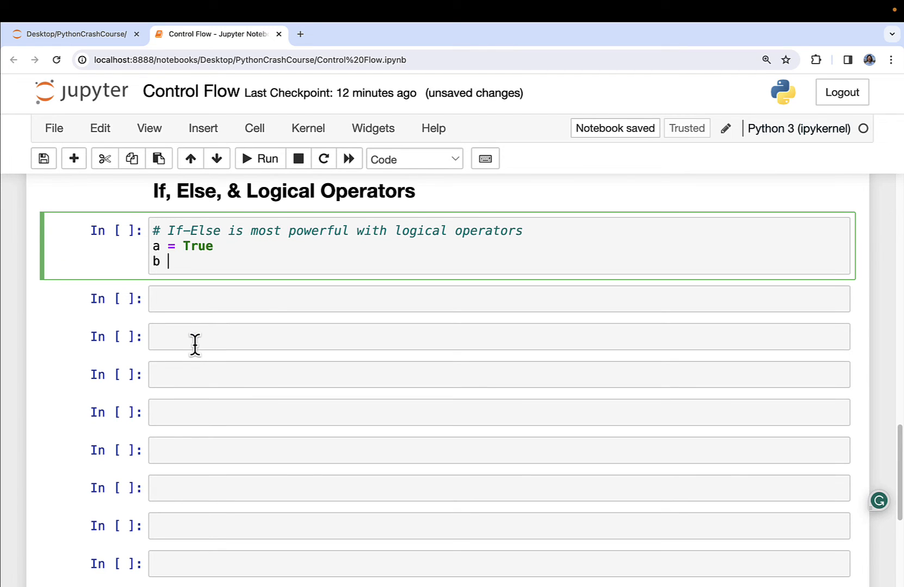
{"action": "type", "text": "= False"}
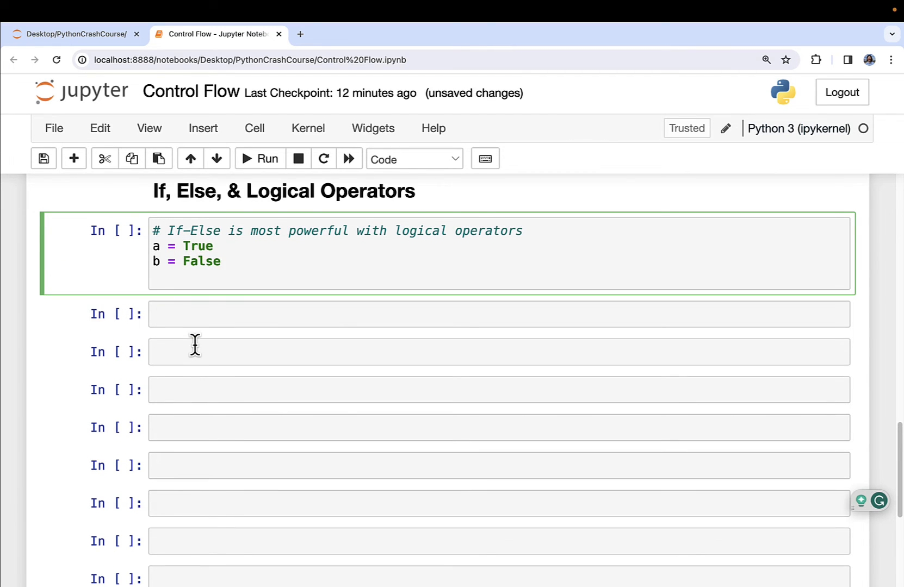
{"action": "type", "text": "c = True"}
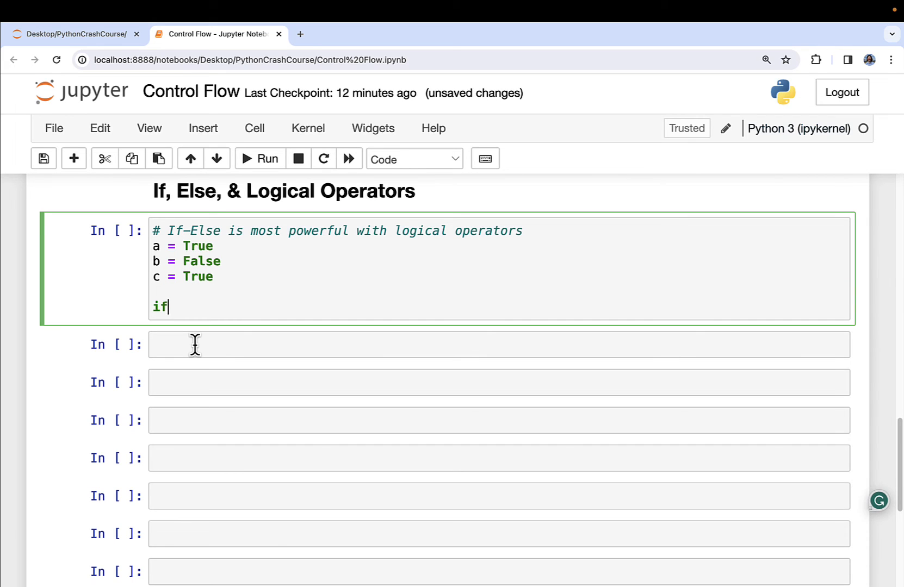
Write if a and b, elif a or b, elif a or c branches, then print 'End of code cell'.
{"action": "type", "text": "a and b:"}
{"action": "type", "text": "print('a and b are True"}
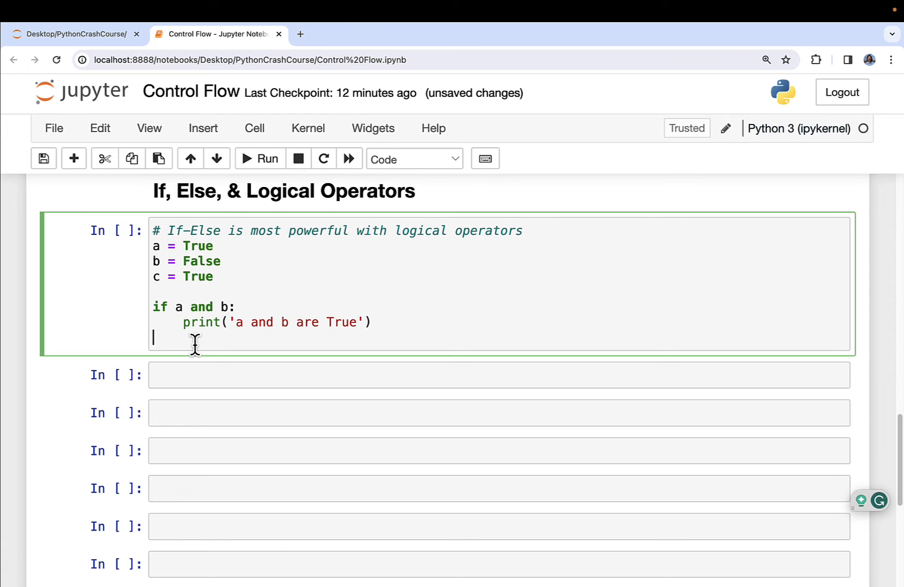
{"action": "type", "text": "elif"}
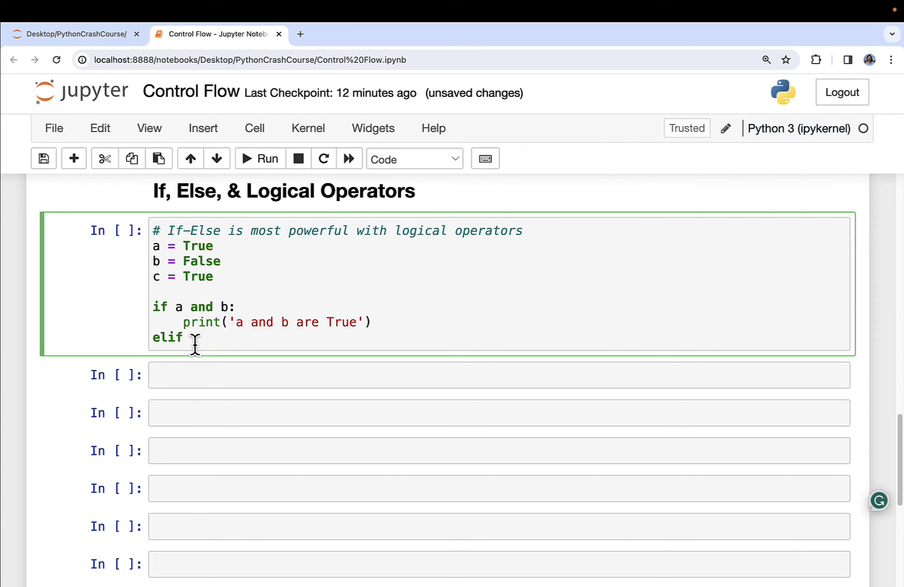
{"action": "type", "text": "c or b:"}
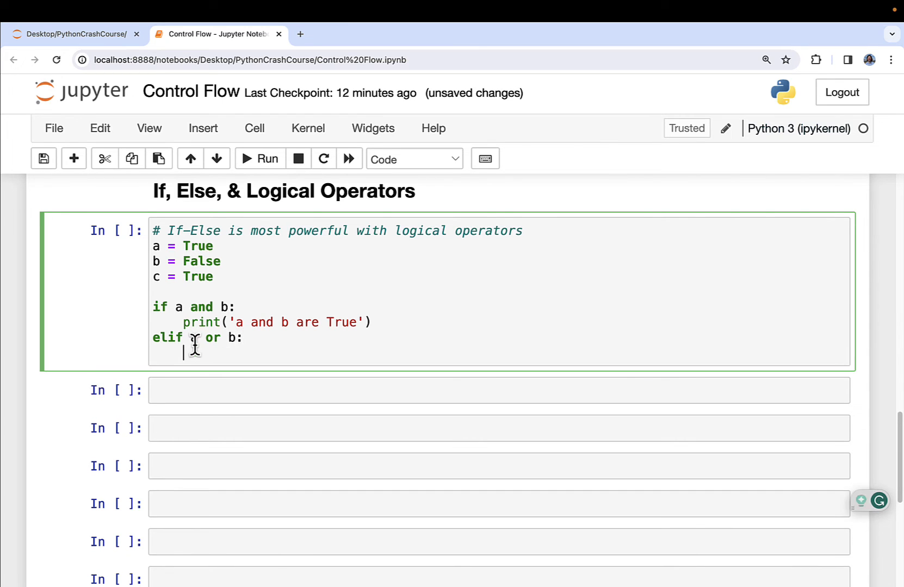
{"action": "type", "text": "print('a')"}
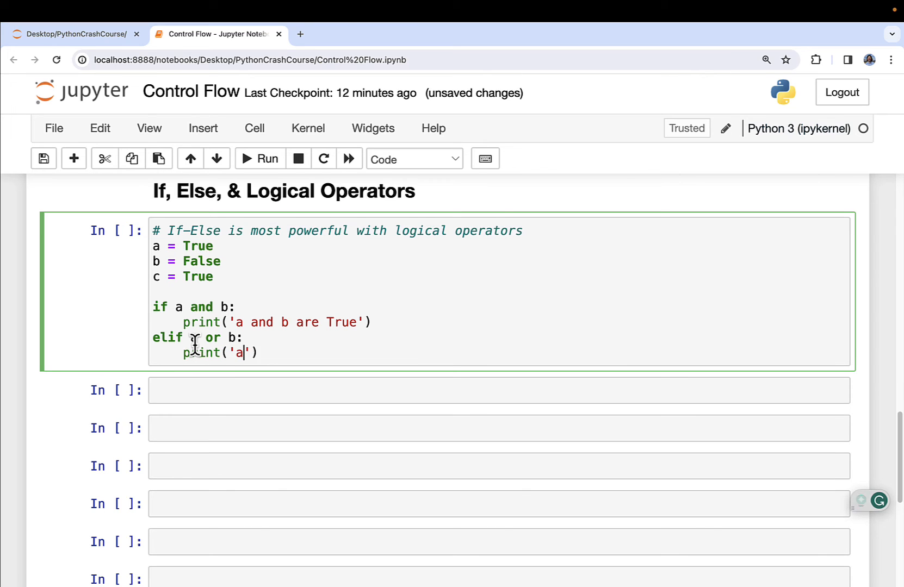
{"action": "type", "text": "or b are True"}
{"action": "type", "text": "elic"}
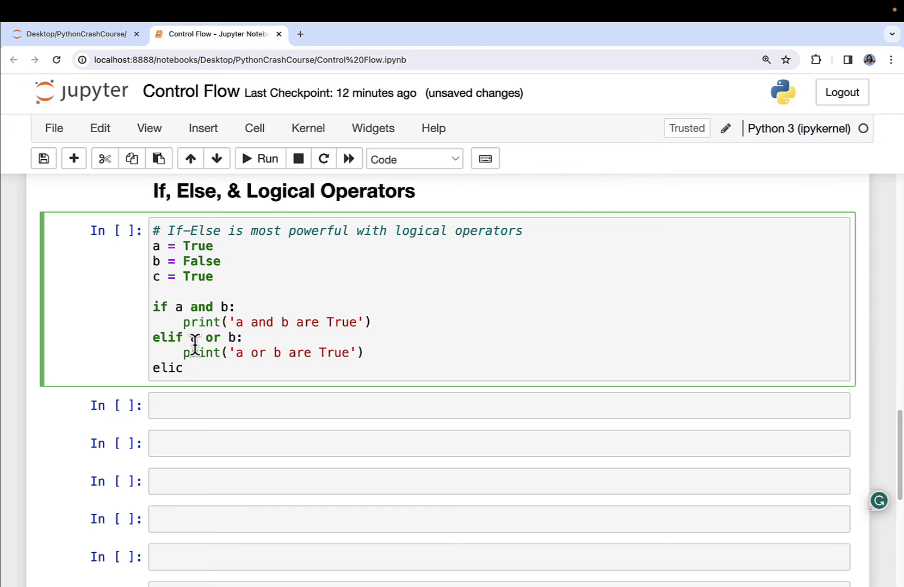
{"action": "type", "text": "f a or c:"}
{"action": "type", "text": "print('a o"}
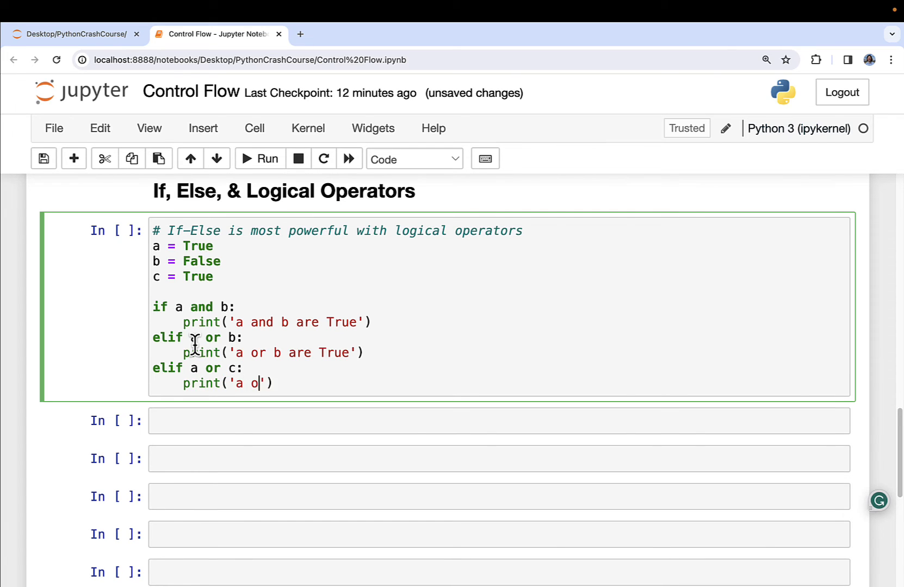
{"action": "type", "text": "r c are Tr"}
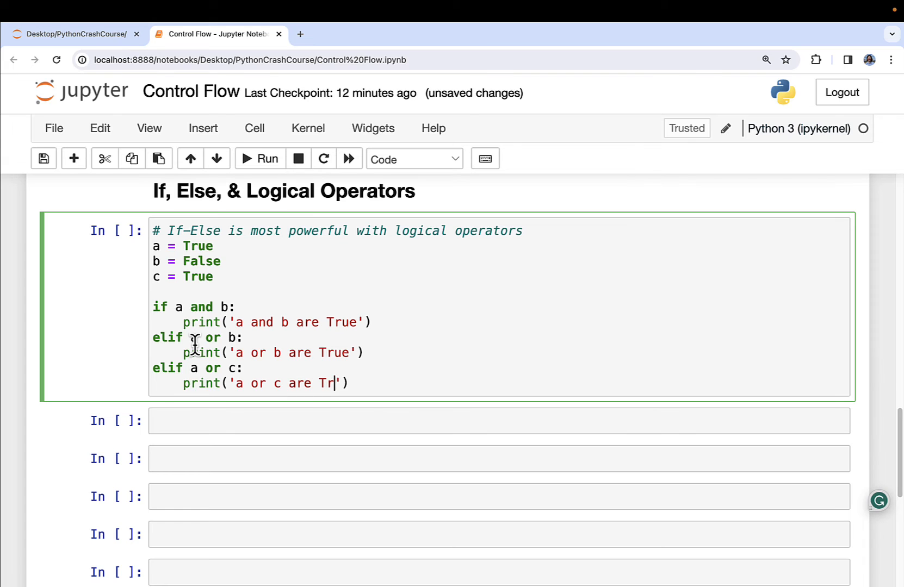
{"action": "type", "text": "print"}
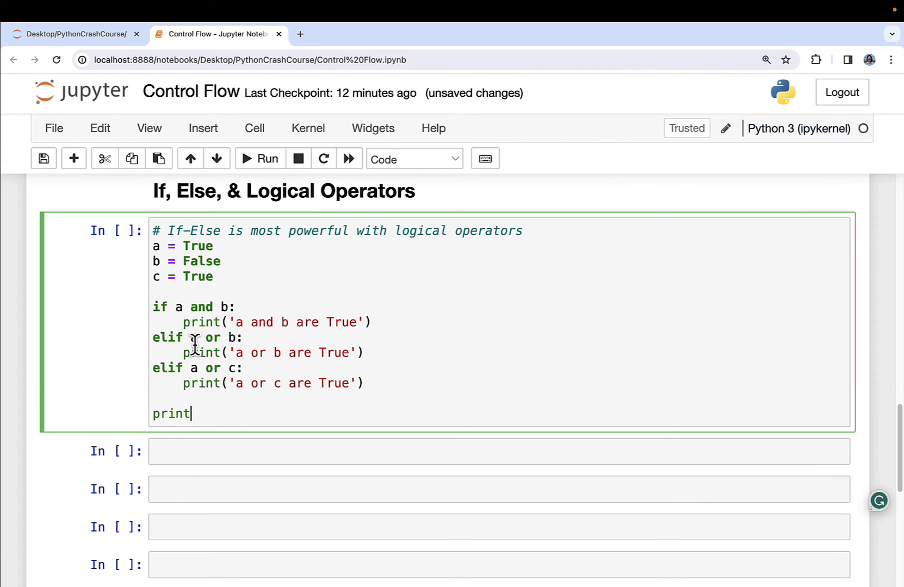
{"action": "type", "text": "('Endo'"}
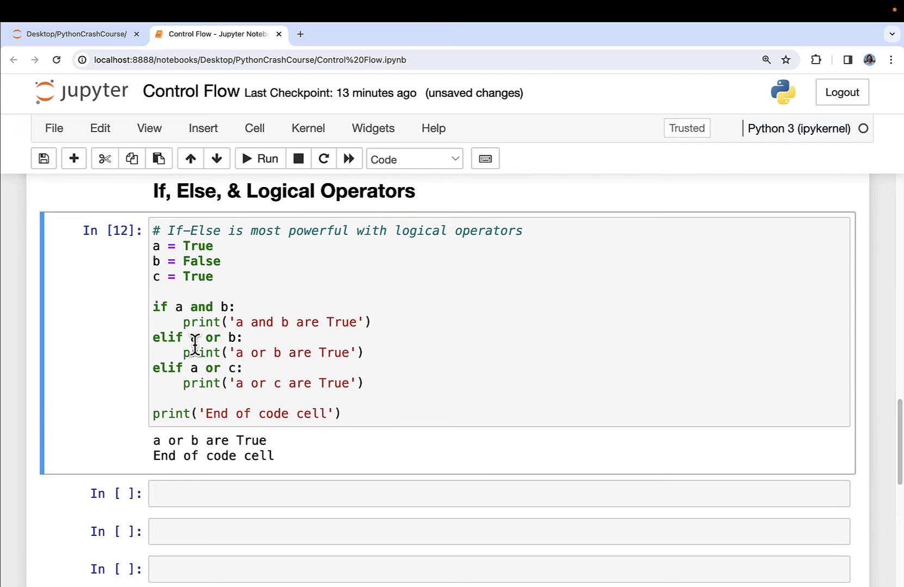
{"action": "mouse_move", "coordinate": [141, 327]}
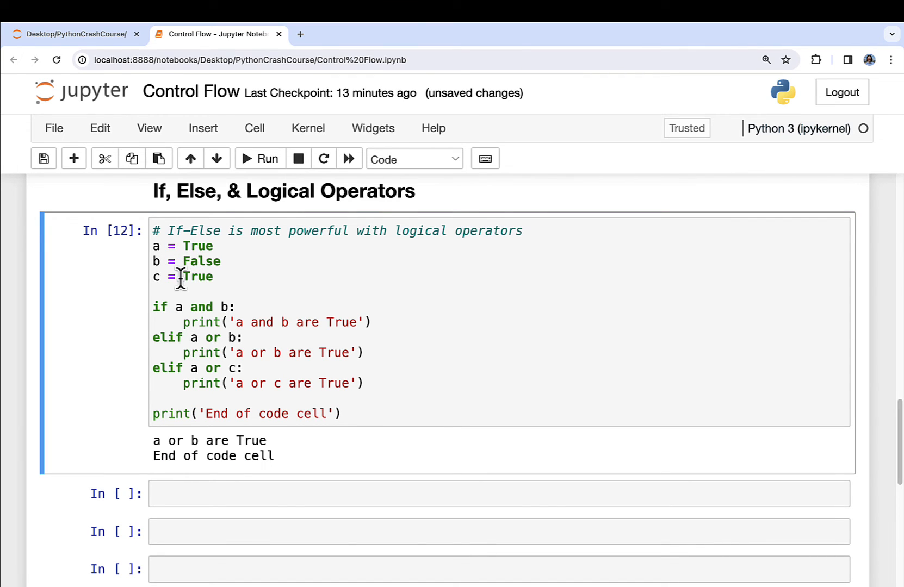
{"action": "mouse_move", "coordinate": [224, 306]}
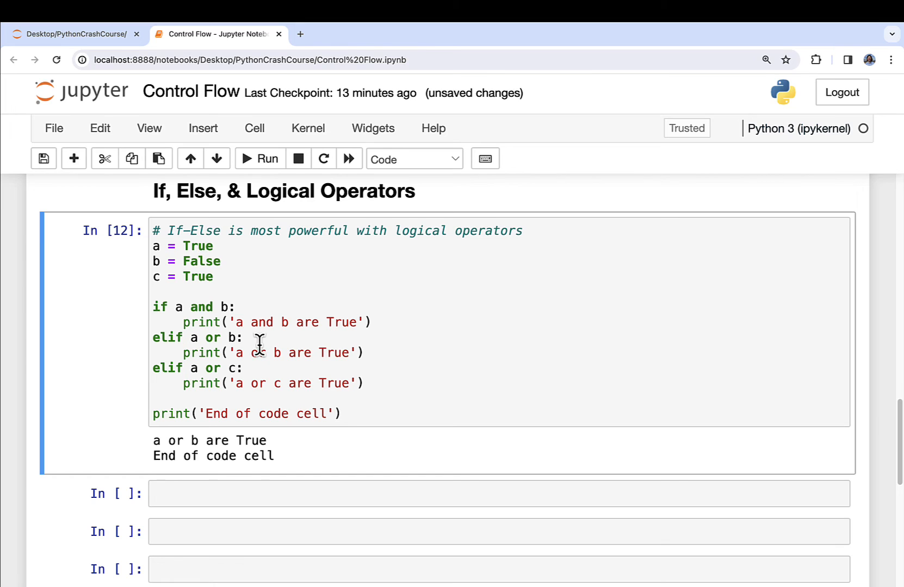
{"action": "mouse_move", "coordinate": [257, 433]}
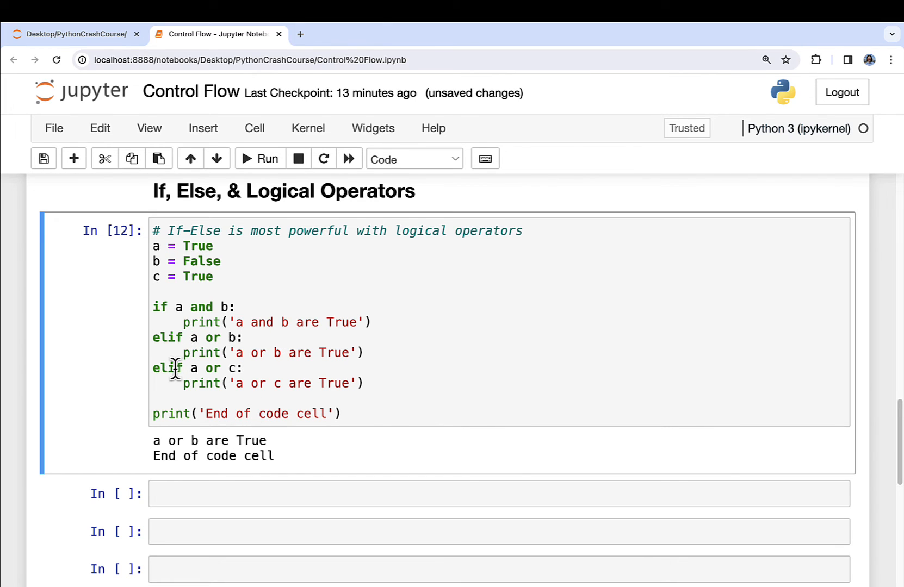
{"action": "mouse_move", "coordinate": [172, 353]}
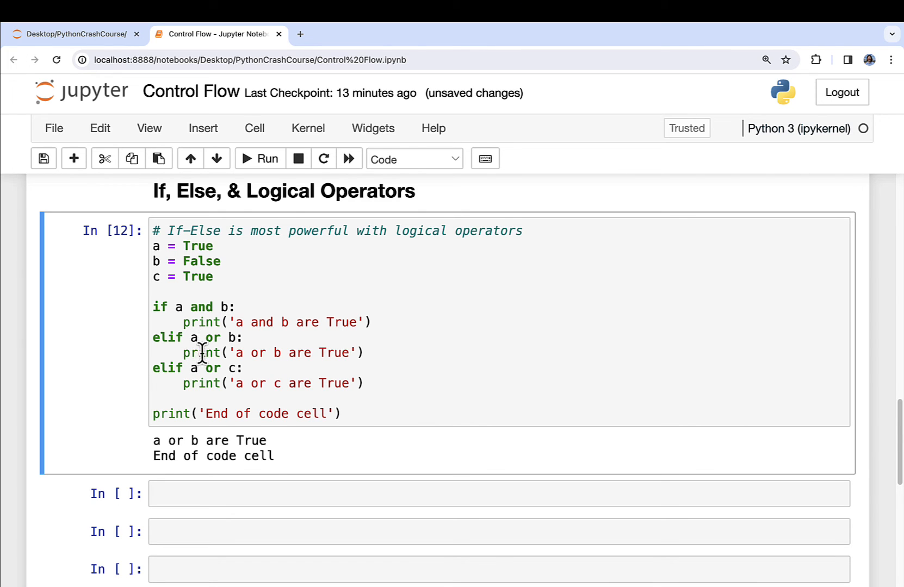
{"action": "mouse_move", "coordinate": [199, 306]}
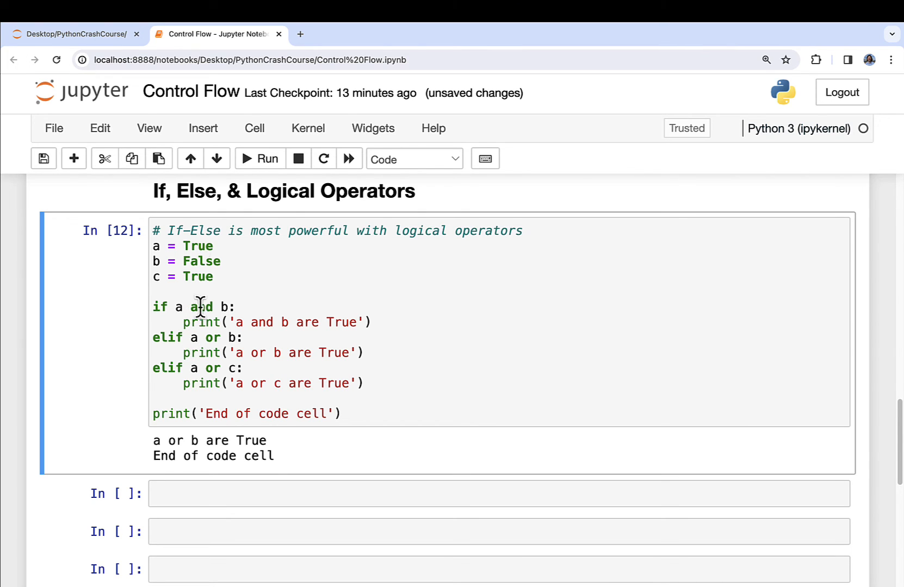
{"action": "double_click", "coordinate": [198, 247]}
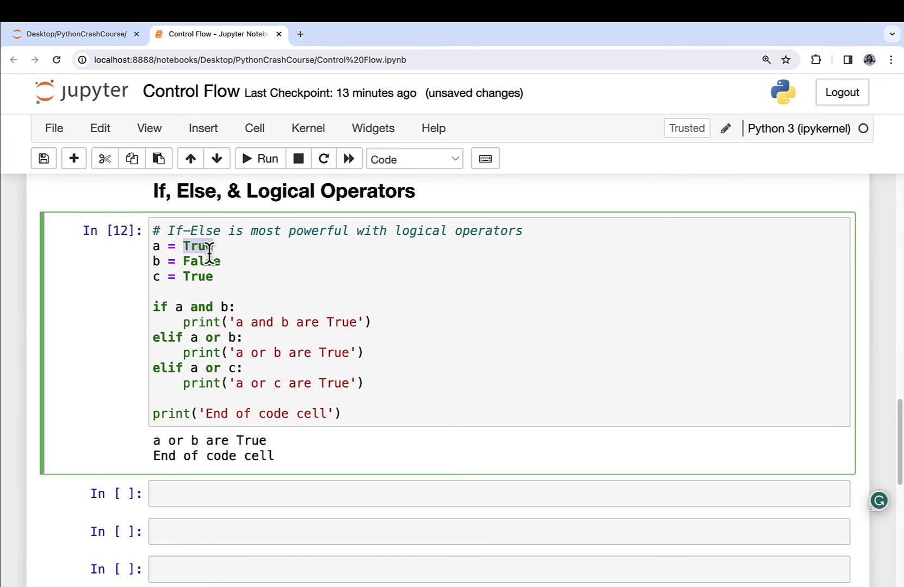
{"action": "type", "text": "Falseo"}
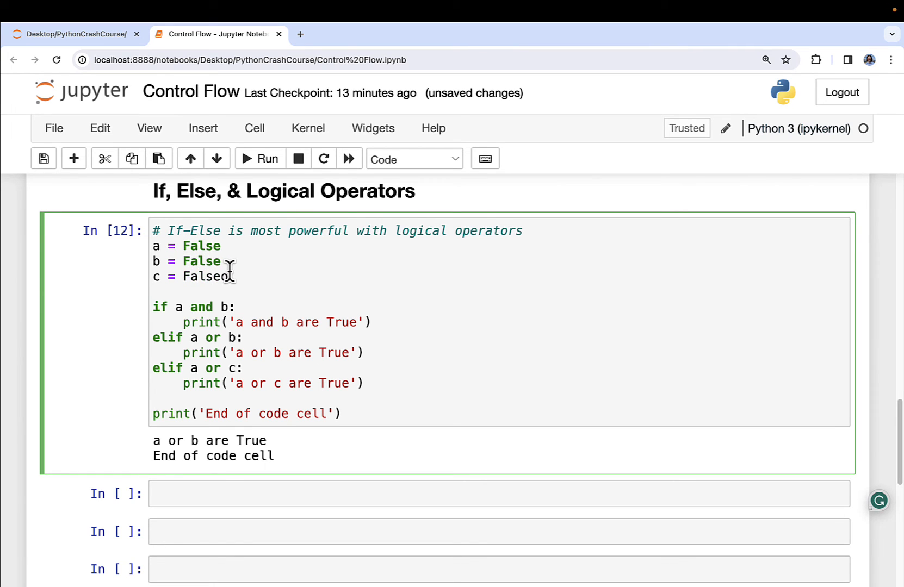
{"action": "left_click", "coordinate": [259, 160]}
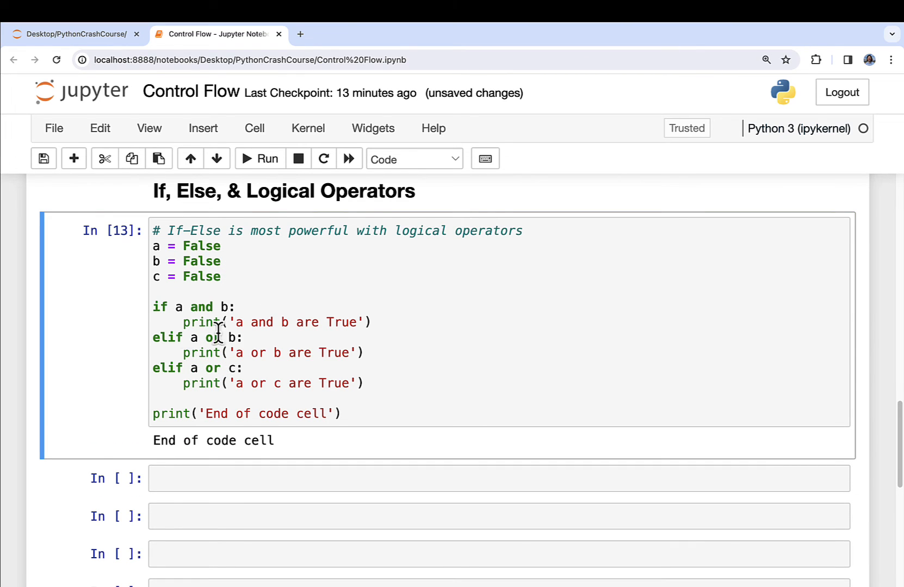
{"action": "mouse_move", "coordinate": [276, 363]}
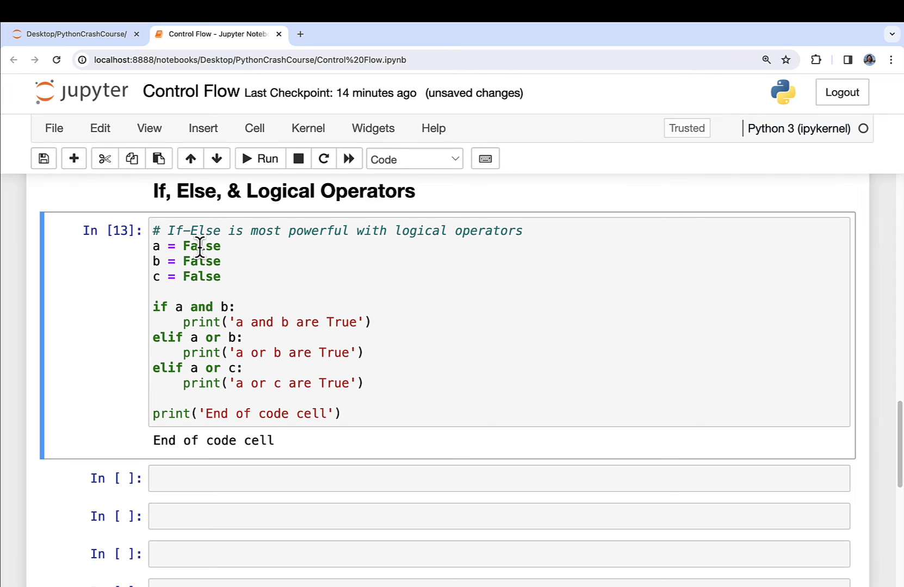
{"action": "double_click", "coordinate": [201, 246]}
{"action": "type", "text": "Tru"}
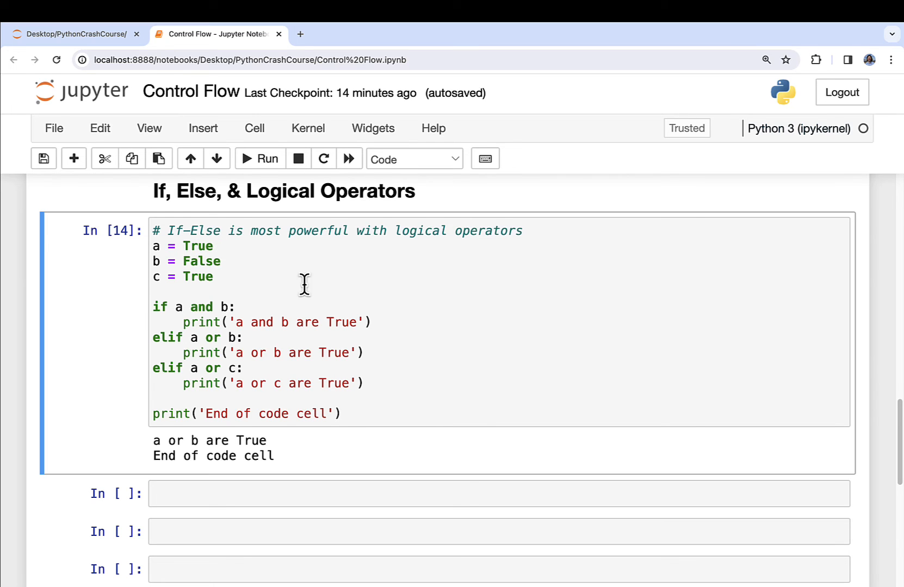
Write and run a cell where if a or b or c prints 'a or b or c are True'.
{"action": "type", "text": "if"}
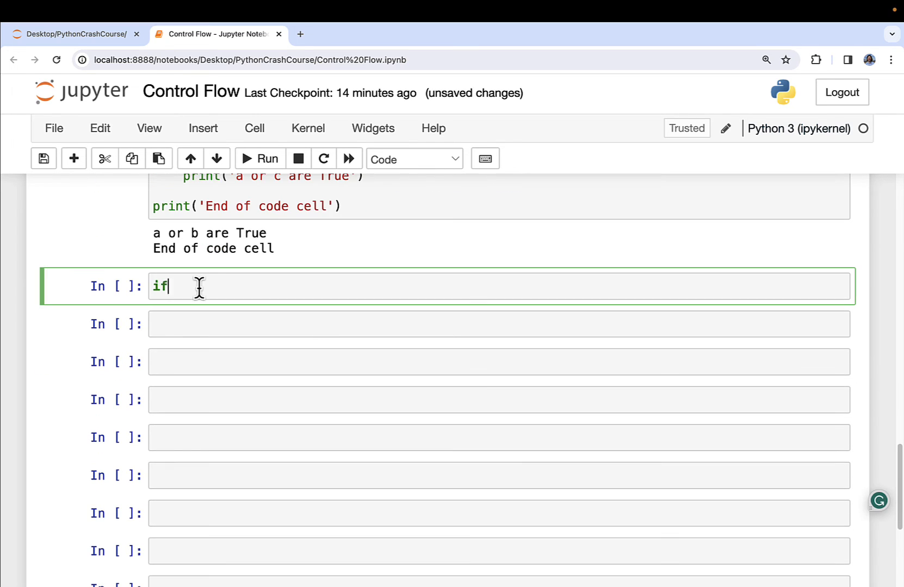
{"action": "type", "text": "a or b or"}
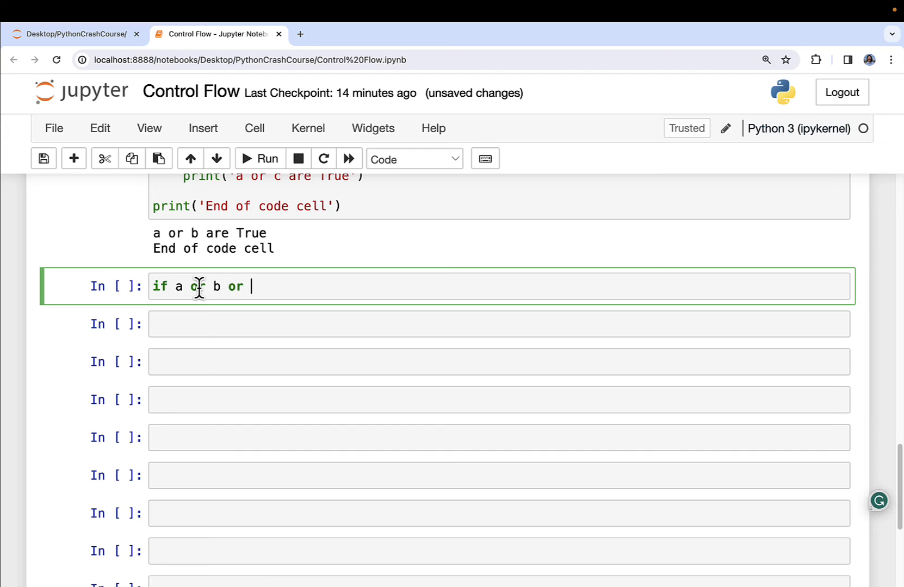
{"action": "type", "text": "c:"}
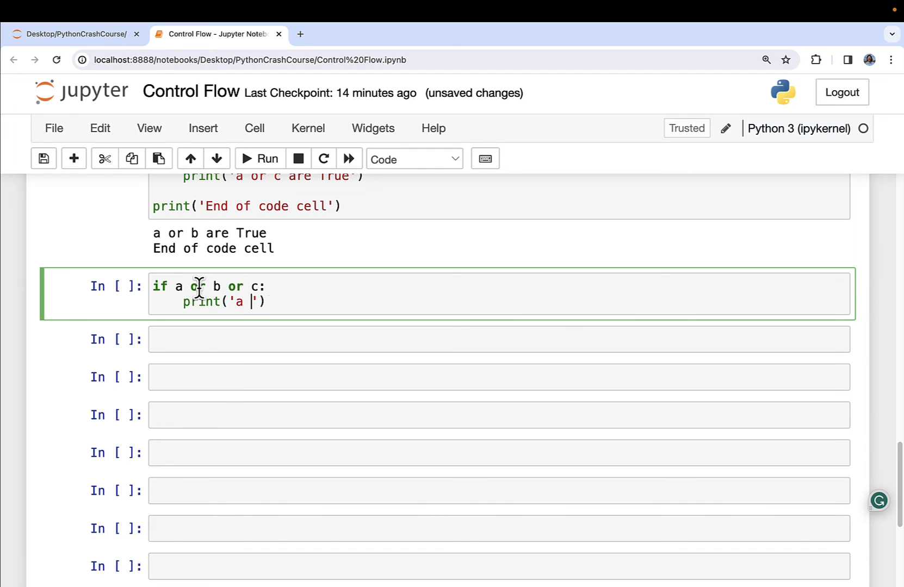
{"action": "type", "text": "or b or c are True"}
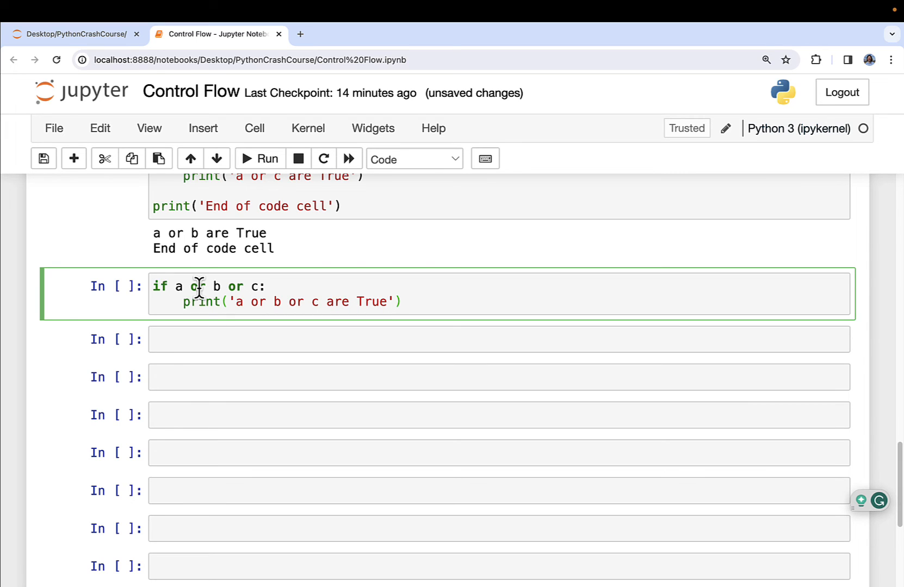
{"action": "left_click", "coordinate": [260, 160]}
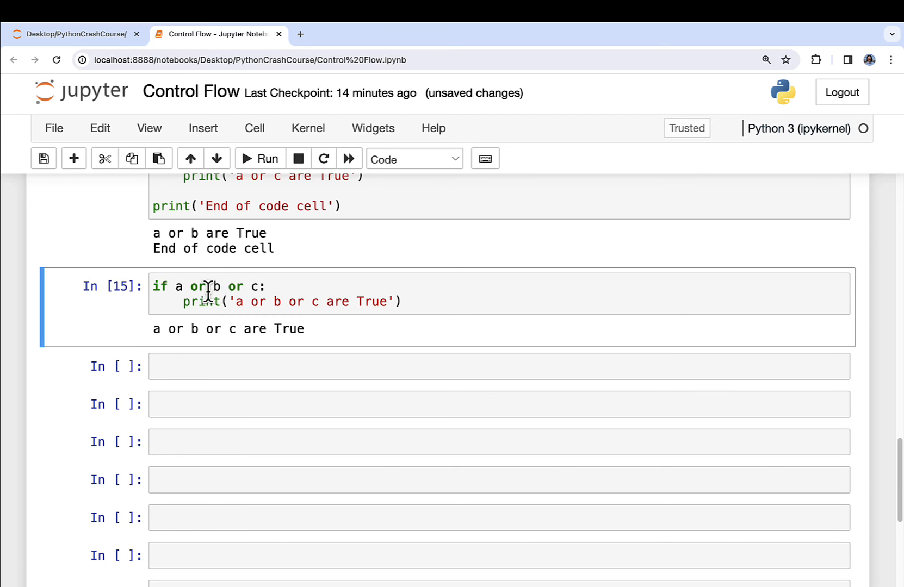
{"action": "mouse_move", "coordinate": [218, 287]}
{"action": "type", "text": "# Use () to make code more under"}
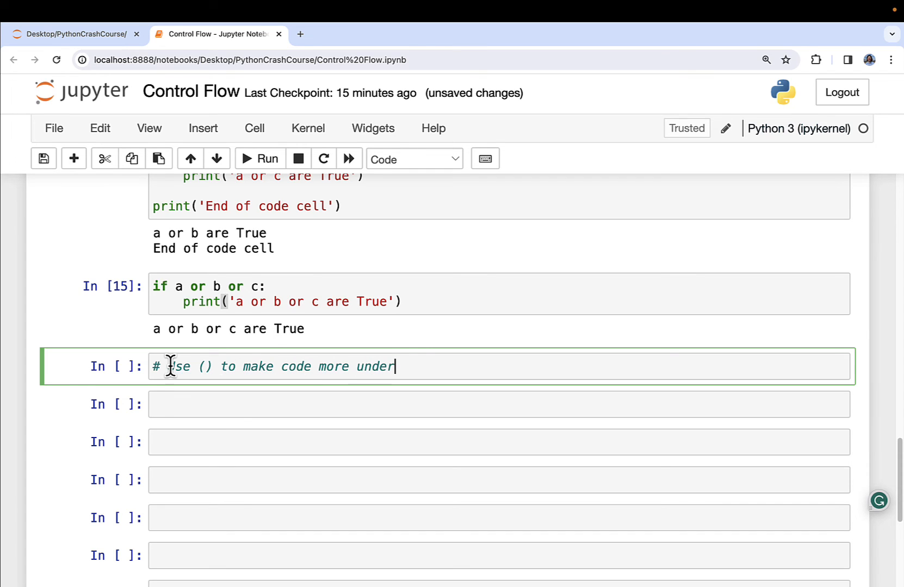
Finish the comment about understandable code and start the if (a or b) and c: block.
{"action": "type", "text": "standable"}
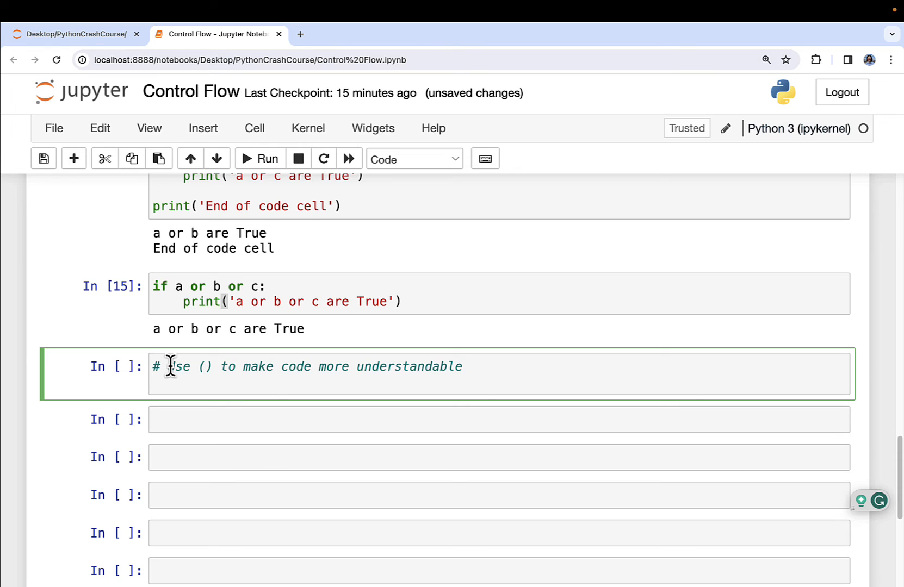
{"action": "type", "text": "if"}
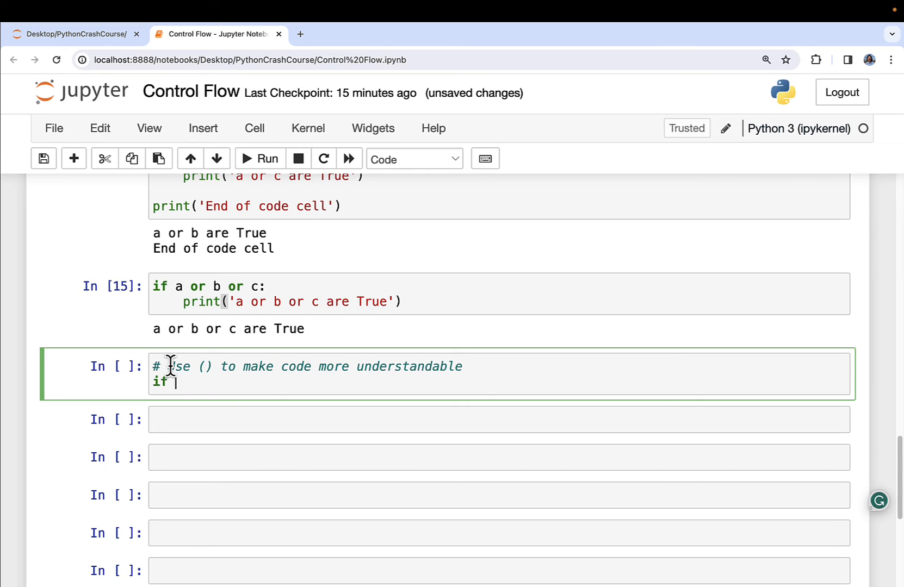
{"action": "type", "text": "(a or b) and c:"}
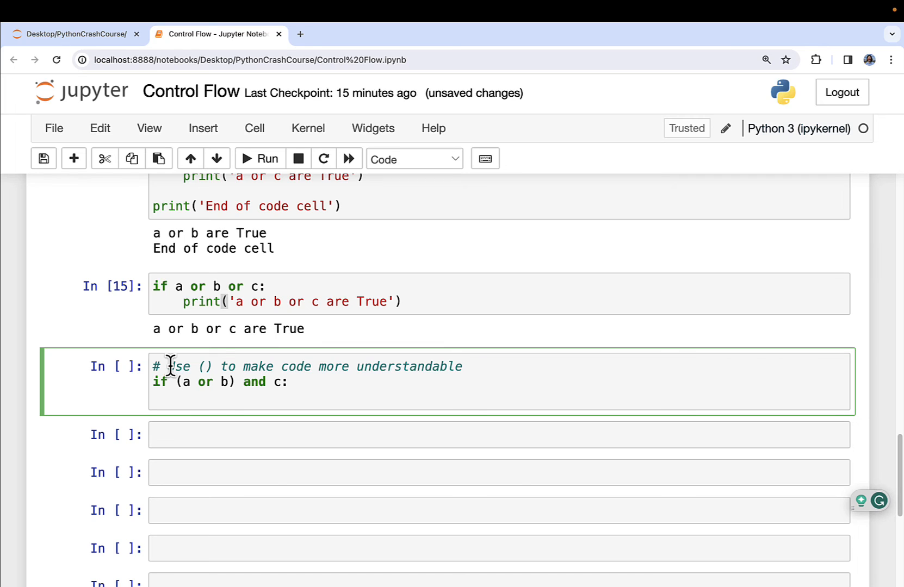
{"action": "key", "text": "enter"}
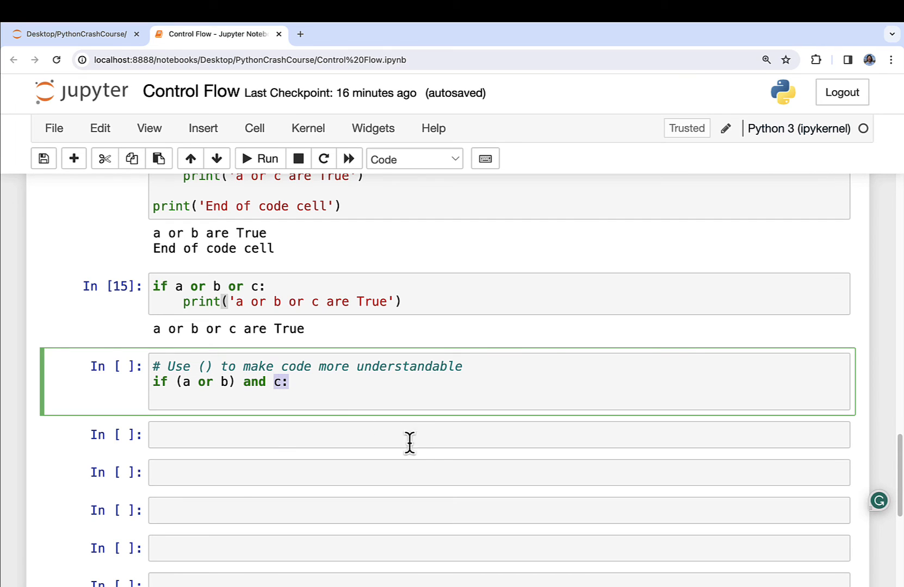
Print 'Either a or b are True and c is True', add else printing 'Neither a nor b', and run.
{"action": "type", "text": "print()"}
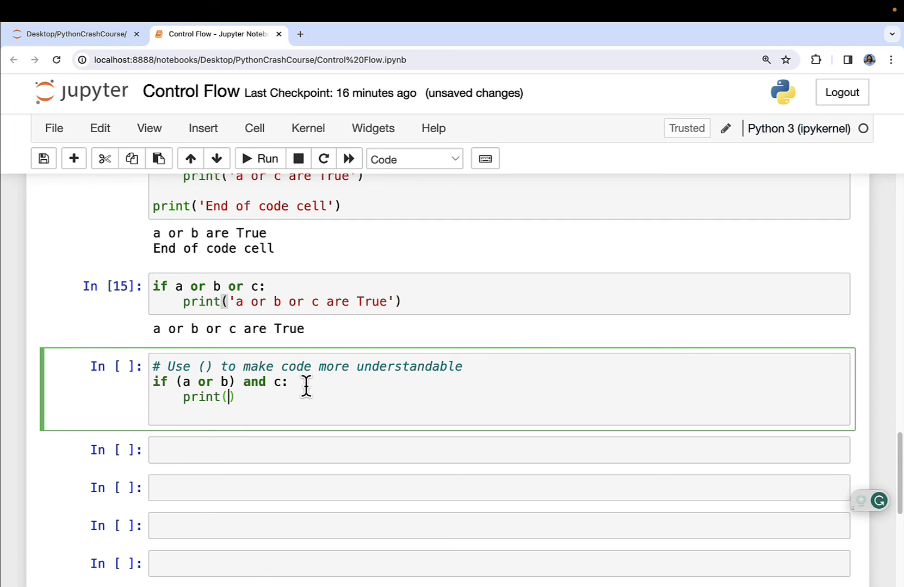
{"action": "type", "text": "Either a or b are'"}
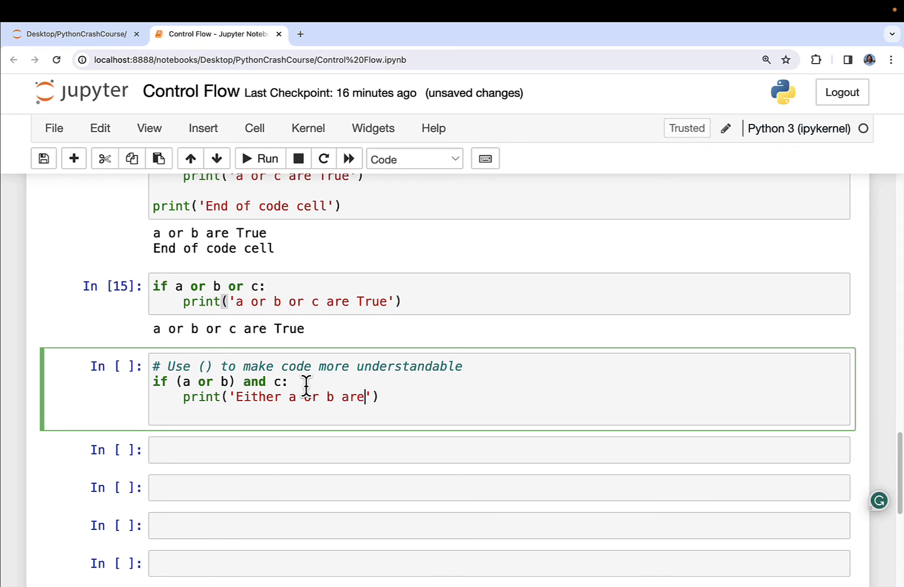
{"action": "type", "text": "ture and c is"}
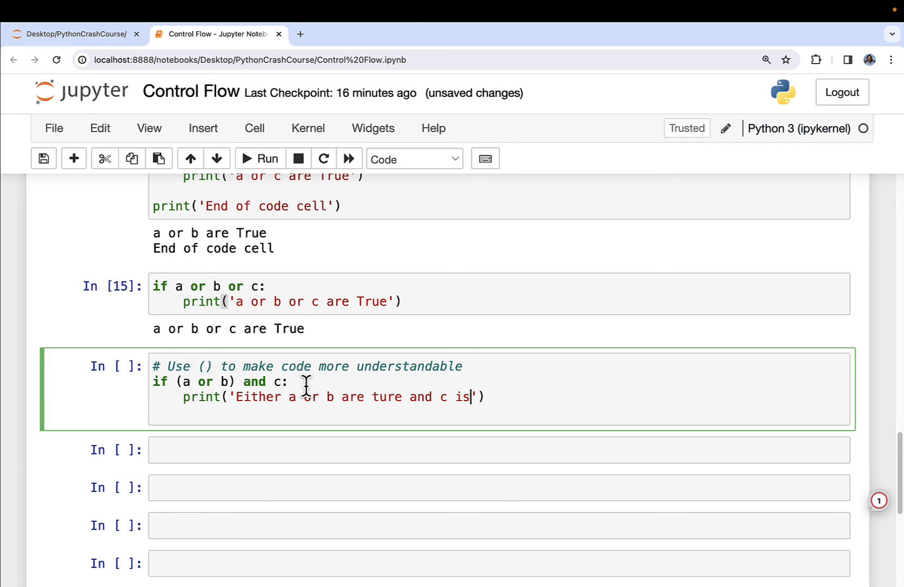
{"action": "type", "text": "True"}
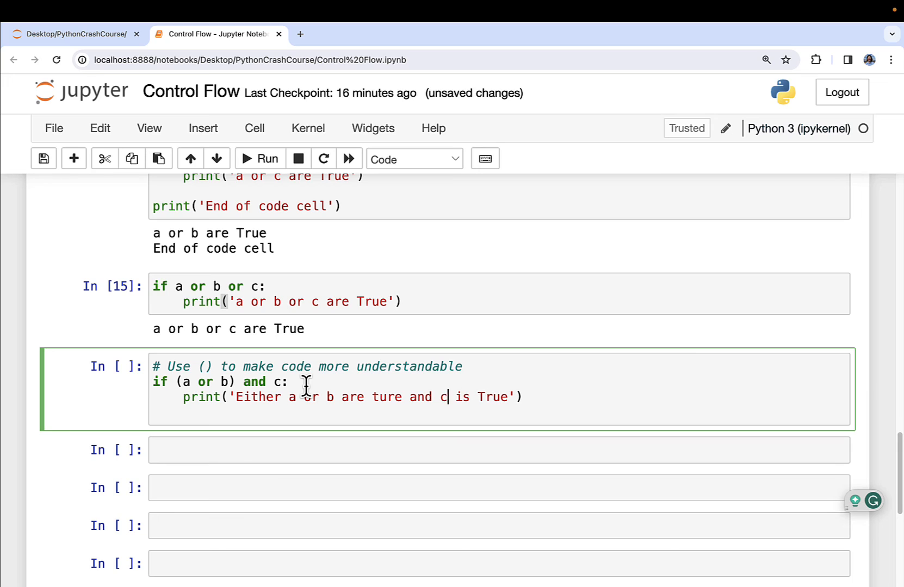
{"action": "type", "text": "True"}
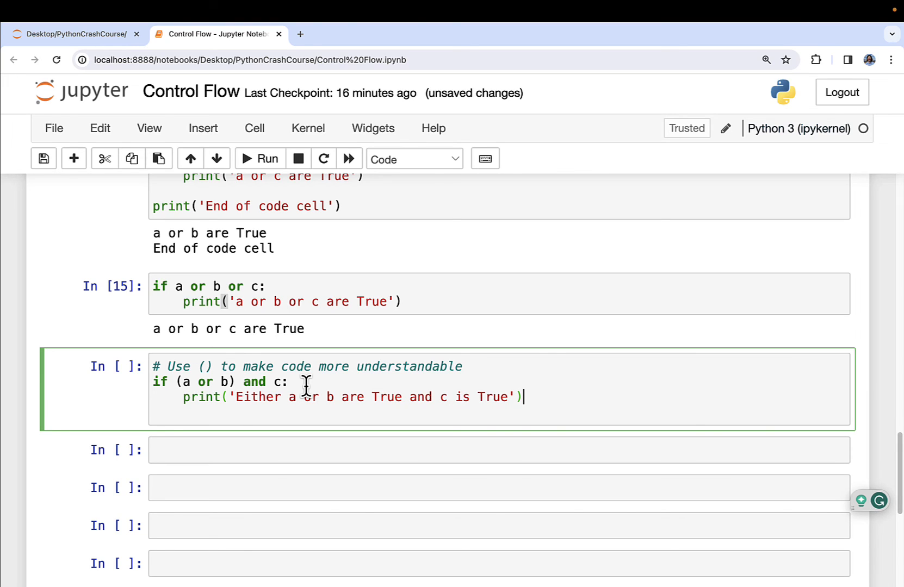
{"action": "type", "text": "else:"}
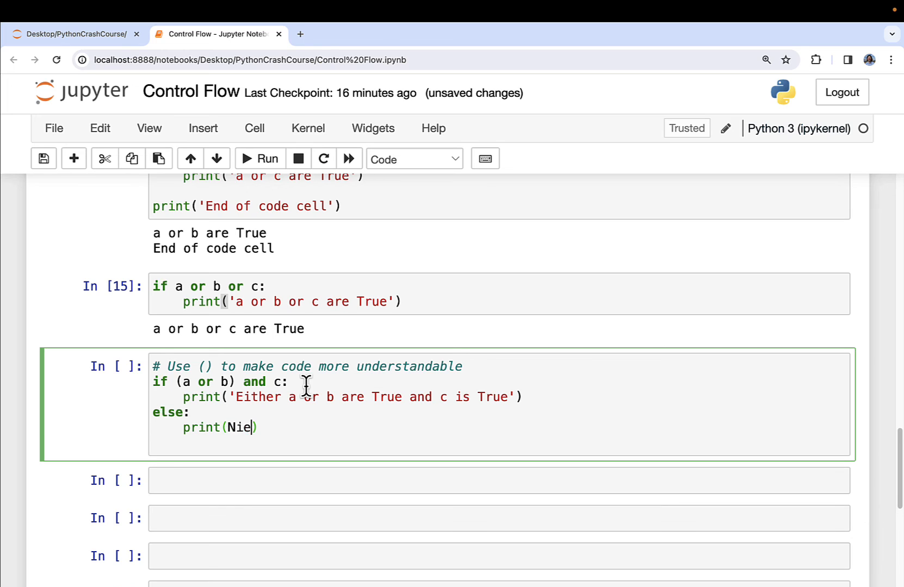
{"action": "type", "text": "'Neither a nor b'"}
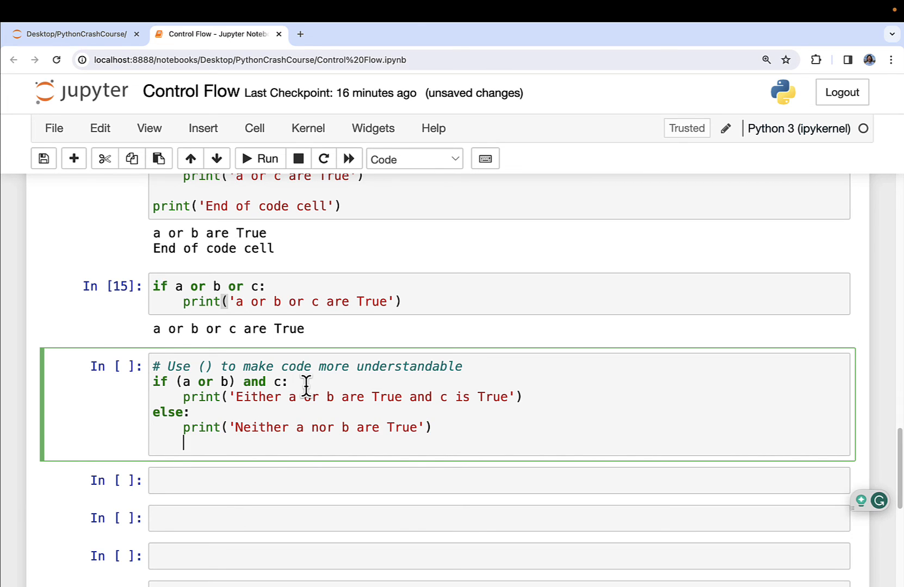
{"action": "left_click", "coordinate": [259, 160]}
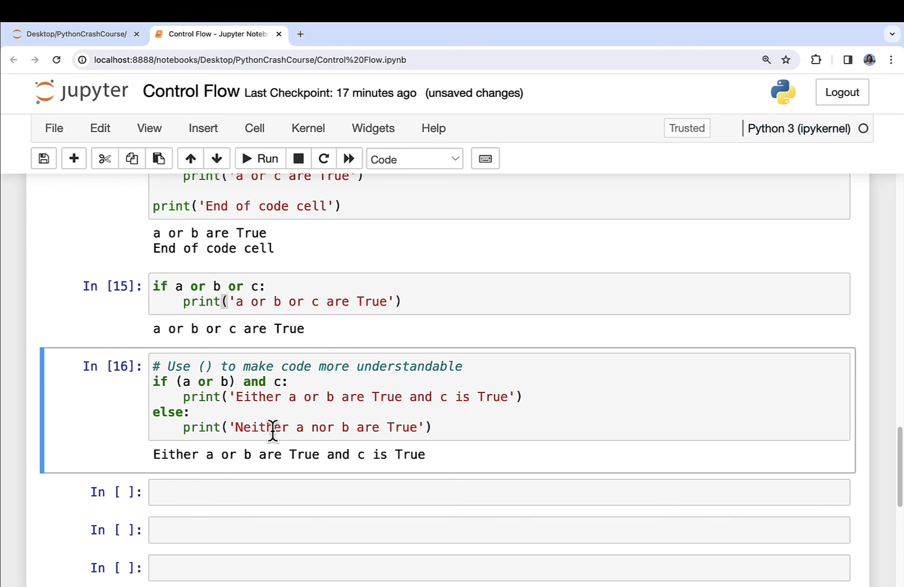
Comment on adding comparison operators and assign a = 5, b = 7, c = 21.
{"action": "scroll", "scroll_direction": "down", "scroll_amount": 3}
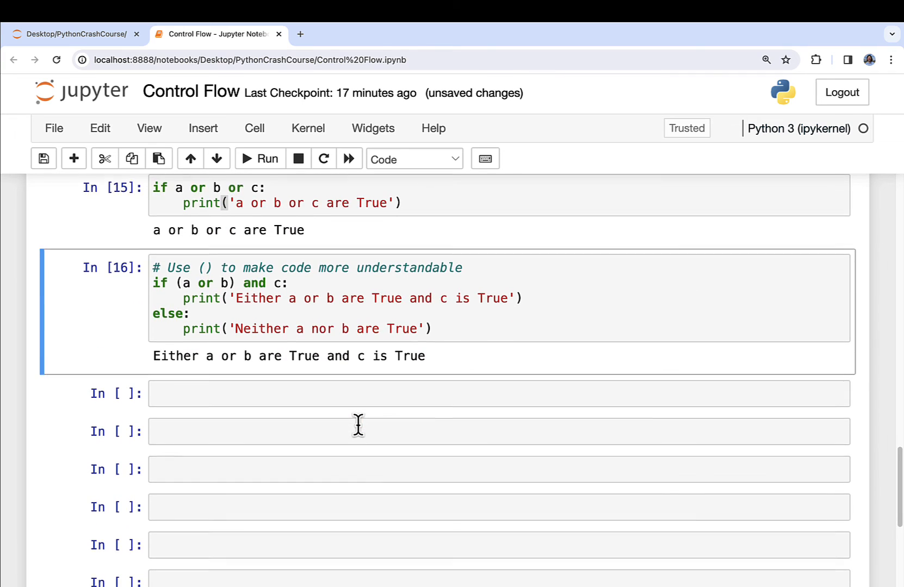
{"action": "scroll", "scroll_direction": "down", "scroll_amount": 3}
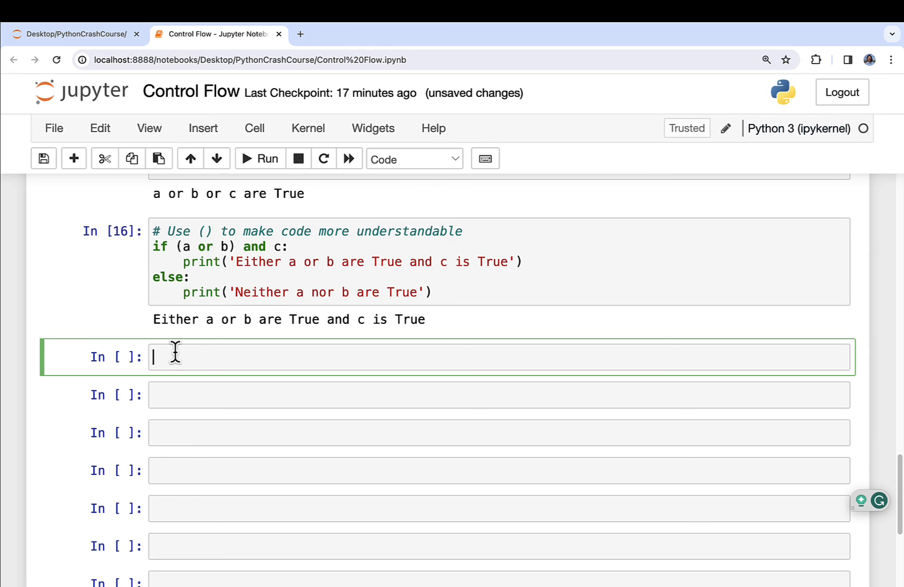
{"action": "type", "text": "# Add"}
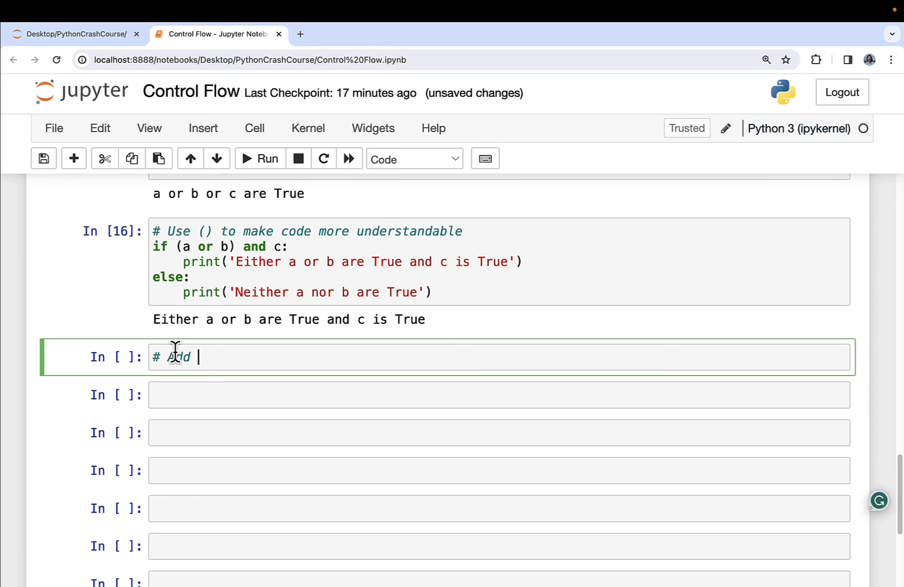
{"action": "type", "text": "in comparison operators for even more p"}
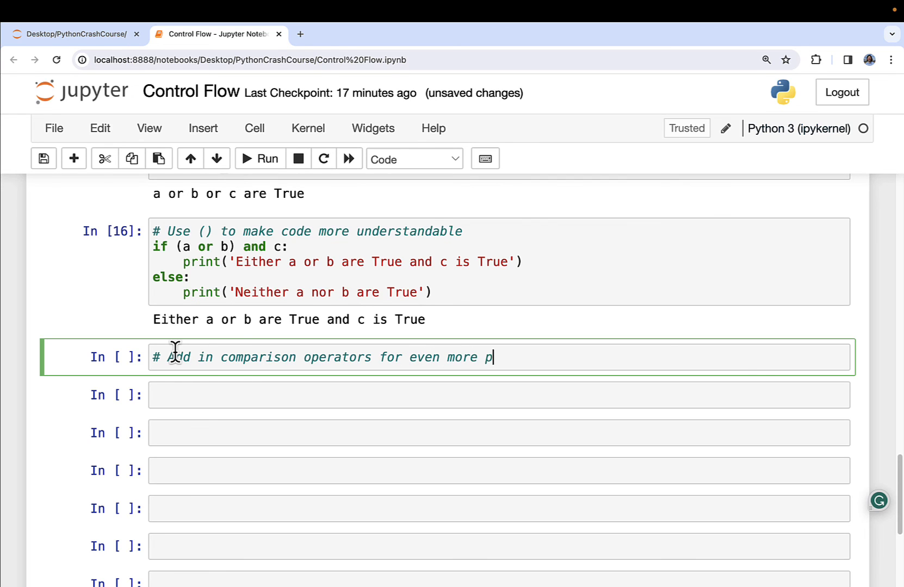
{"action": "type", "text": "ower"}
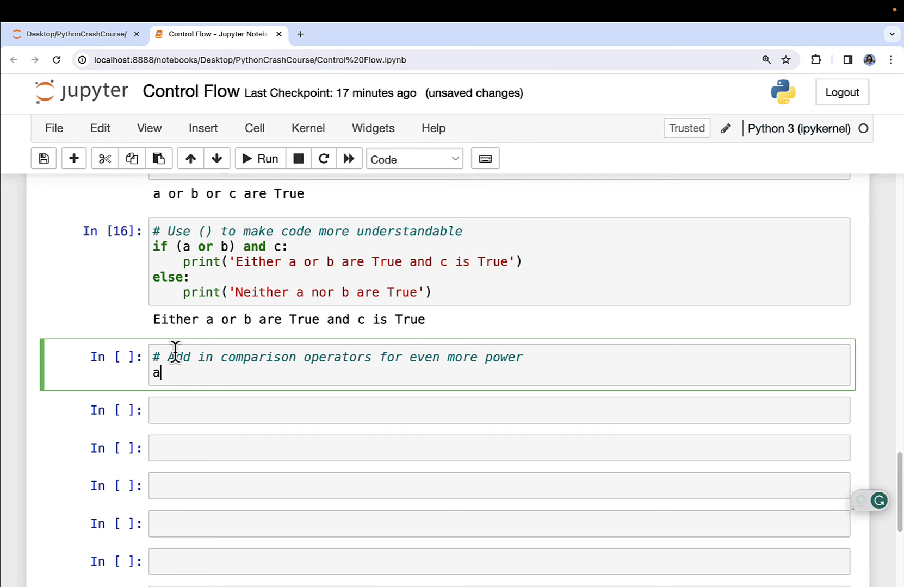
{"action": "type", "text": "= 5"}
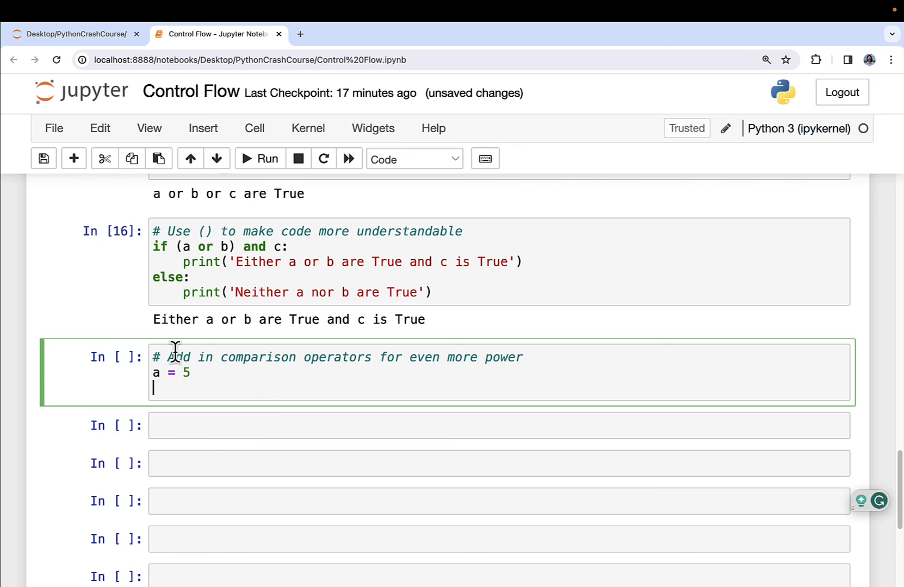
{"action": "type", "text": "b = 7"}
{"action": "type", "text": "if ("}
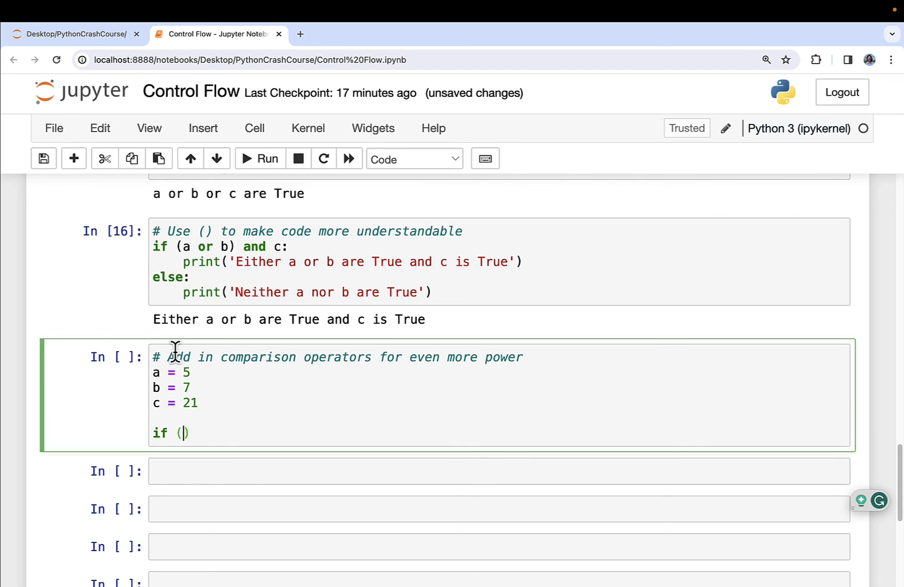
Write if (a <= 5 or b > 10) and c == 21 printing 'Whoa! That is convoluted code, man!', then begin else.
{"action": "type", "text": "a <"}
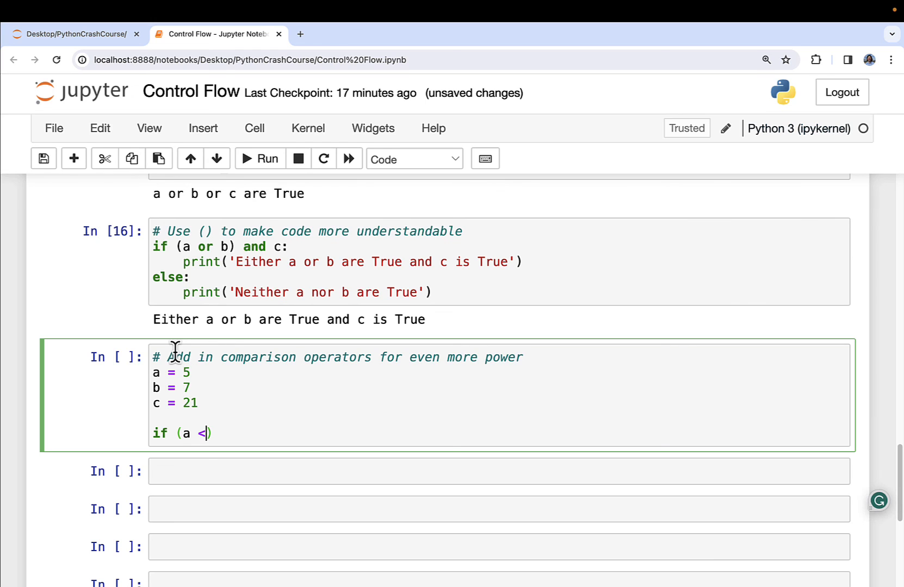
{"action": "type", "text": "= 5 o"}
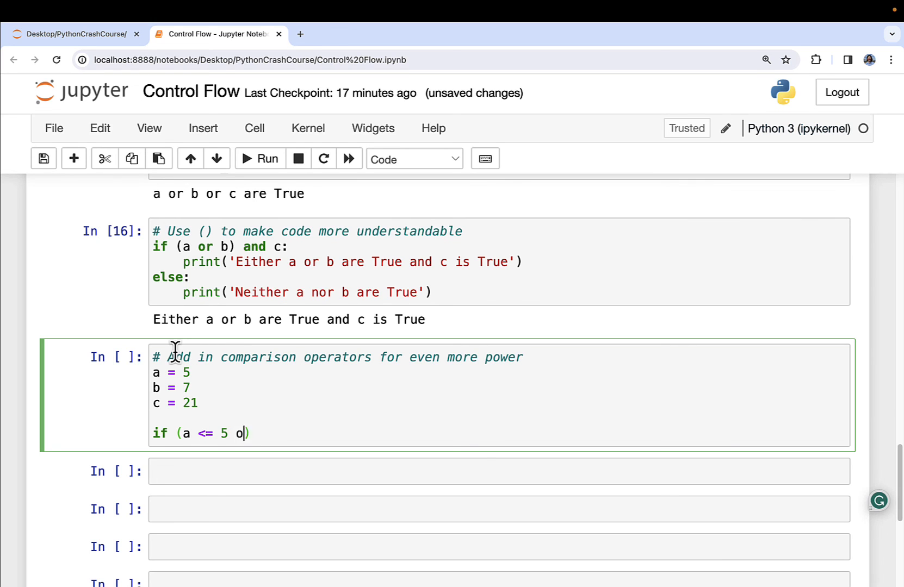
{"action": "type", "text": "r b > 10"}
{"action": "type", "text": "pr"}
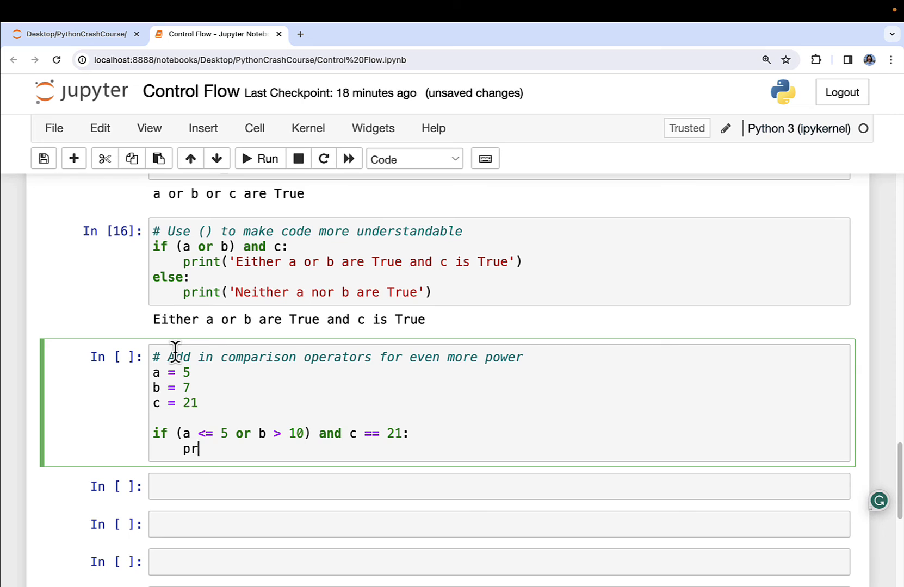
{"action": "type", "text": "int('Whoa')"}
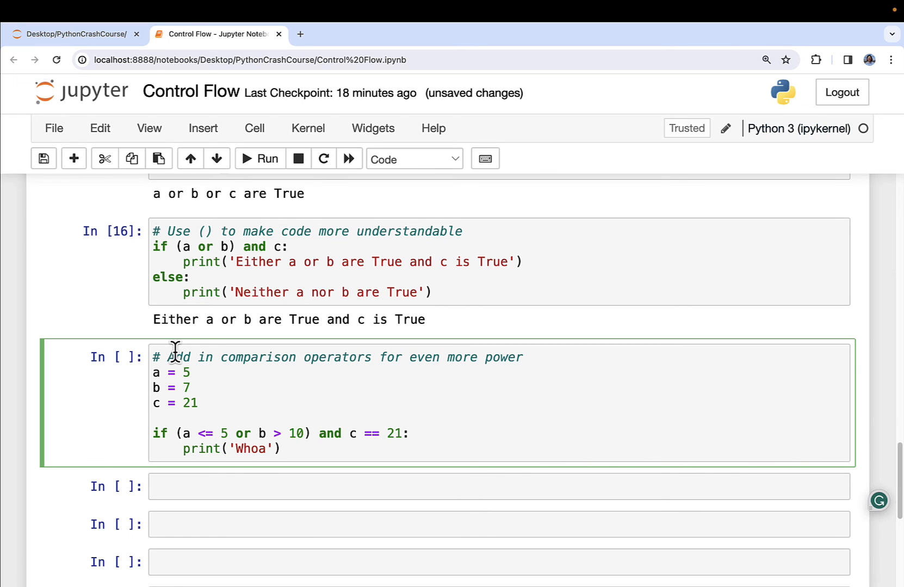
{"action": "type", "text": "! That is con"}
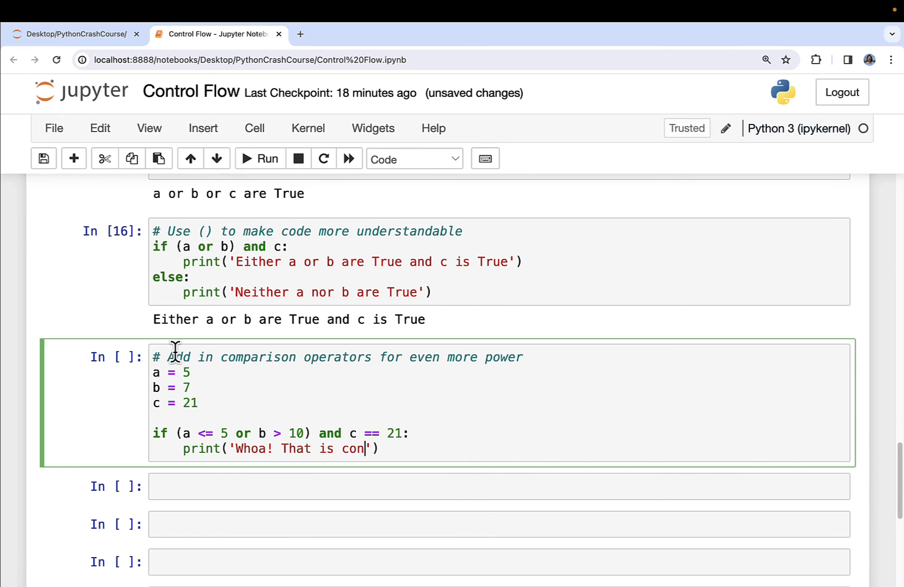
{"action": "type", "text": "tived code,"}
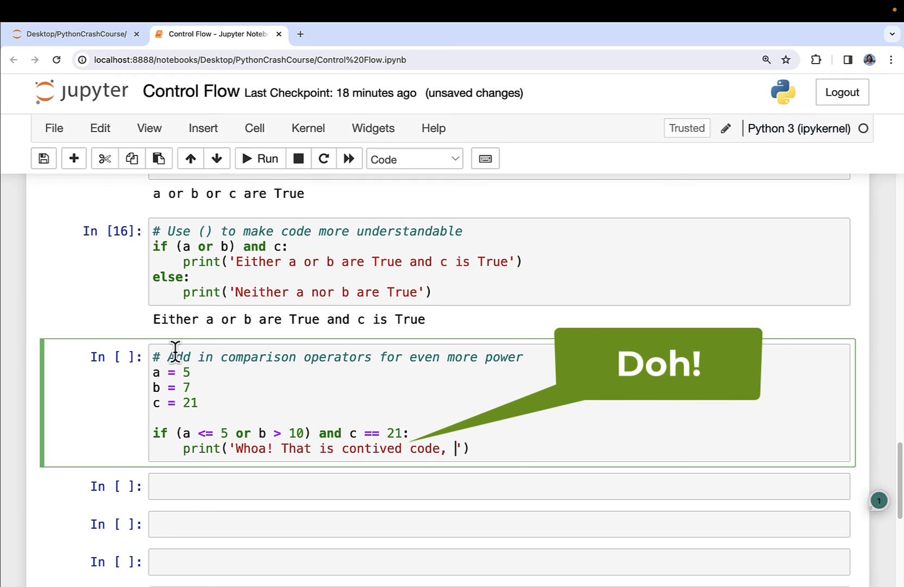
{"action": "type", "text": "man!"}
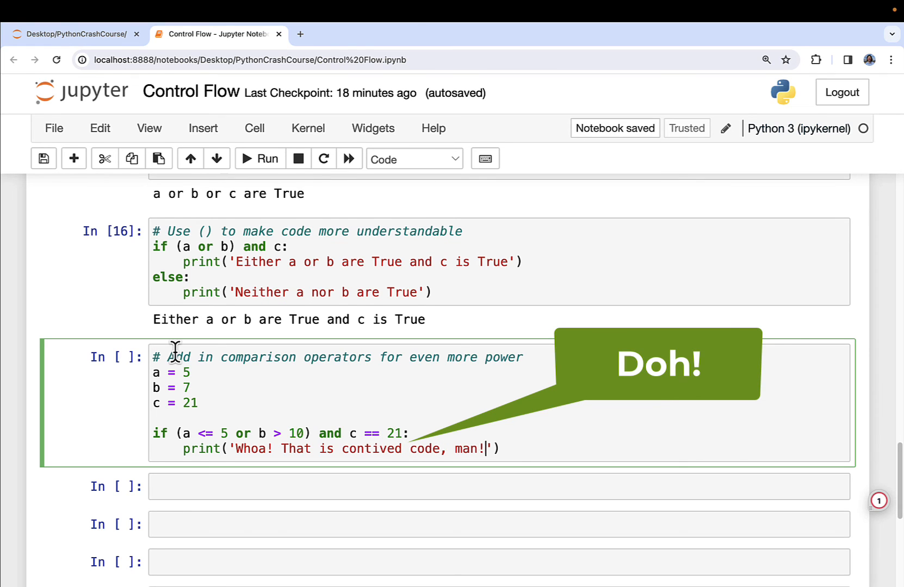
{"action": "type", "text": "else:"}
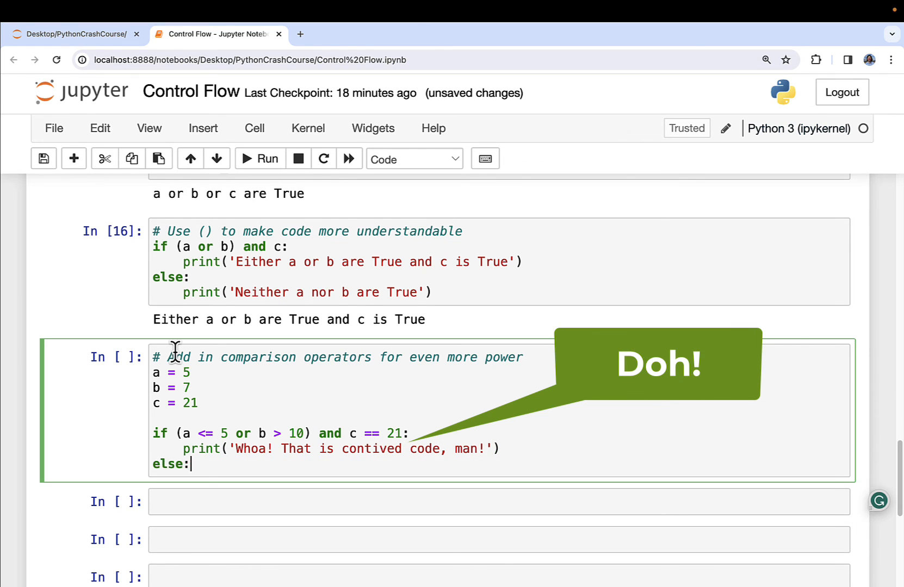
Print 'Awesome code goes here!' under else, run the cell, and save the notebook.
{"action": "type", "text": "print('Asw')"}
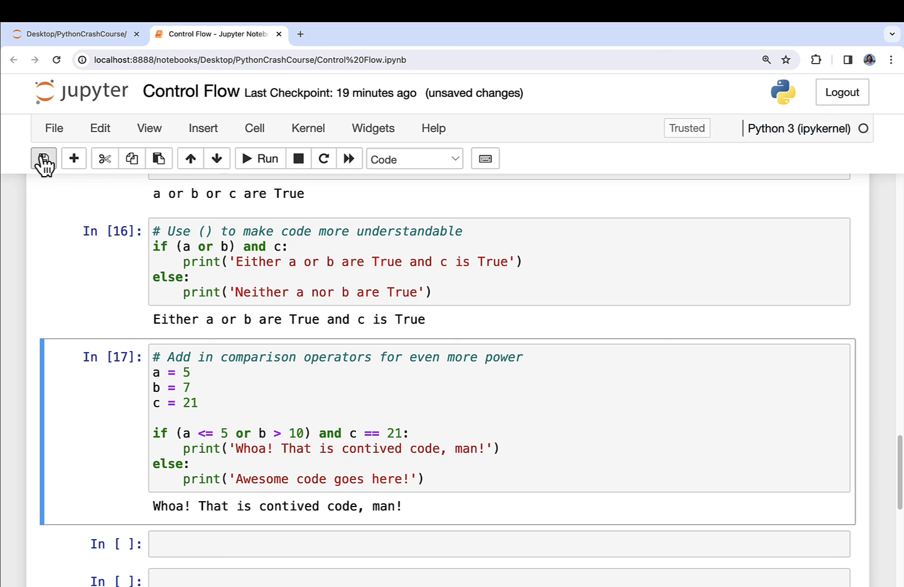
{"action": "left_click", "coordinate": [43, 159]}
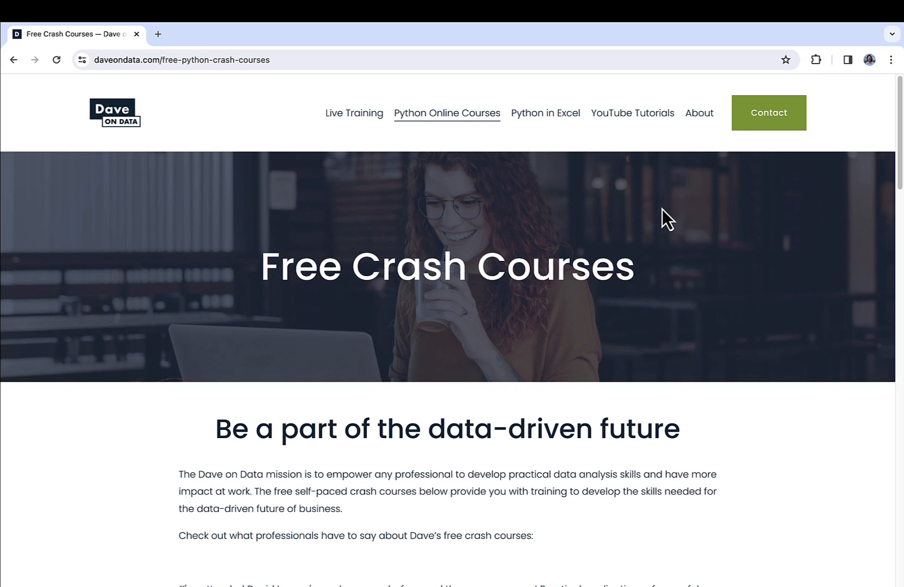
{"action": "mouse_move", "coordinate": [724, 313]}
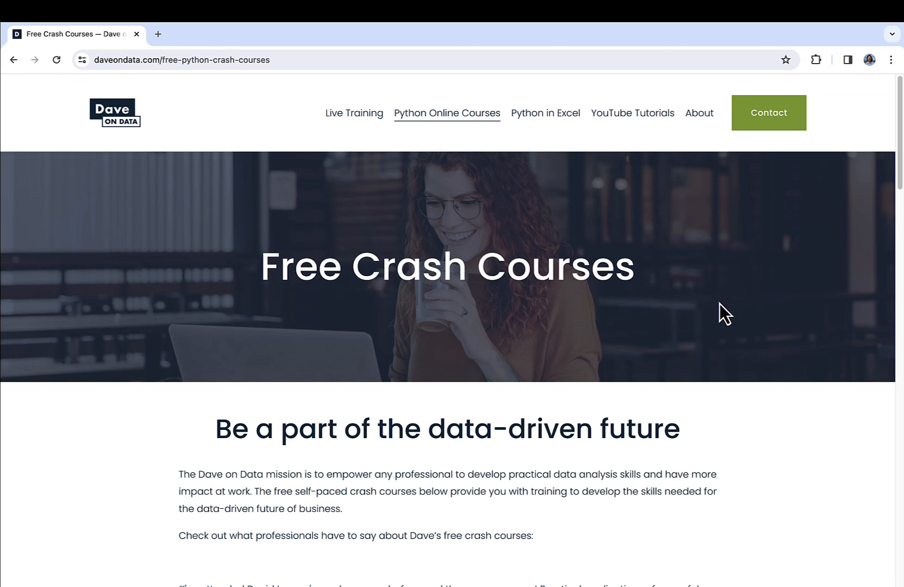
Scroll through the self-paced courses: Logistic Regression, Decision Trees, Tuning and Cluster Analysis.
{"action": "scroll", "scroll_direction": "down", "scroll_amount": 3}
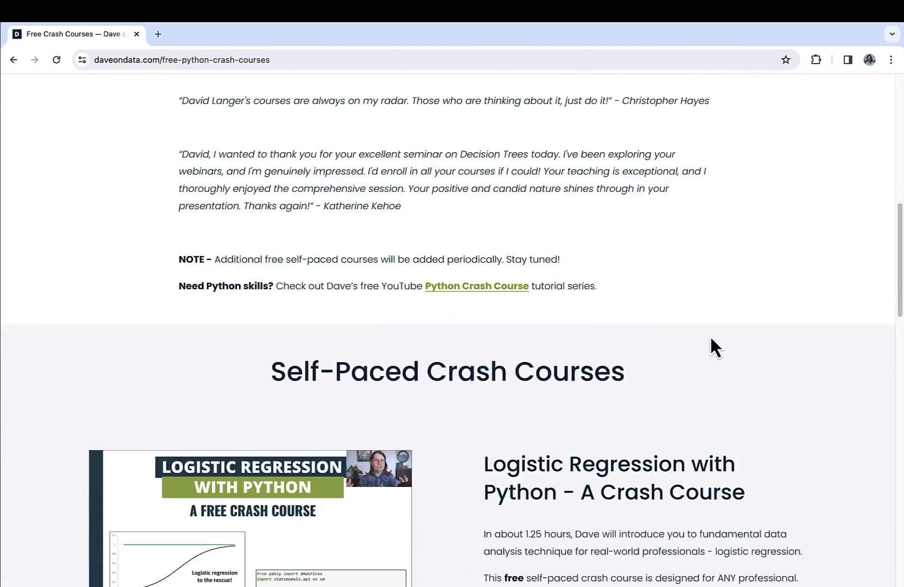
{"action": "scroll", "scroll_direction": "down", "scroll_amount": 3}
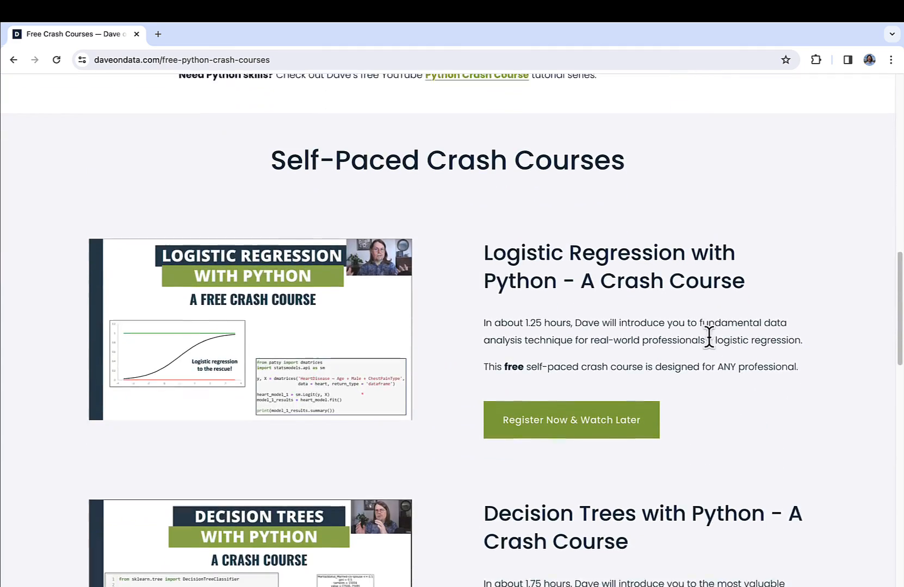
{"action": "scroll", "scroll_direction": "down", "scroll_amount": 3}
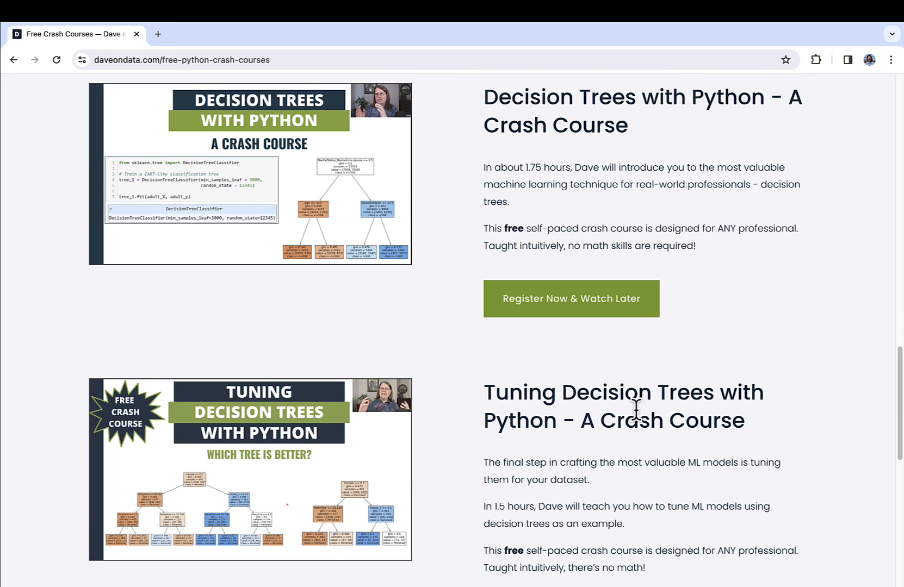
{"action": "mouse_move", "coordinate": [531, 227]}
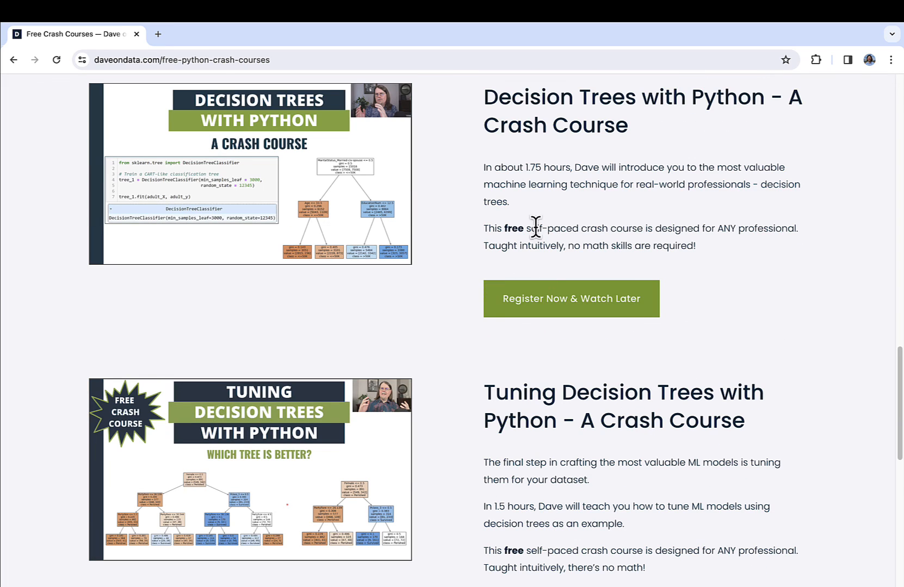
{"action": "mouse_move", "coordinate": [606, 382]}
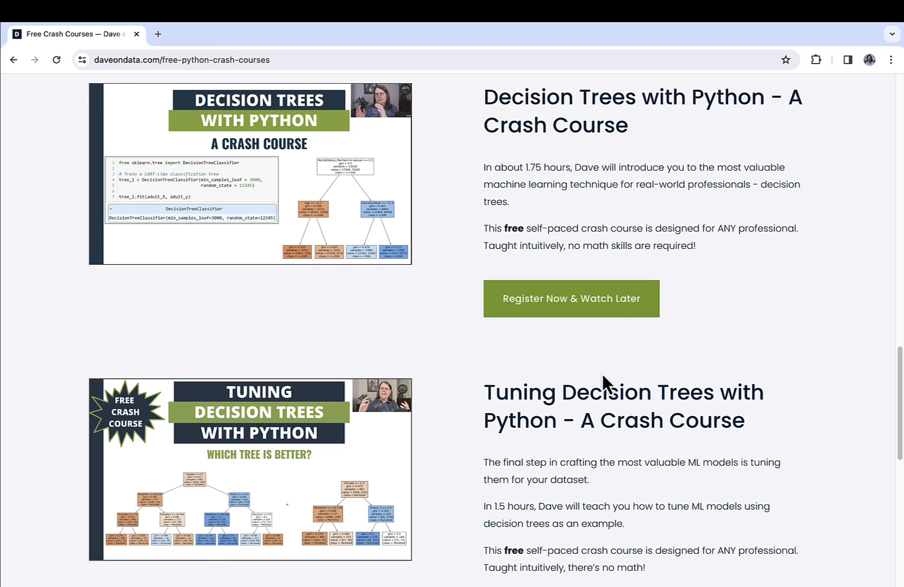
{"action": "mouse_move", "coordinate": [616, 387]}
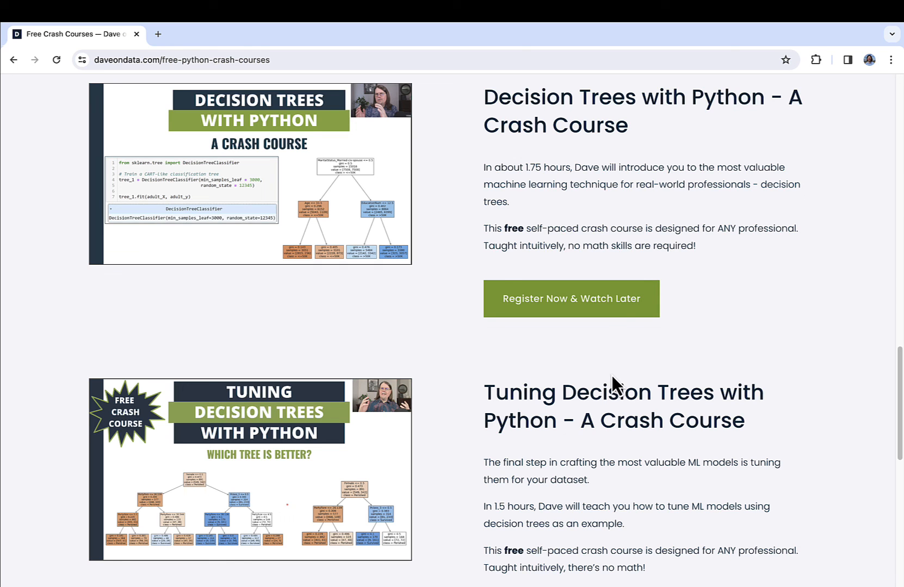
{"action": "scroll", "scroll_direction": "down", "scroll_amount": 3}
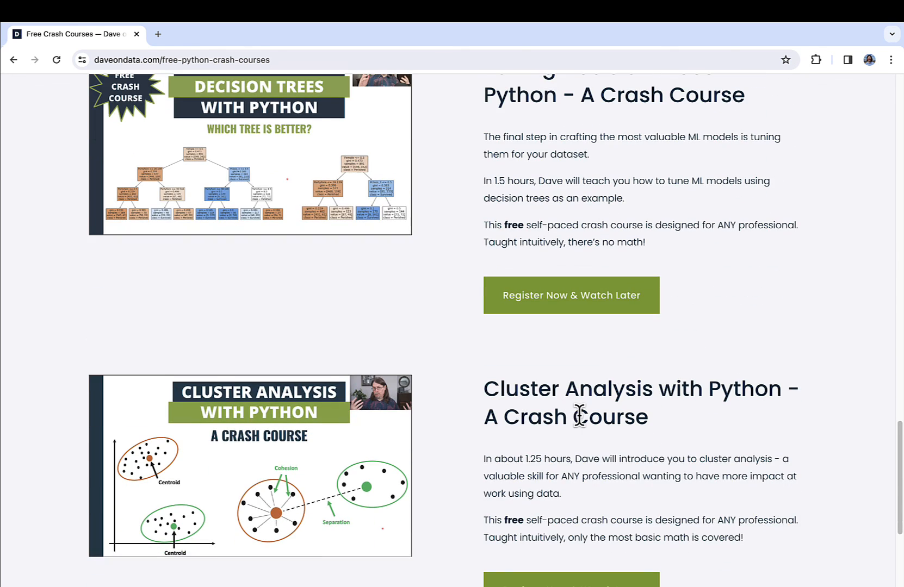
{"action": "scroll", "scroll_direction": "down", "scroll_amount": 3}
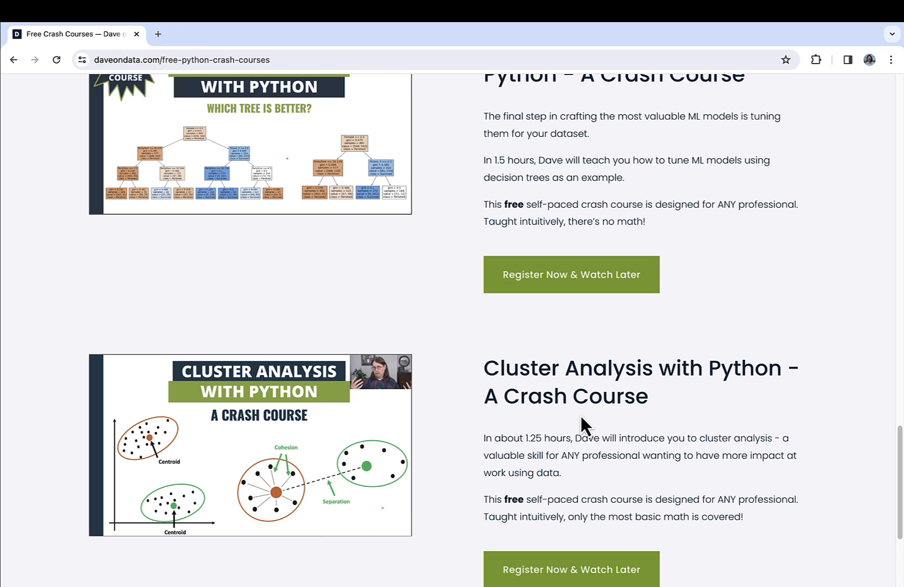